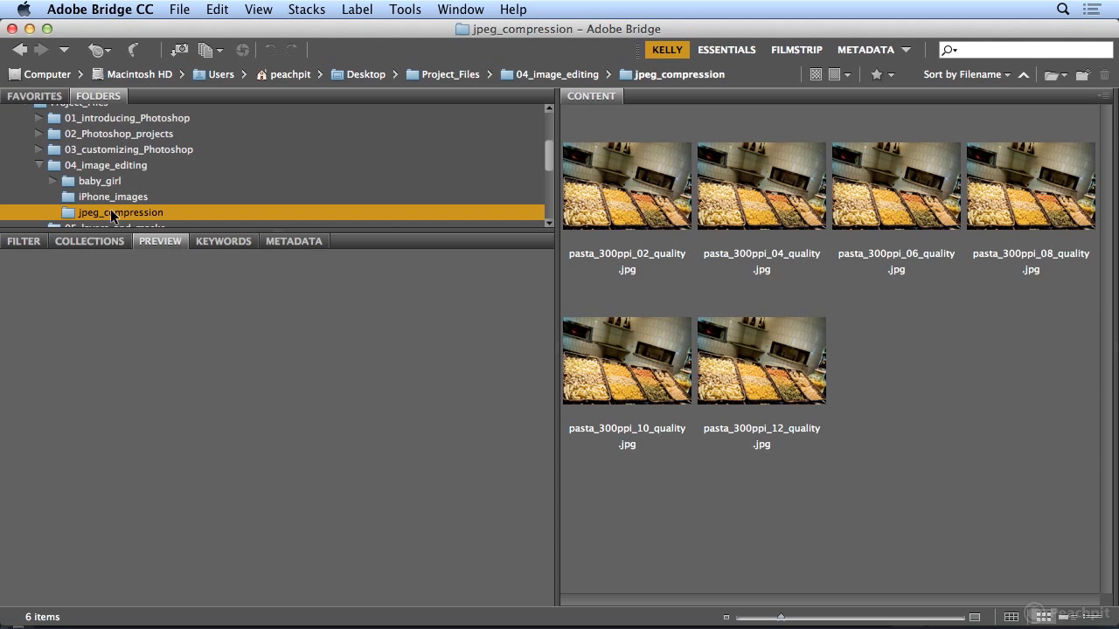
mouse_move(129, 220)
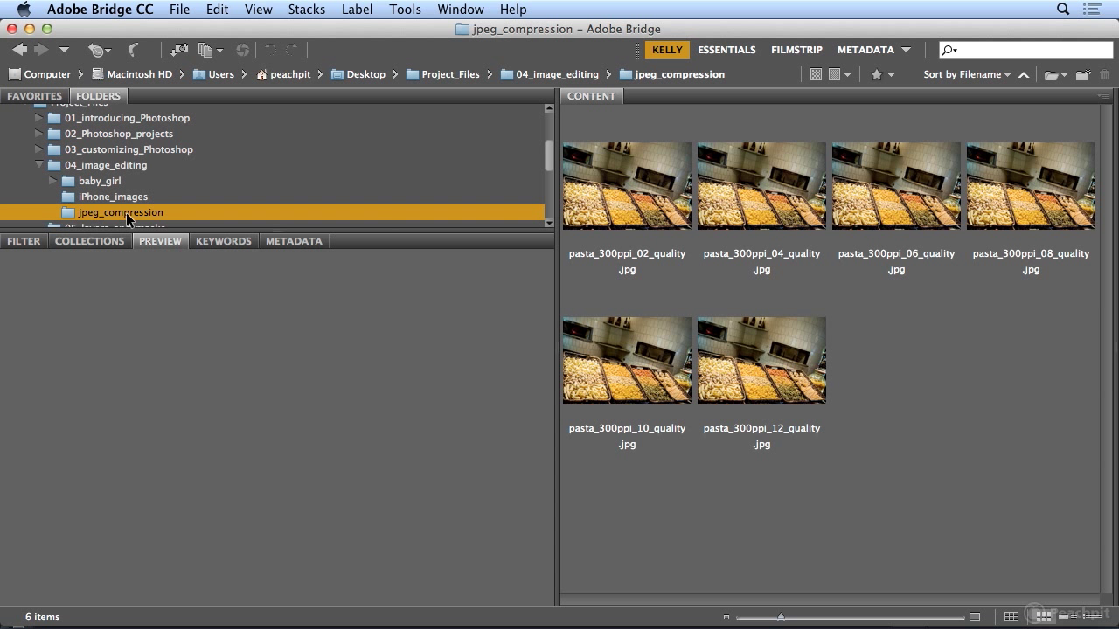
mouse_move(643, 200)
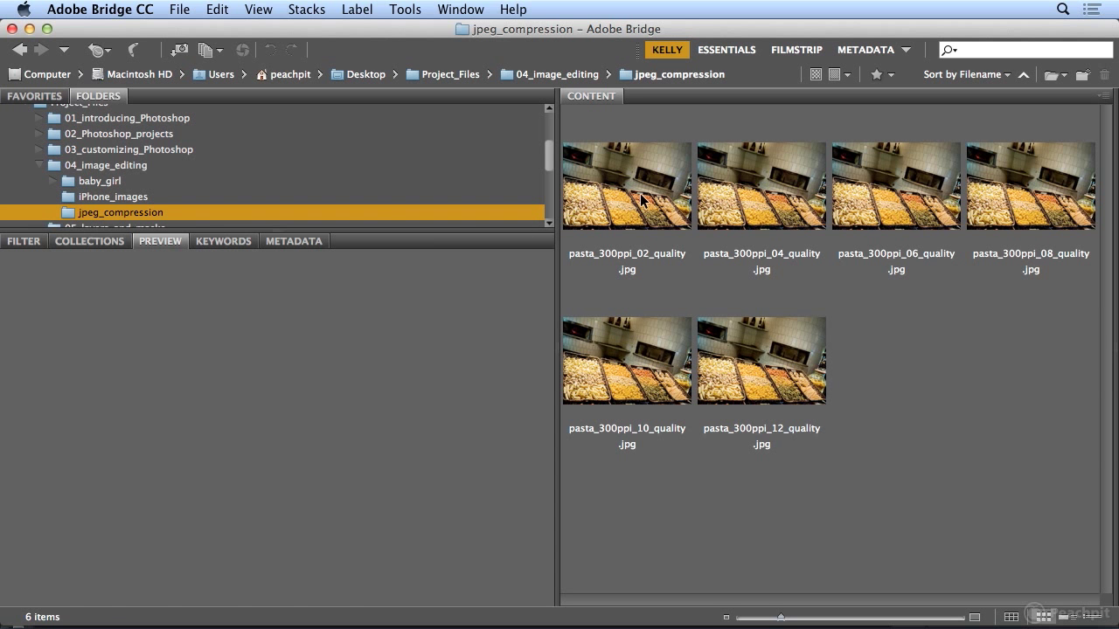
- Preview the quality 12 pasta photo and show its file details in the Metadata panel
click(760, 360)
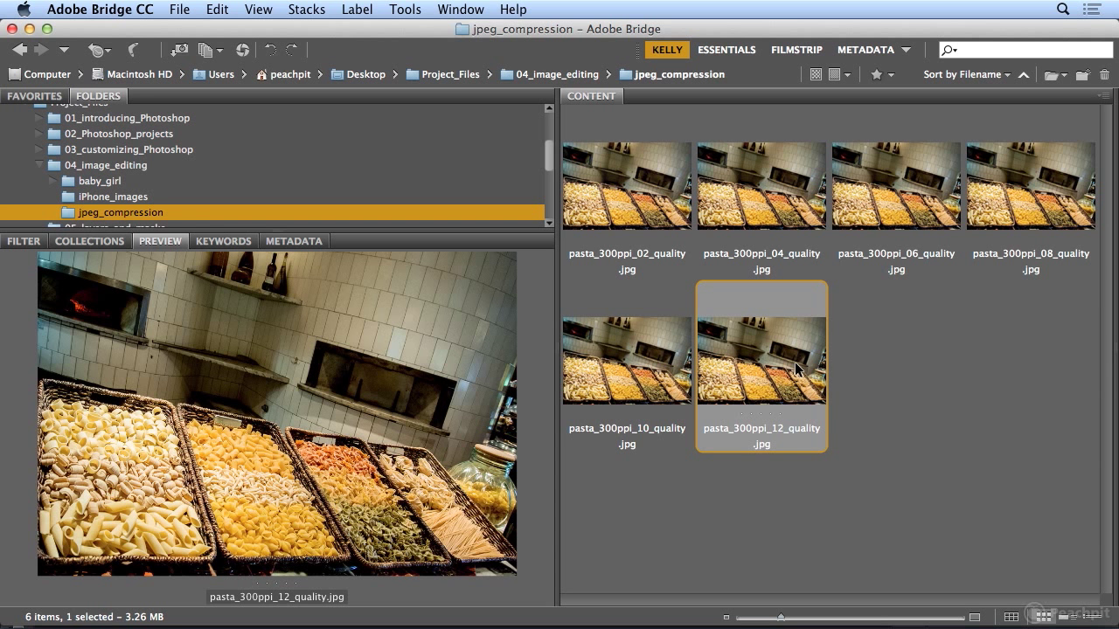
mouse_move(336, 288)
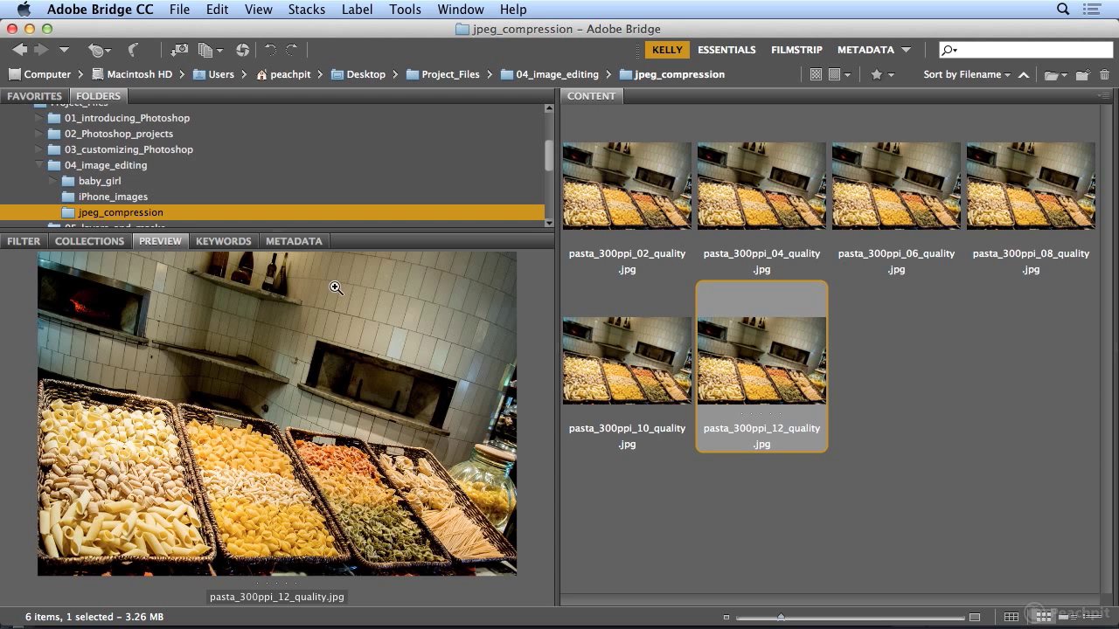
click(294, 241)
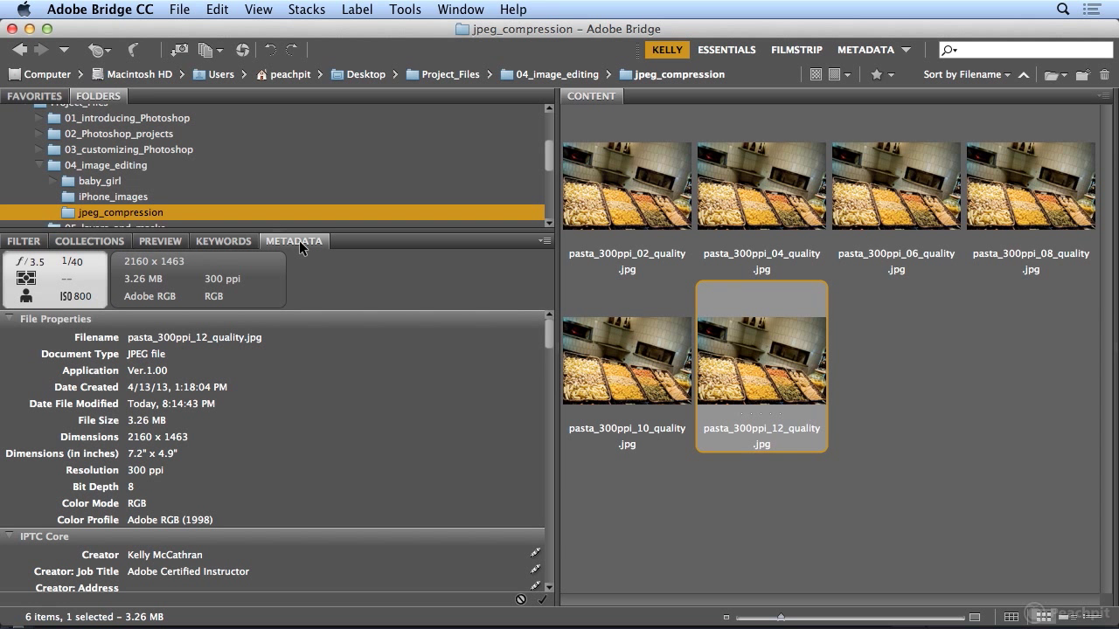
mouse_move(767, 392)
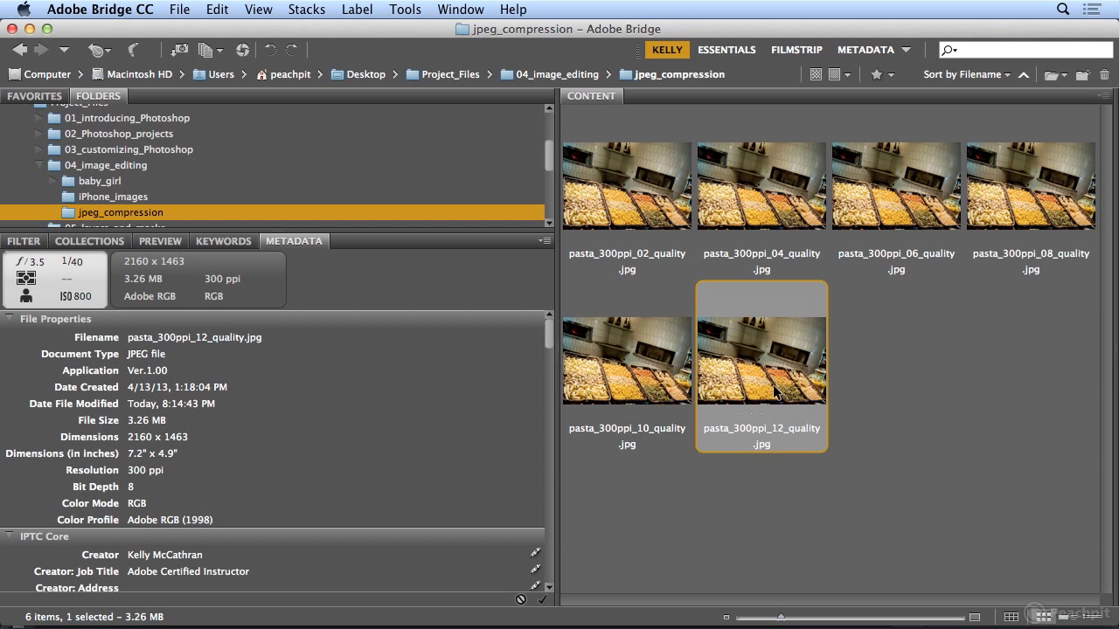
mouse_move(644, 392)
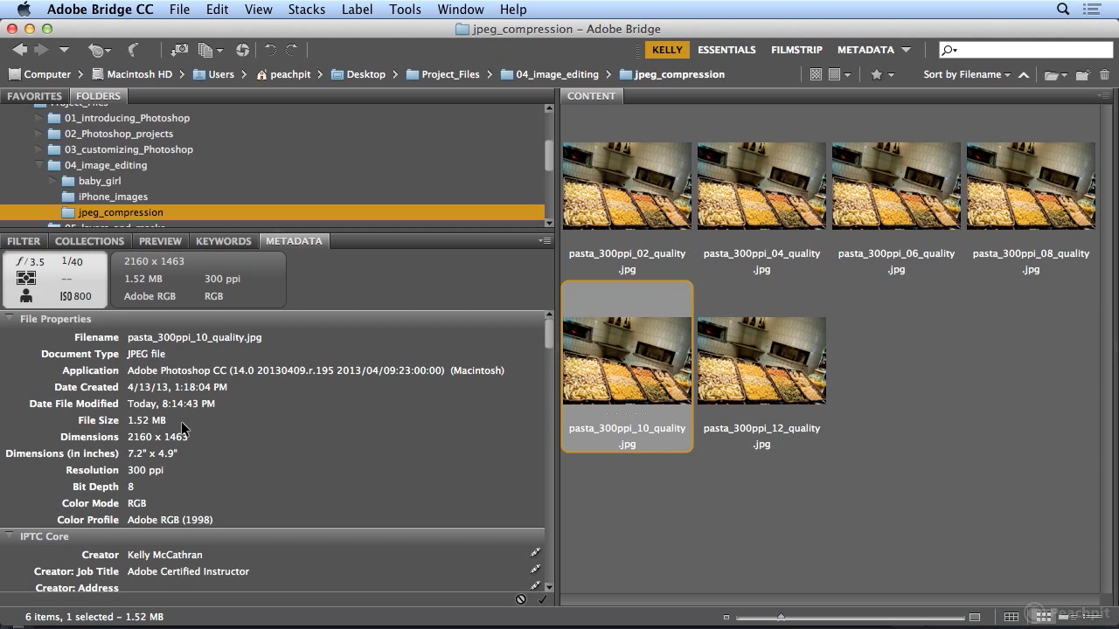
- Compare the file sizes of the quality 08, 06, 04 and 02 versions, ending on quality 04
click(1029, 186)
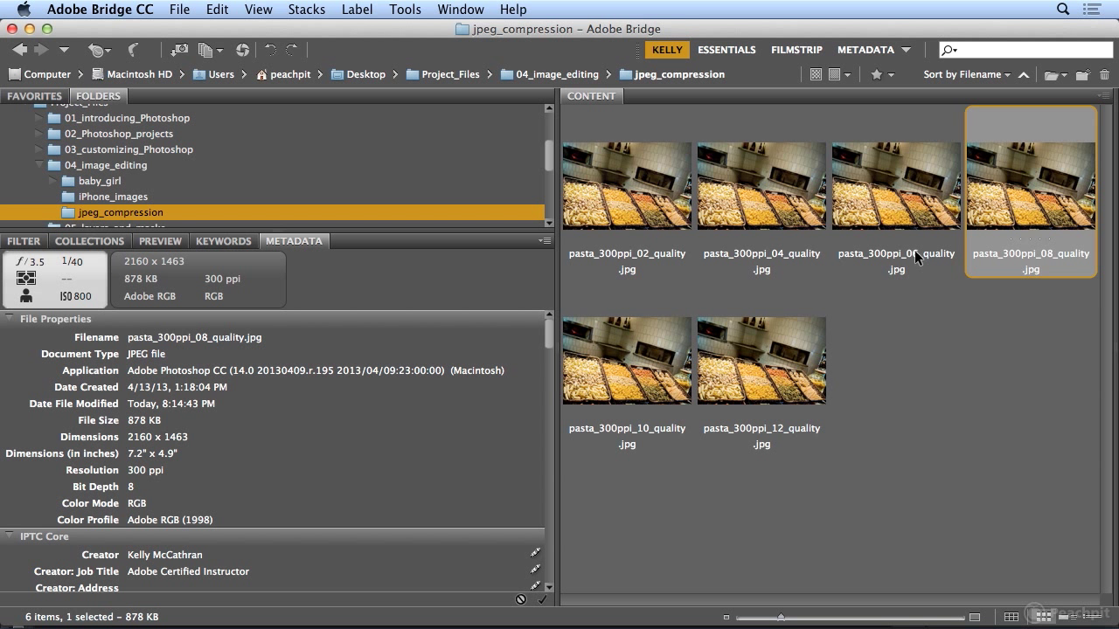
mouse_move(141, 433)
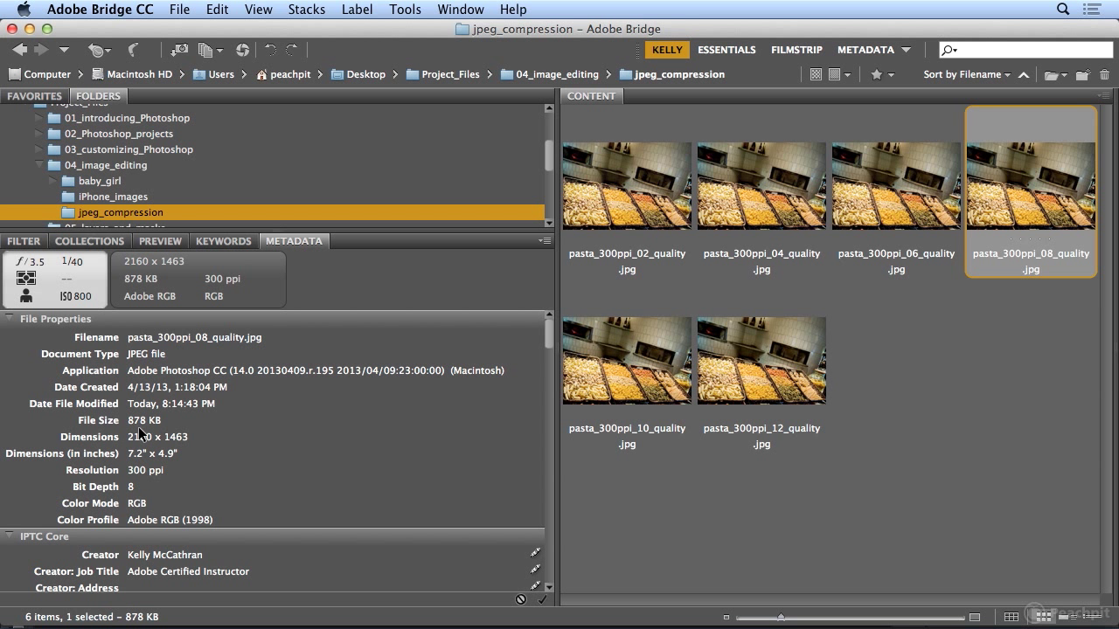
click(895, 185)
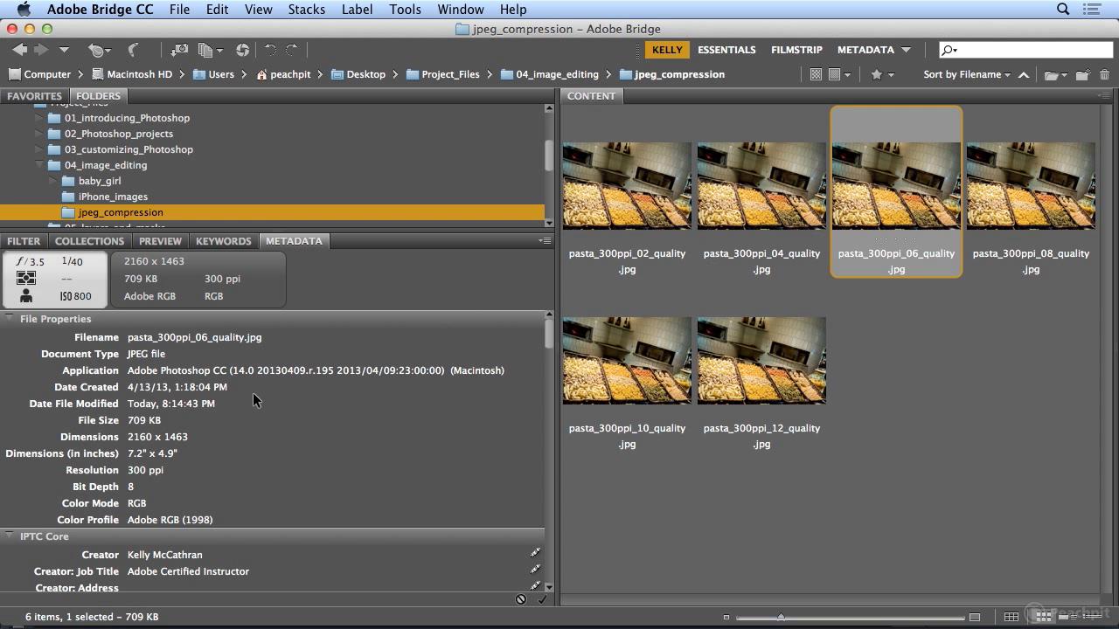
click(760, 185)
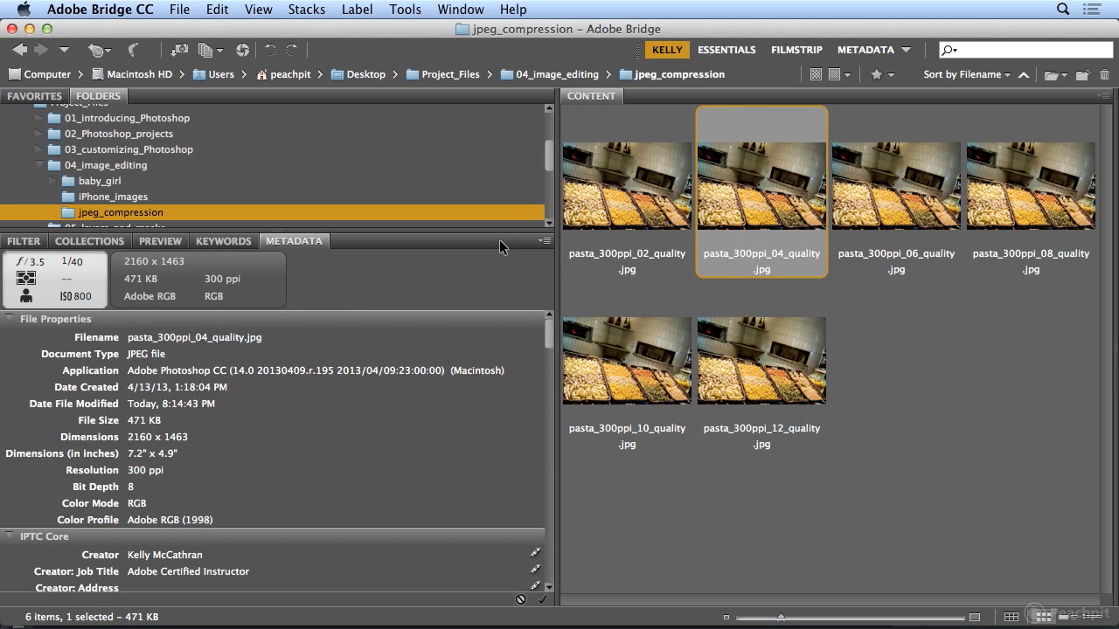
click(626, 184)
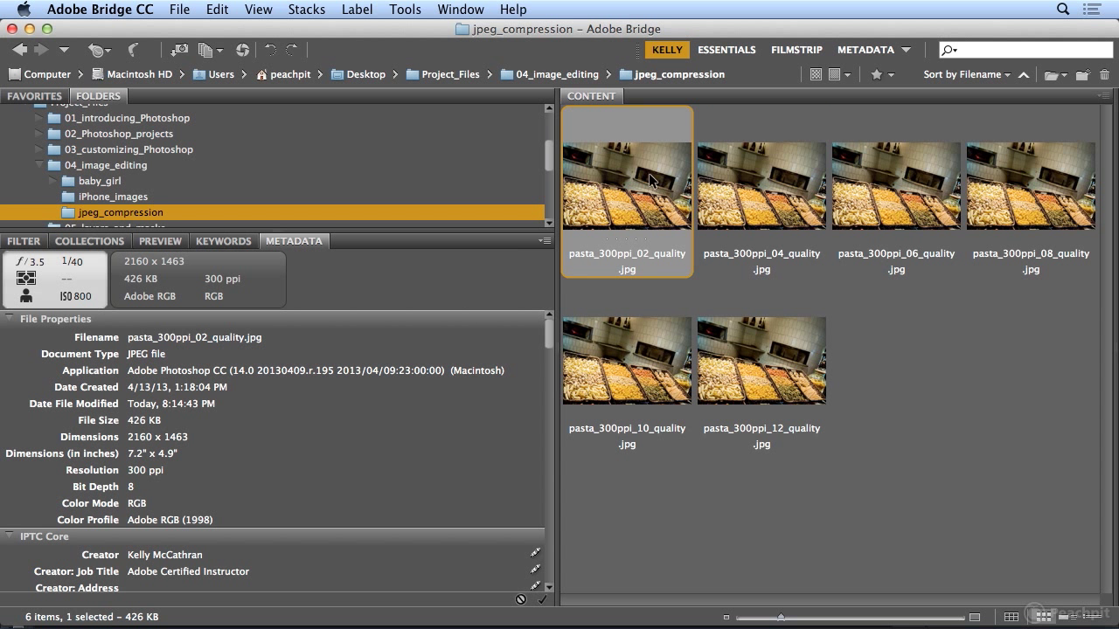
click(760, 184)
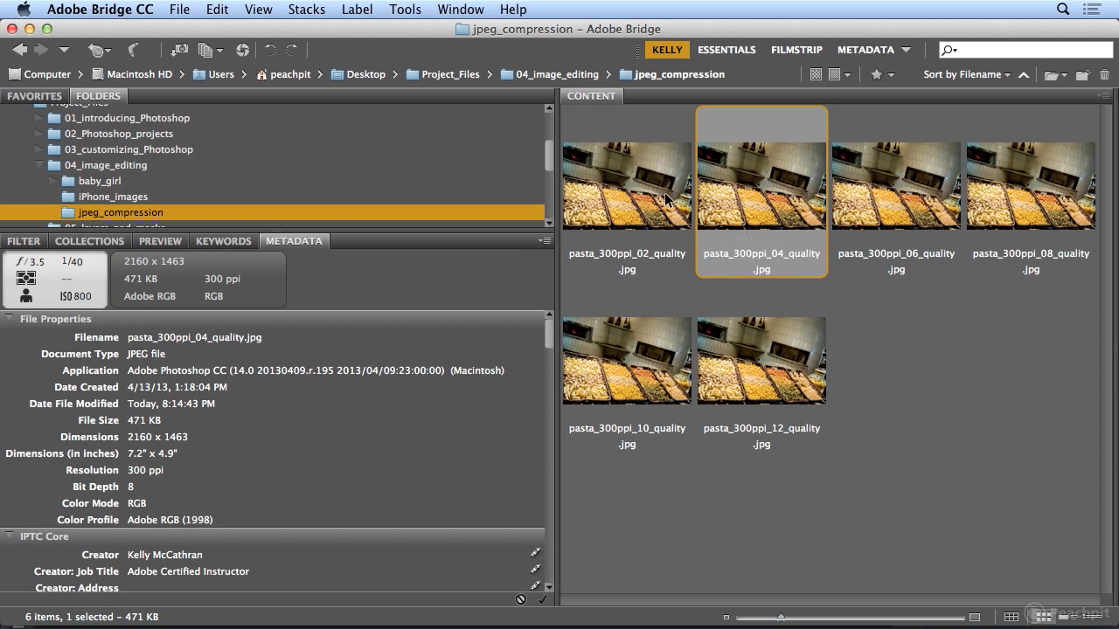
- Open pasta_300ppi_12_quality.jpg in Photoshop at 33.3%
click(626, 185)
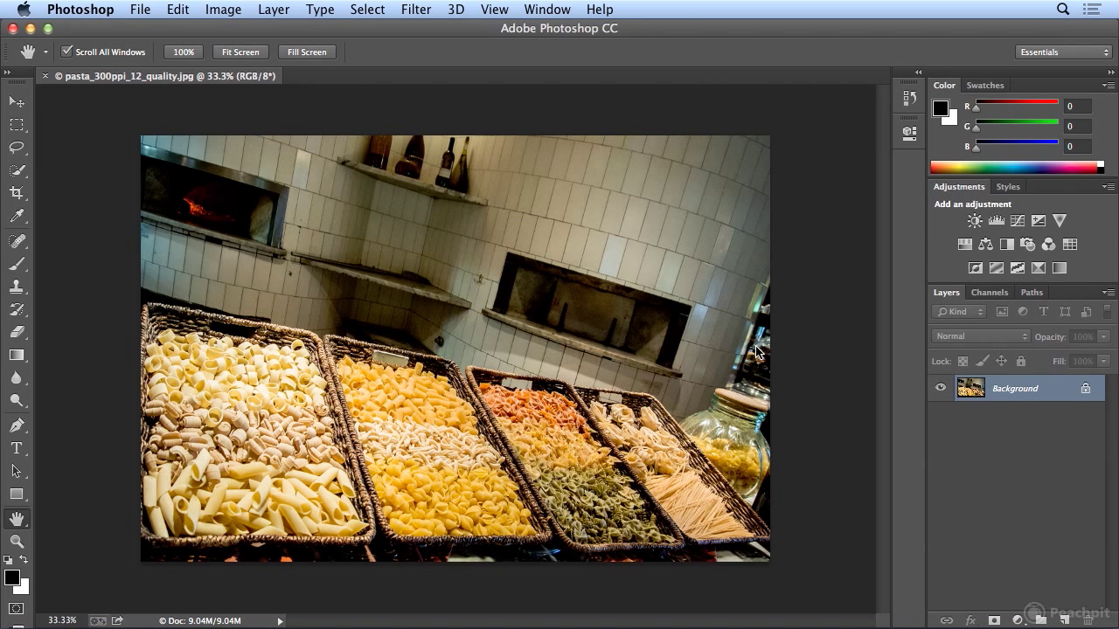
mouse_move(283, 365)
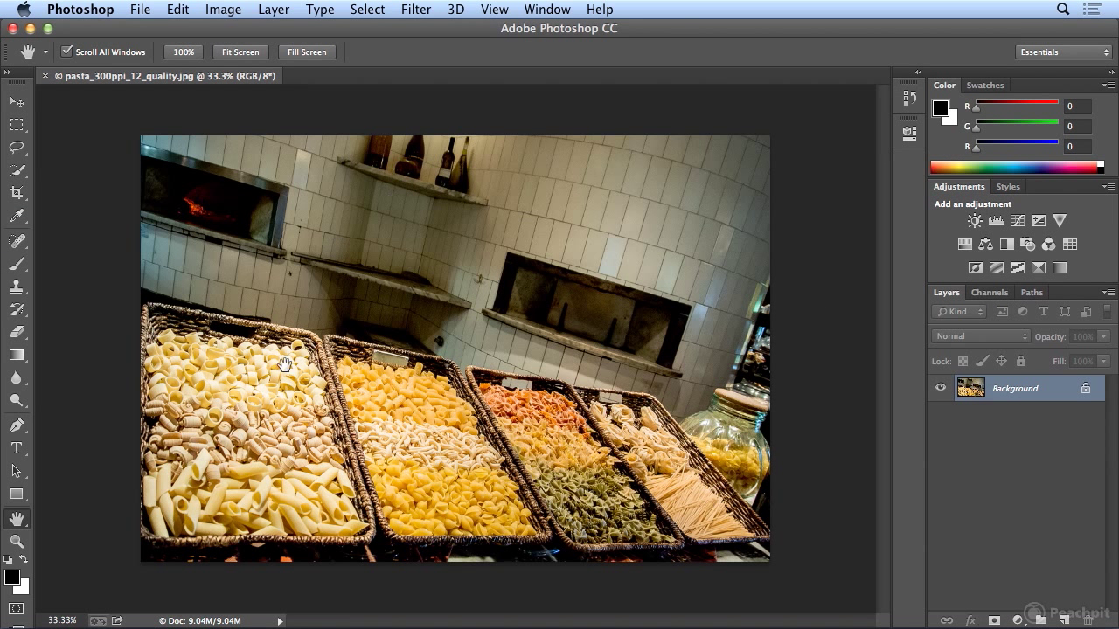
mouse_move(598, 455)
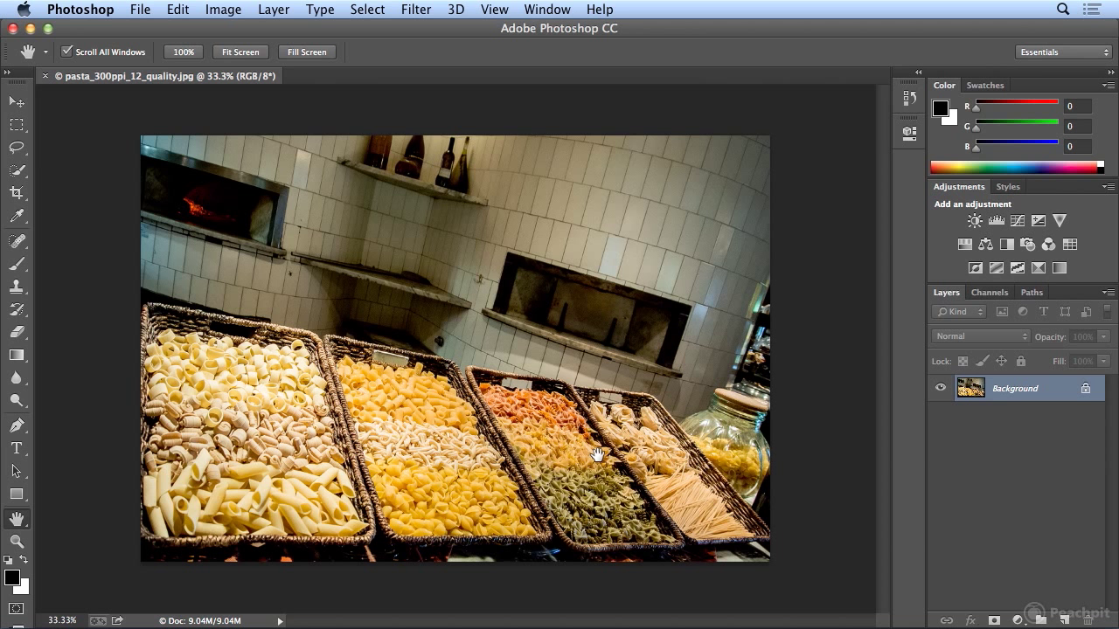
mouse_move(698, 409)
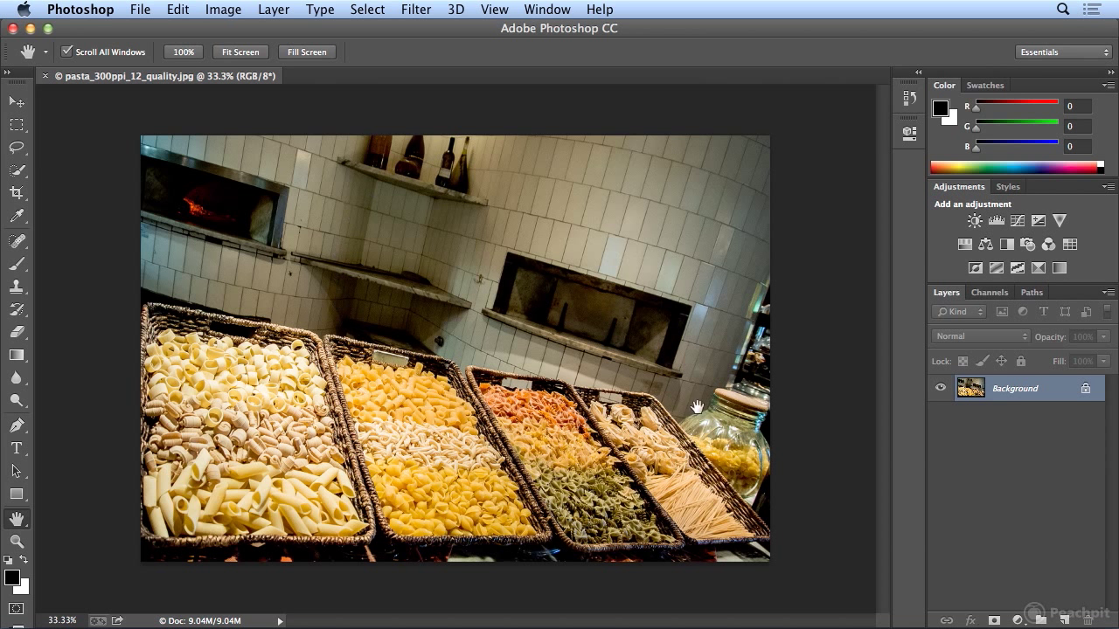
mouse_move(658, 255)
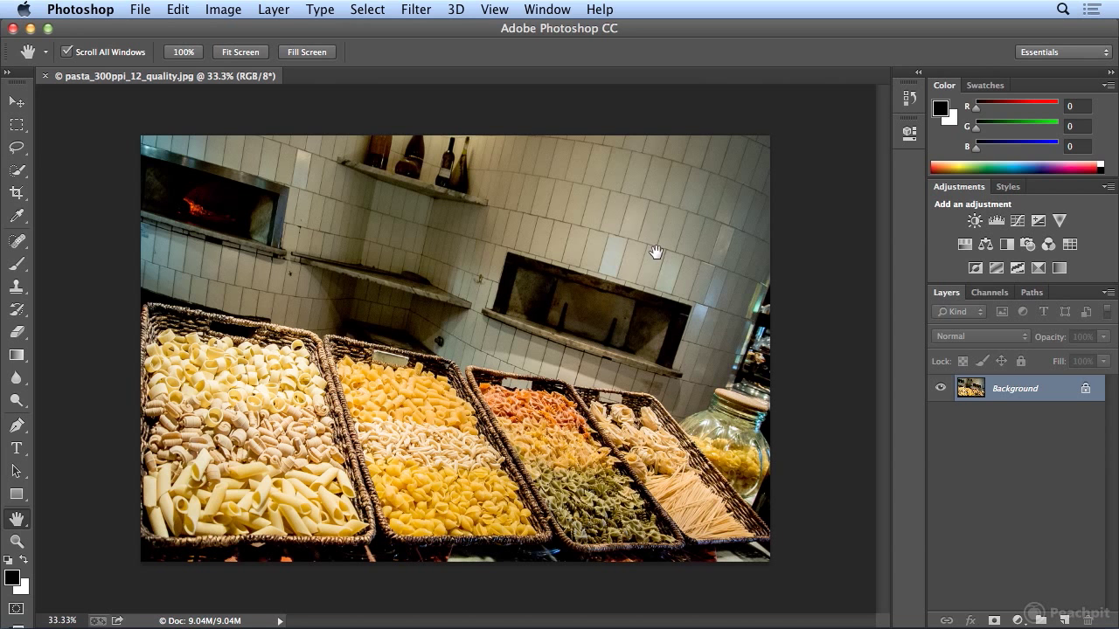
click(140, 11)
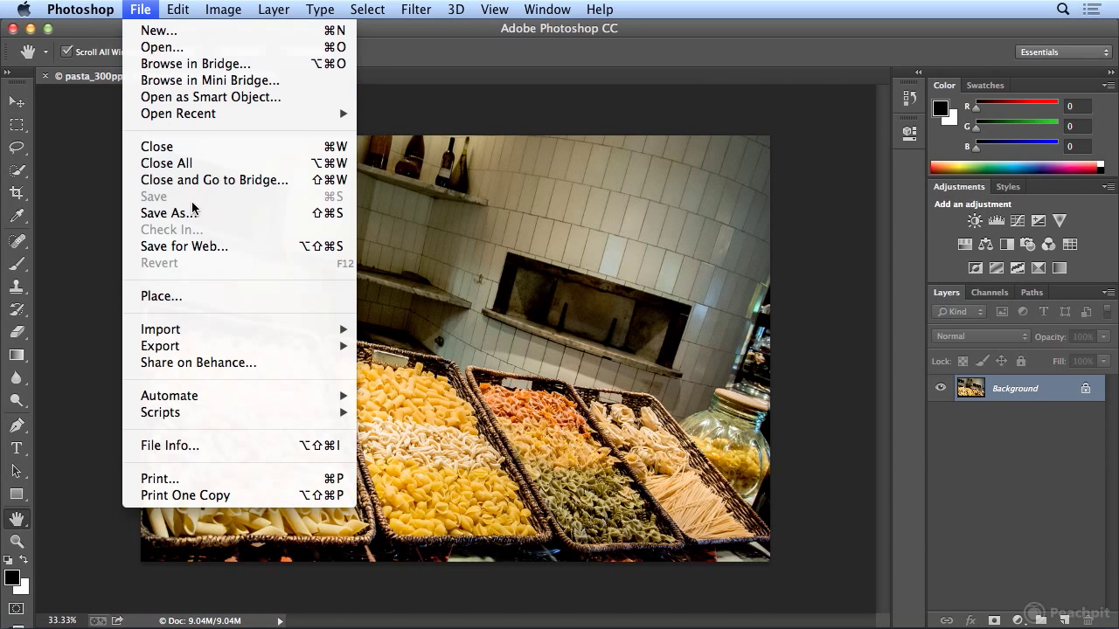
click(166, 214)
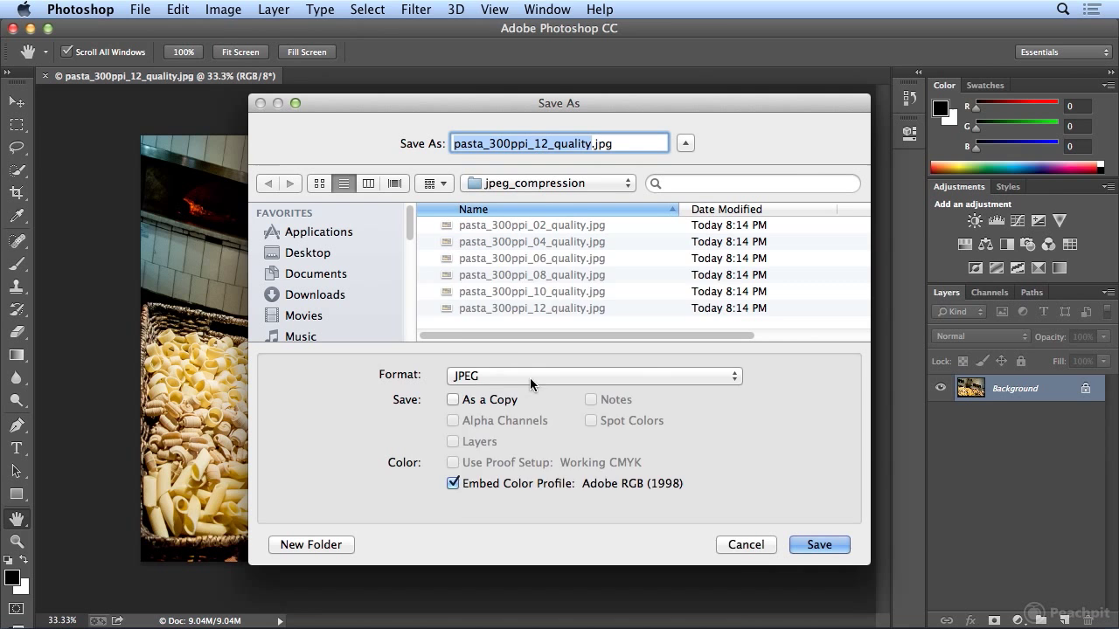
click(594, 376)
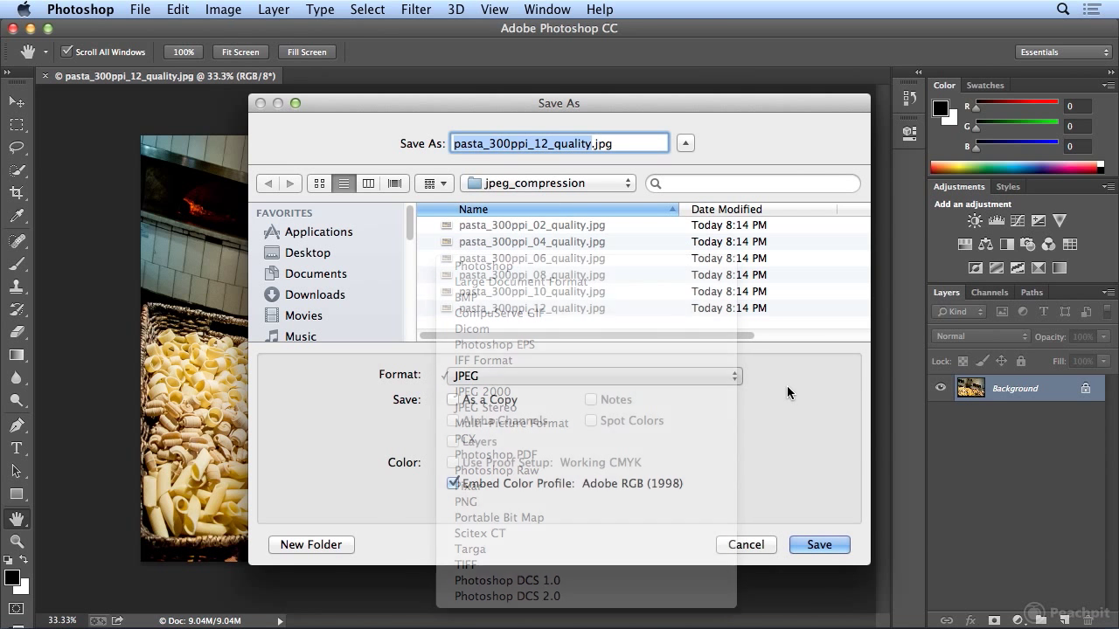
click(745, 545)
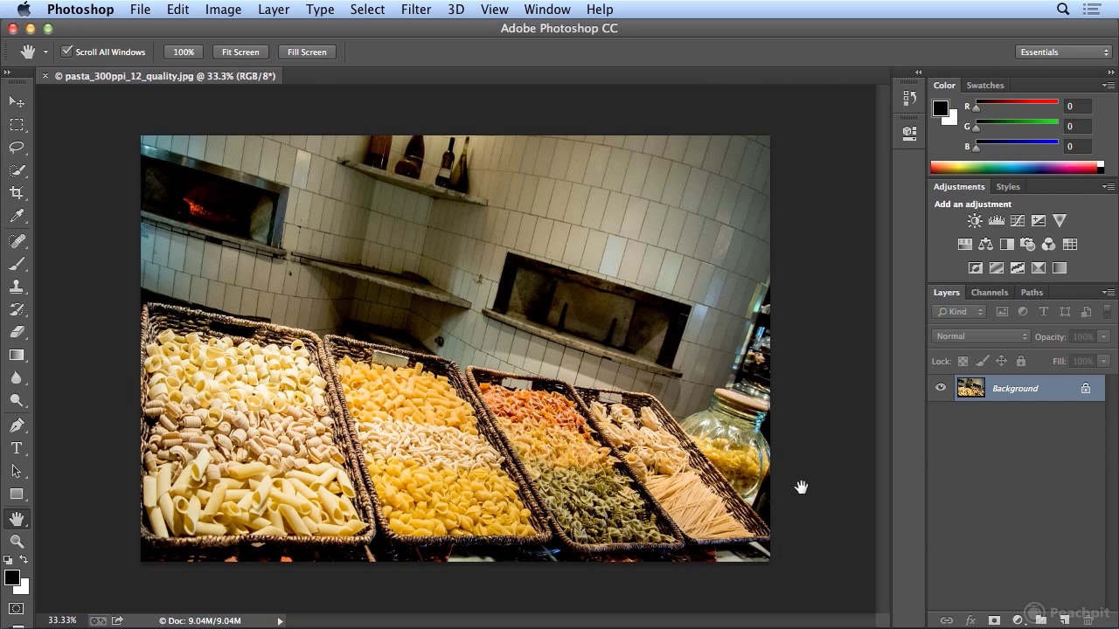
mouse_move(42, 95)
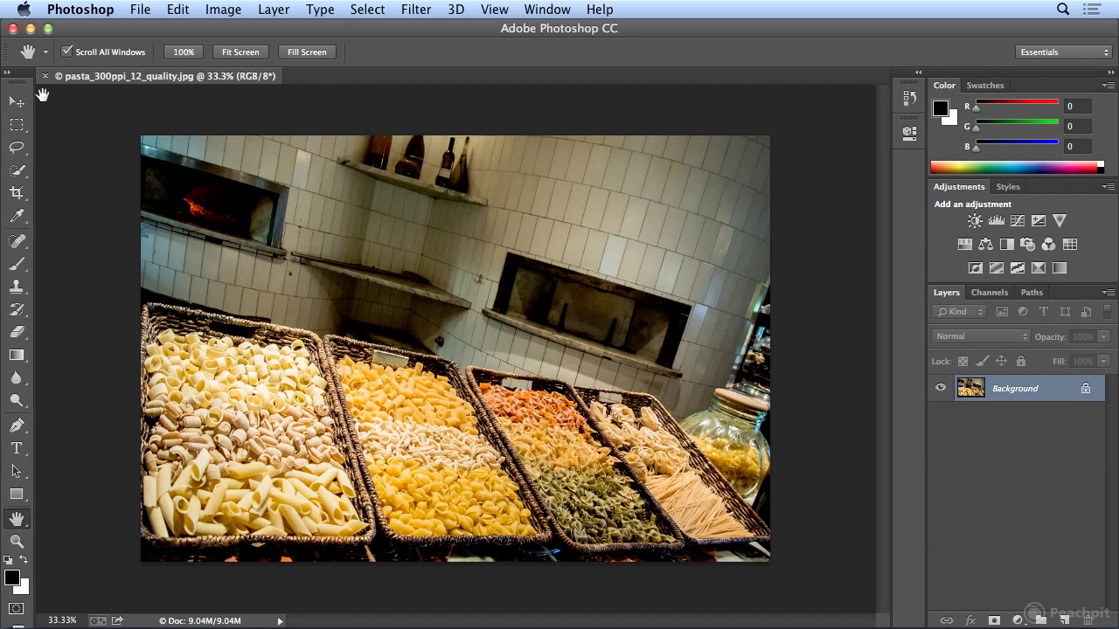
mouse_move(49, 79)
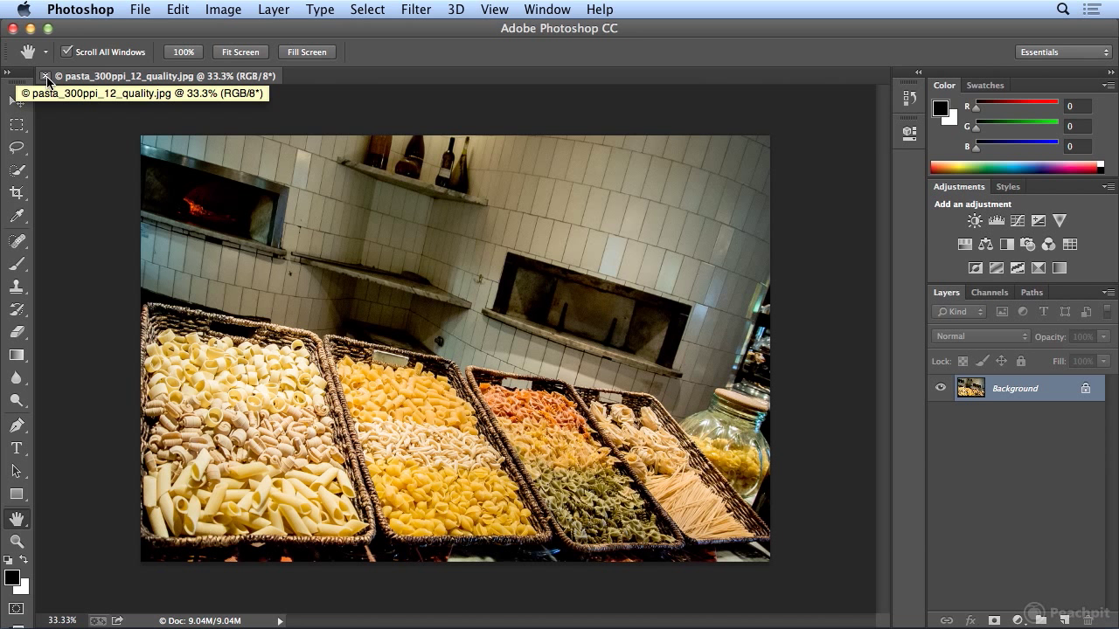
- Close the quality 12 photo and return to the jpeg_compression folder in Bridge
click(46, 77)
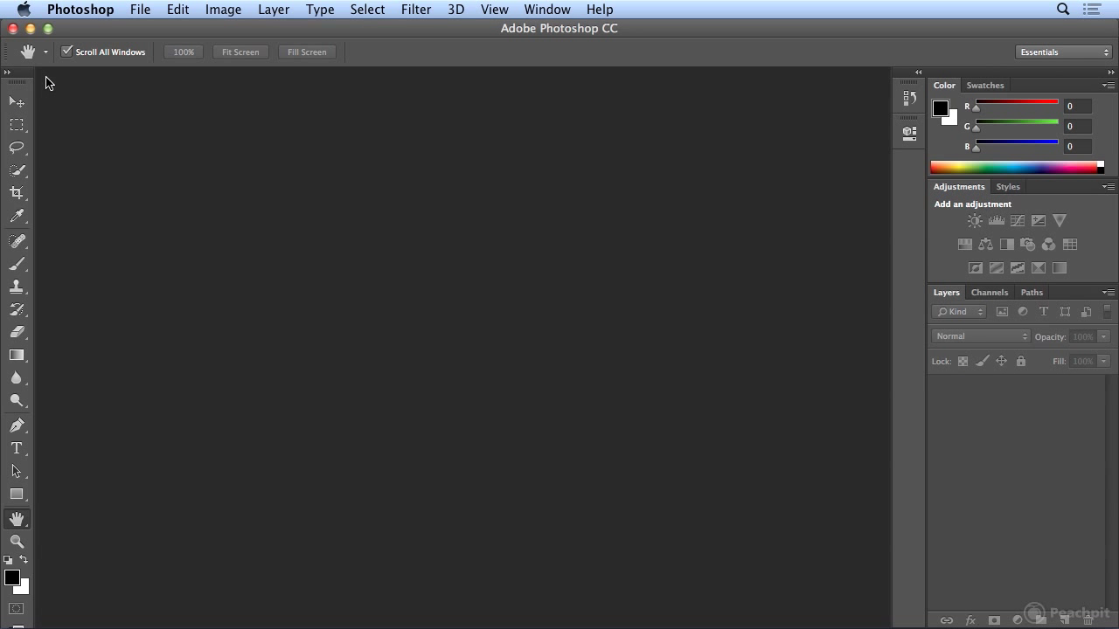
click(140, 11)
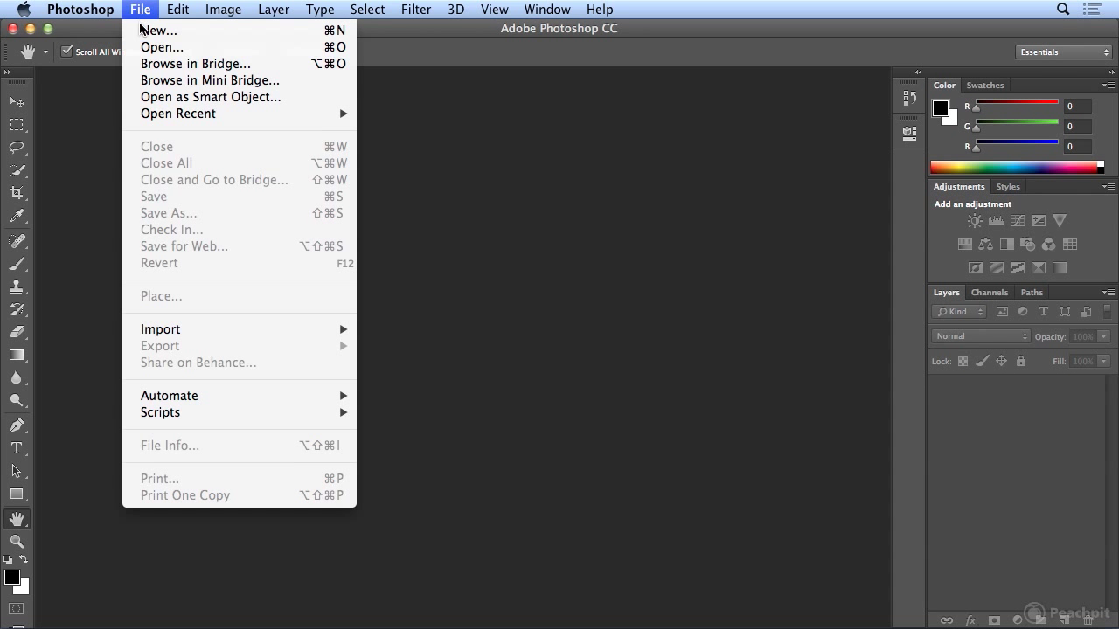
click(196, 63)
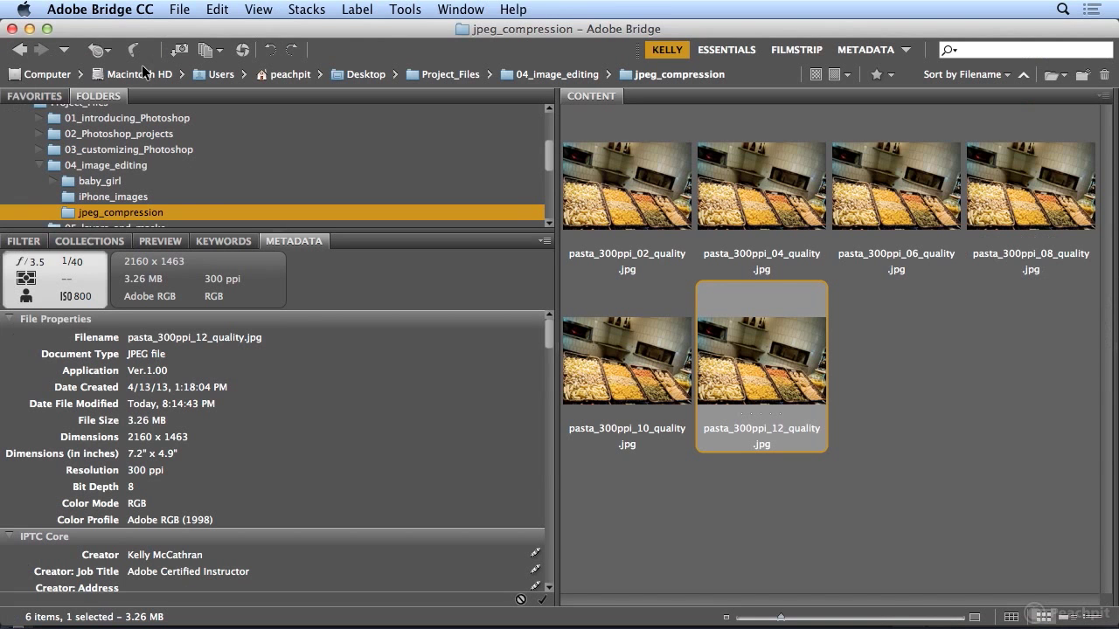
- Select all six pasta JPEG quality versions with Cmd+A
click(626, 185)
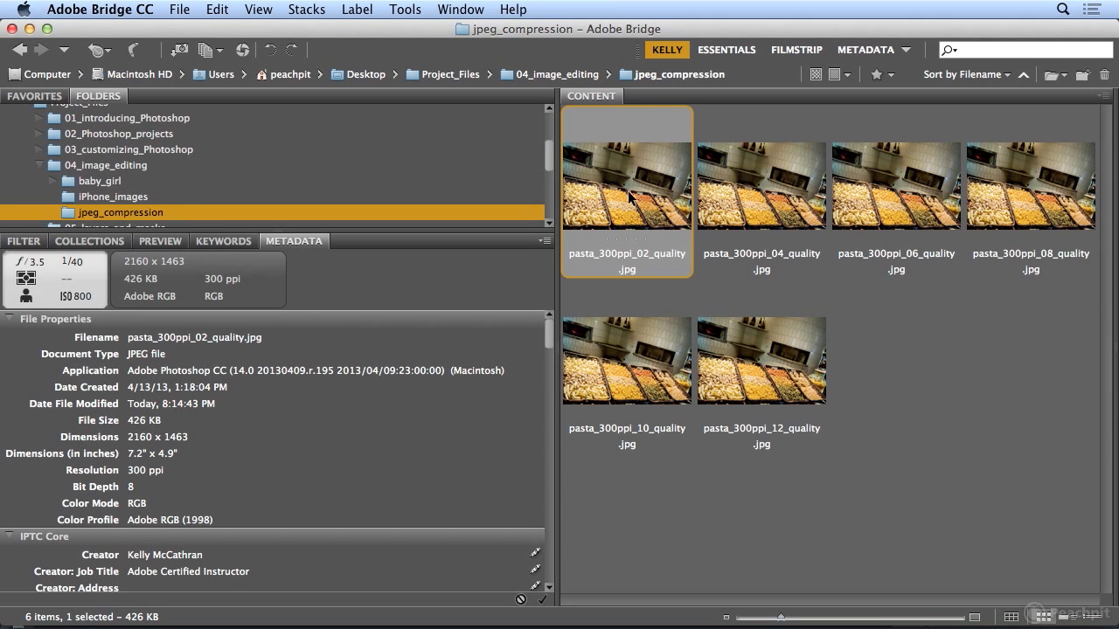
mouse_move(741, 295)
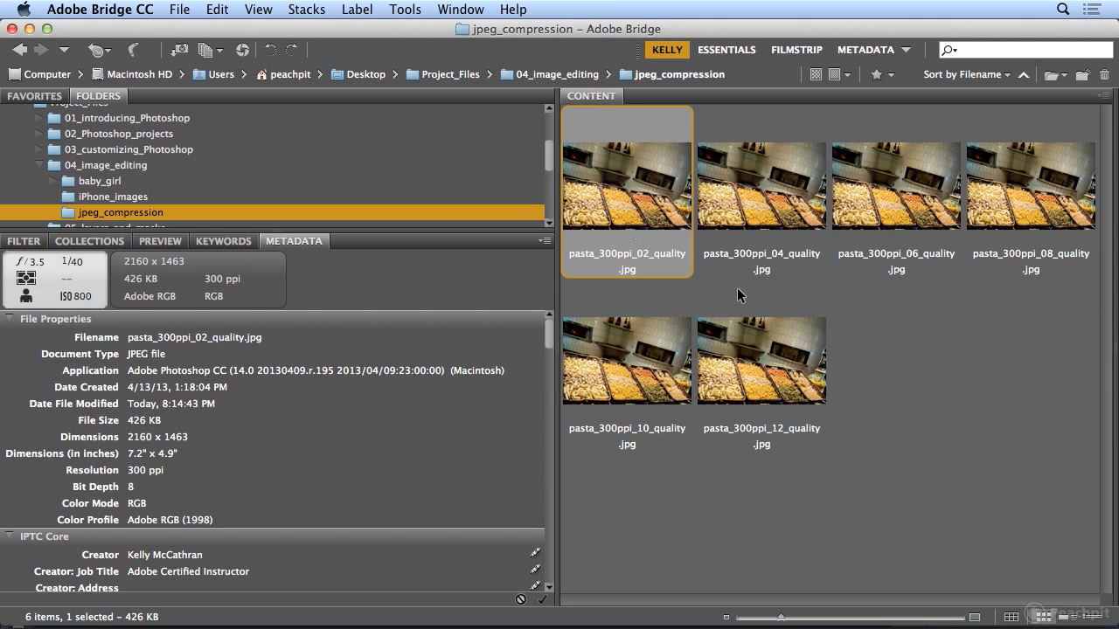
key(cmd+a)
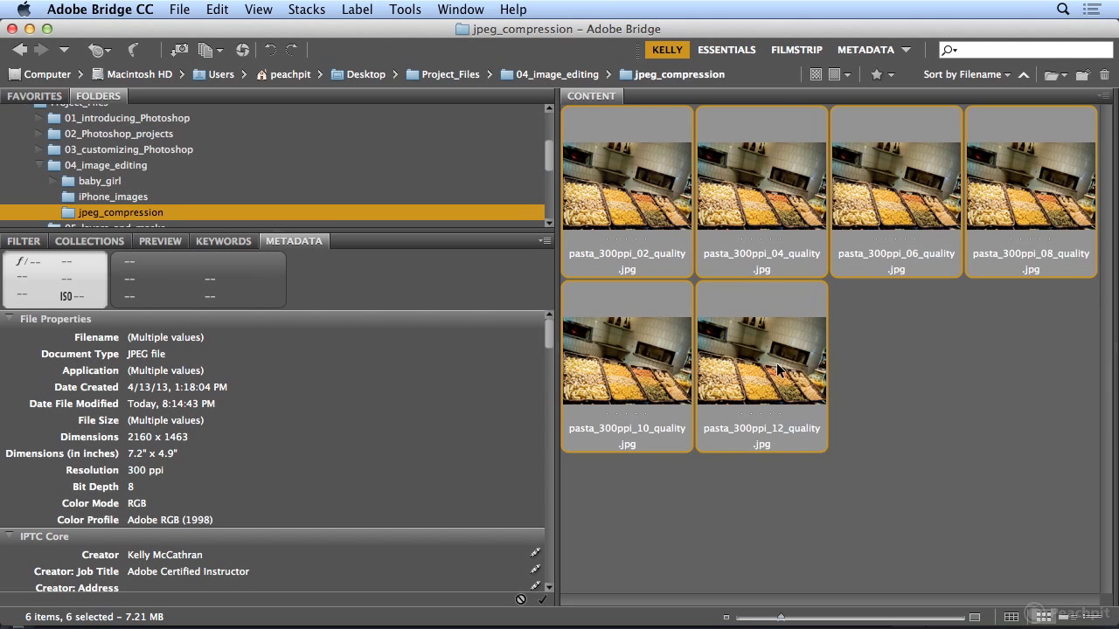
mouse_move(758, 374)
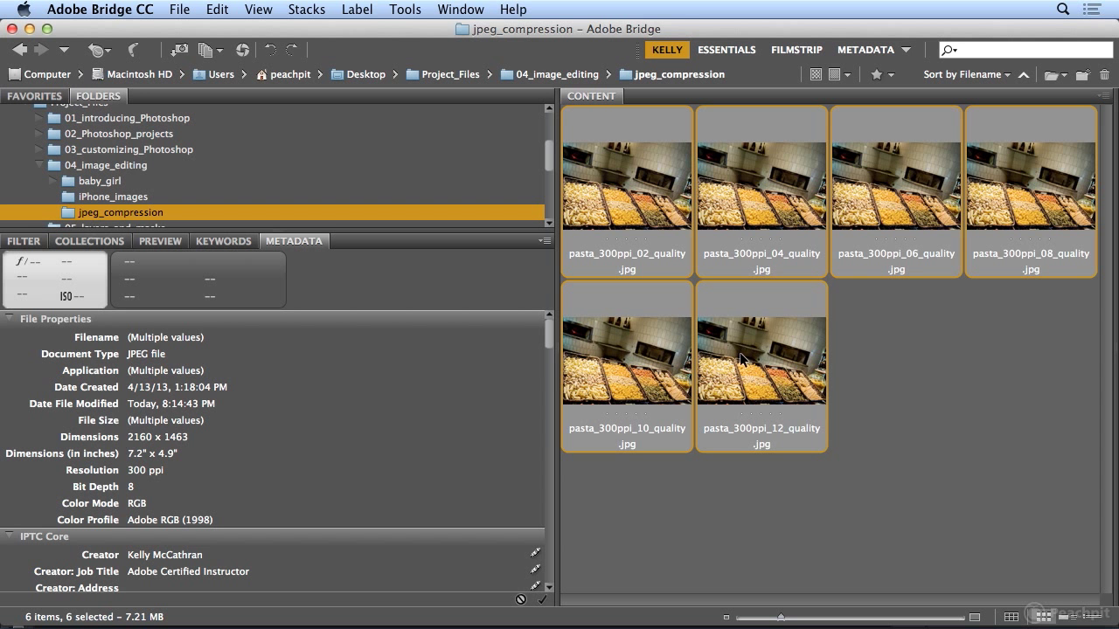
mouse_move(757, 353)
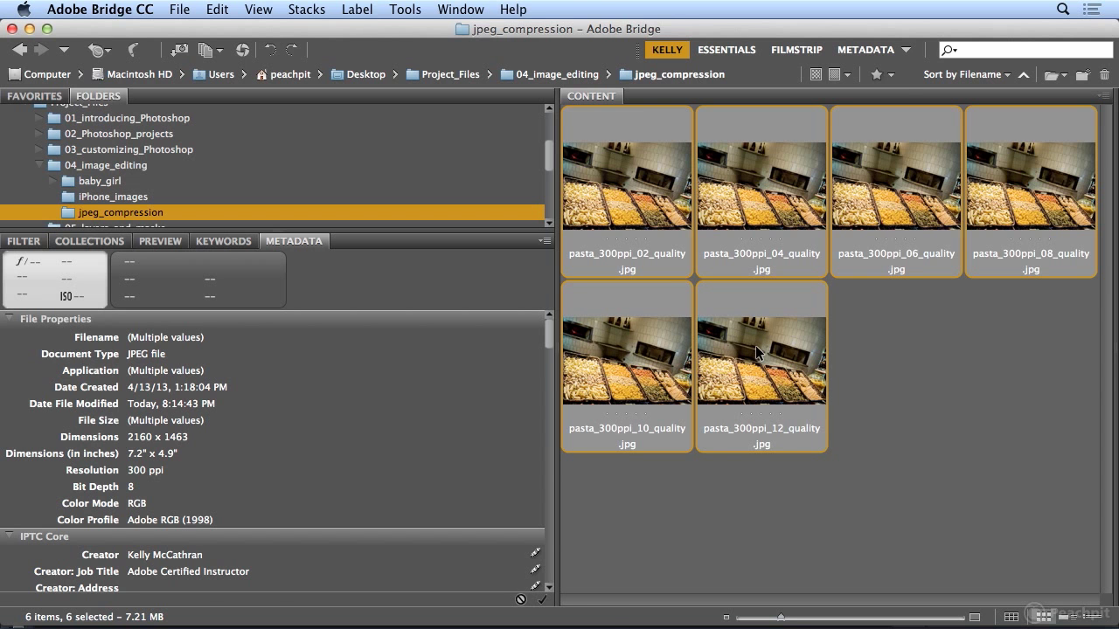
- Open the six selected pasta JPEGs as tabbed documents in Photoshop
double_click(760, 353)
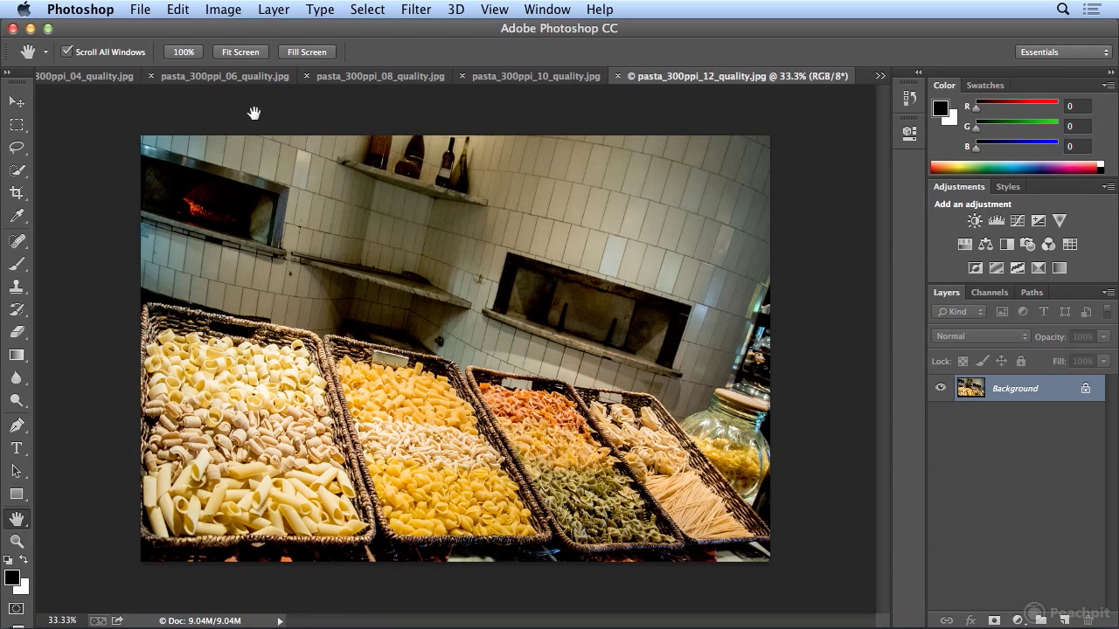
mouse_move(650, 99)
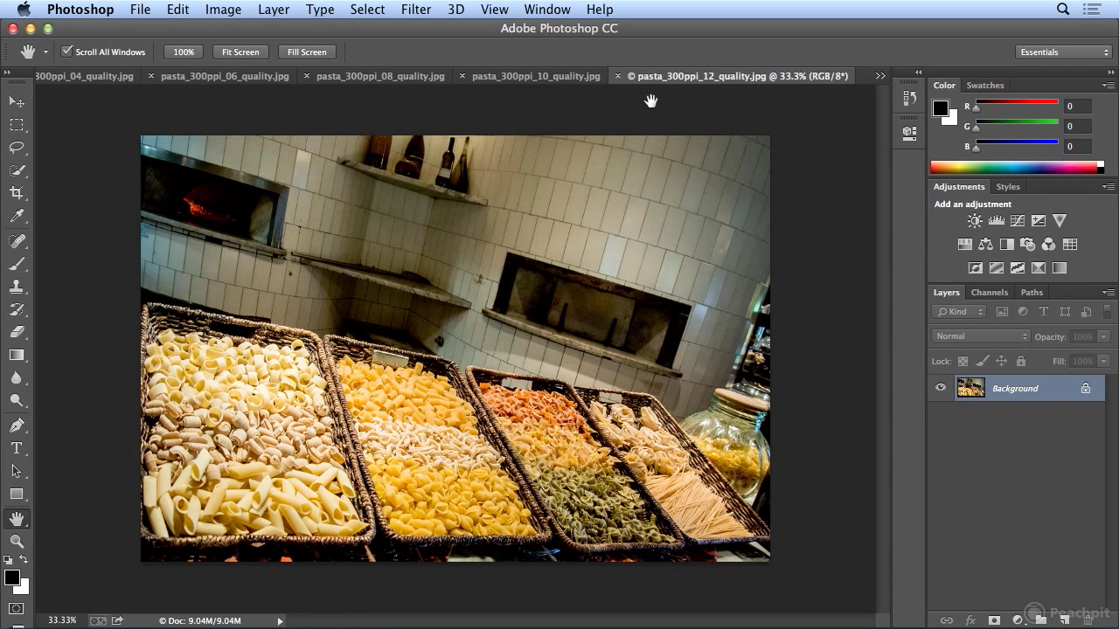
mouse_move(853, 294)
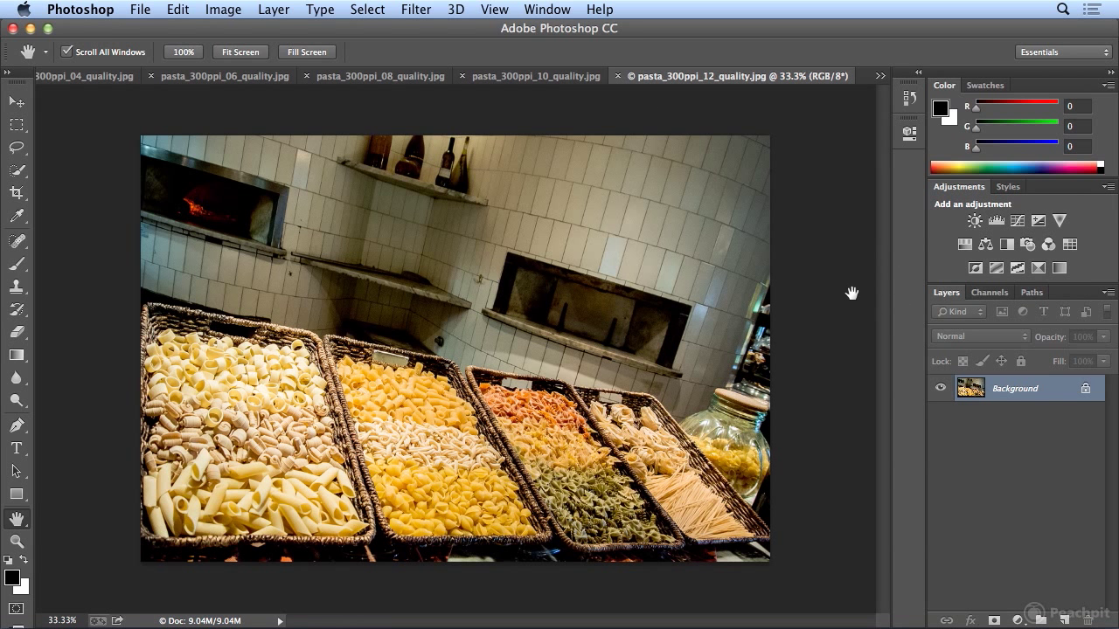
mouse_move(832, 372)
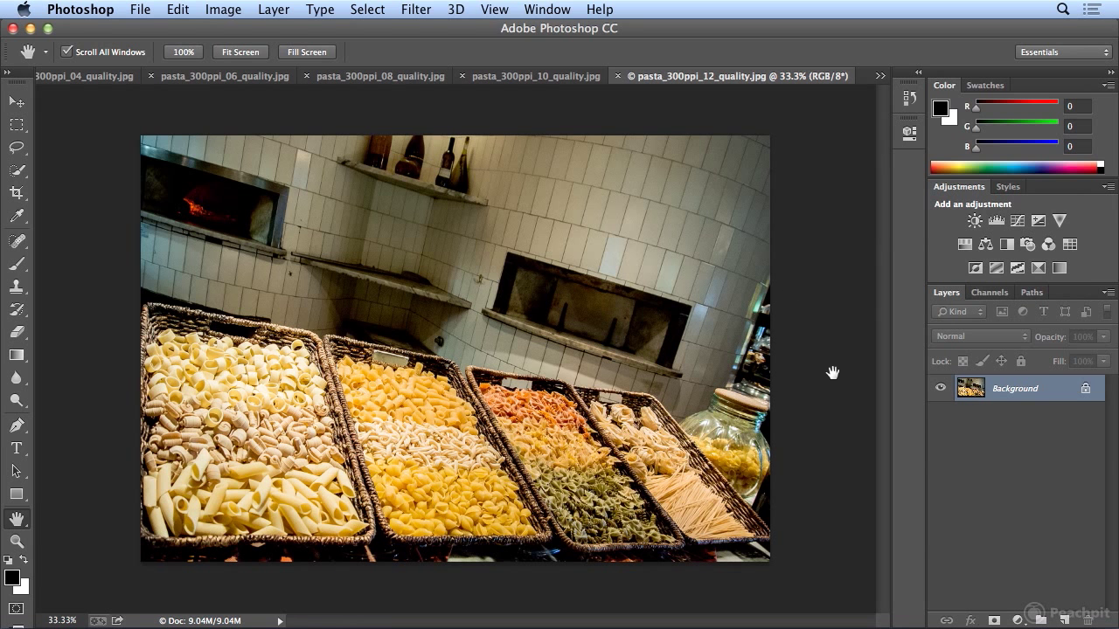
mouse_move(830, 313)
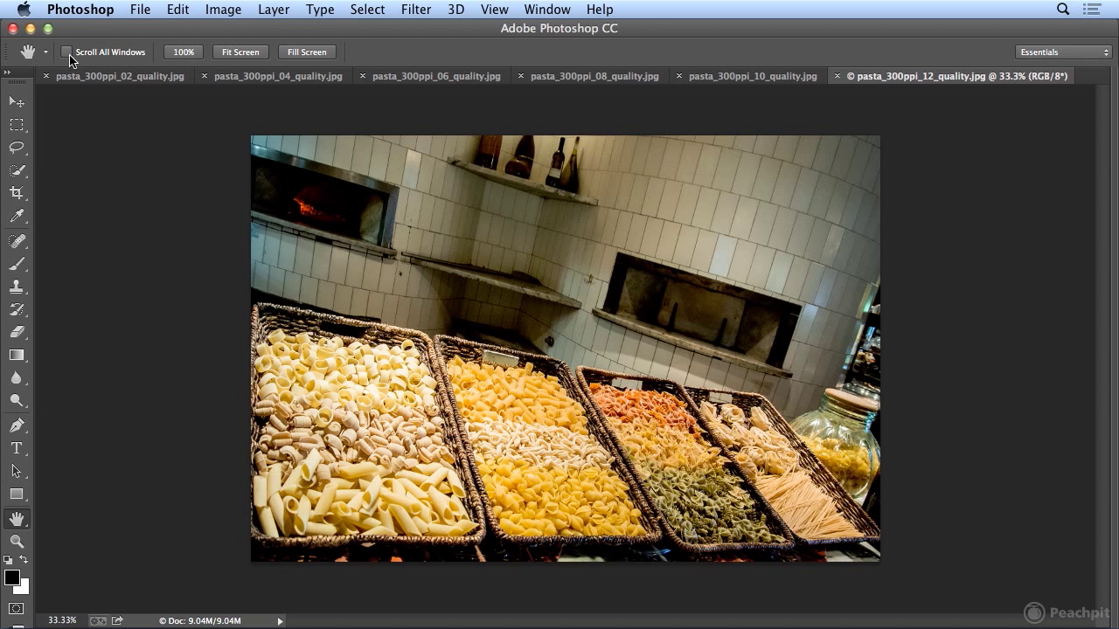
mouse_move(12, 532)
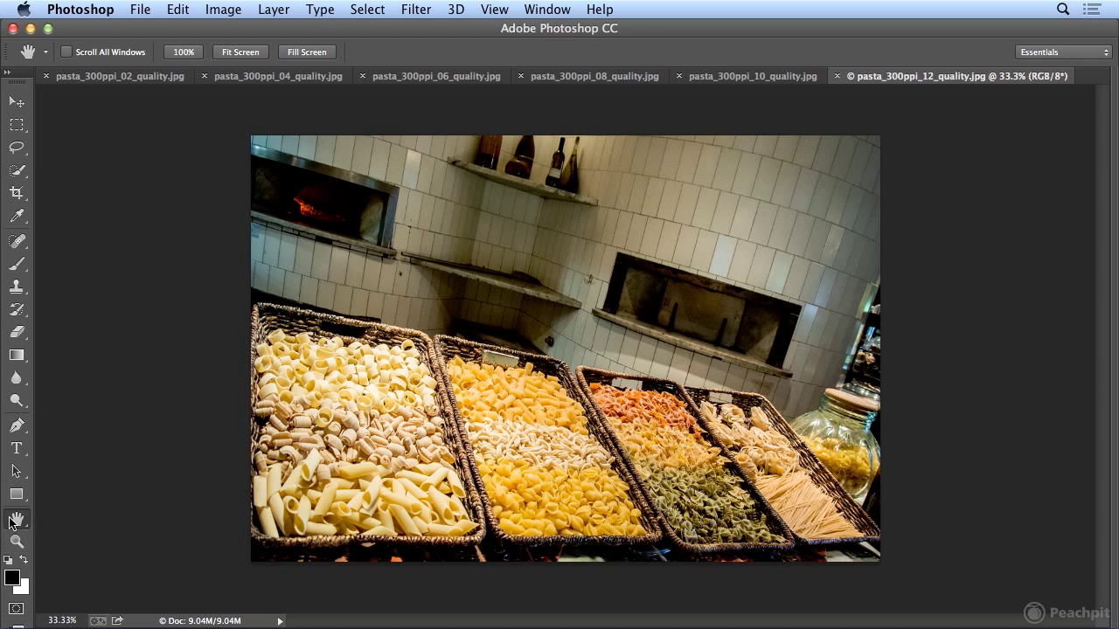
mouse_move(16, 517)
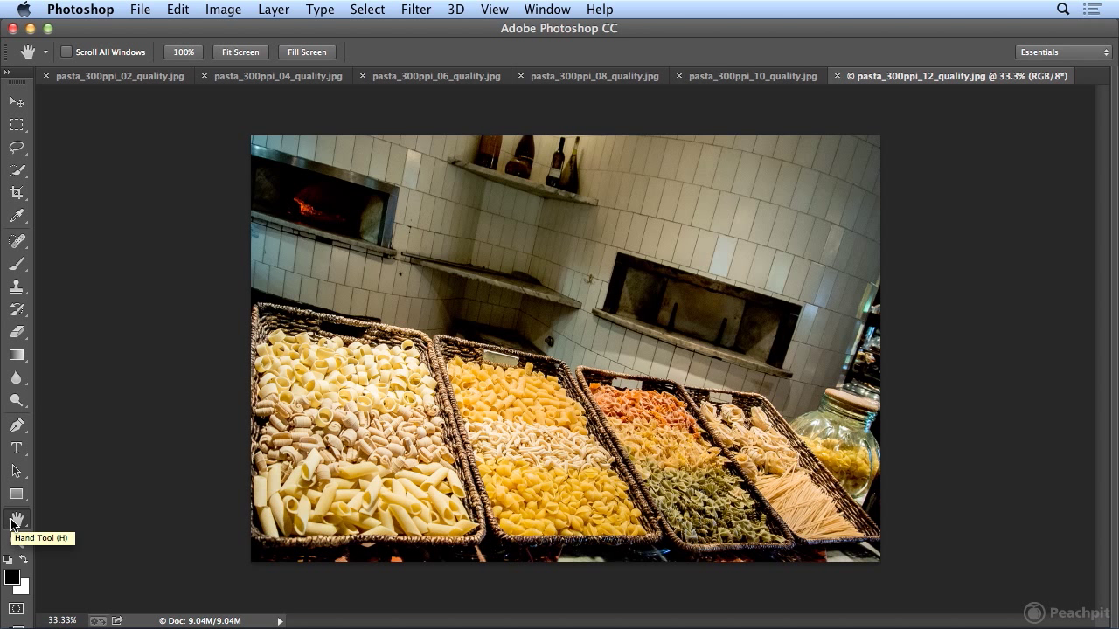
mouse_move(108, 500)
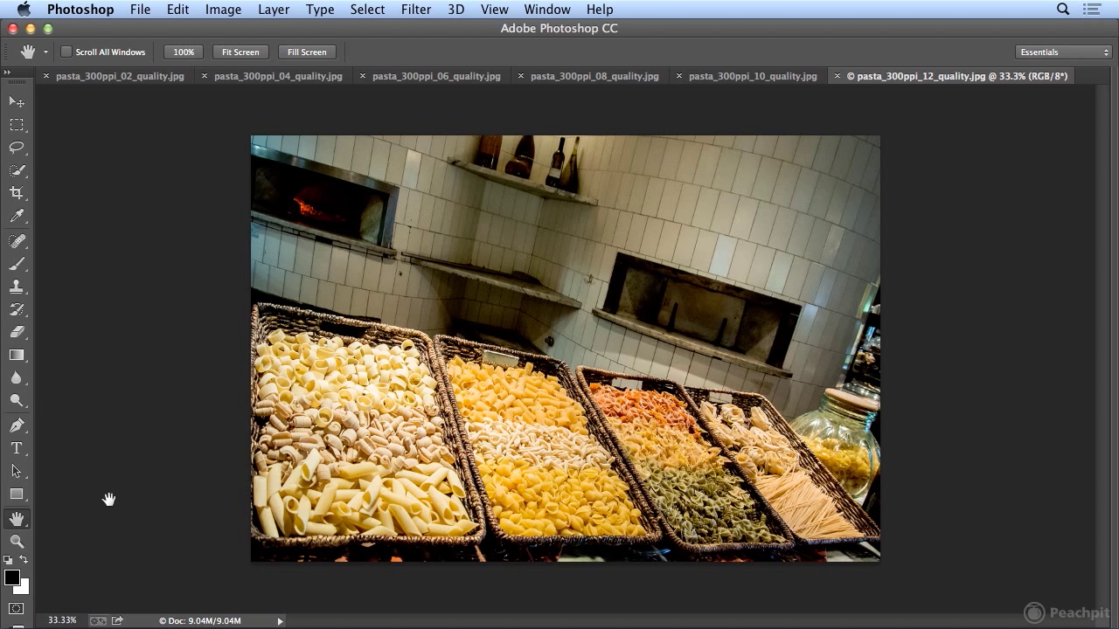
mouse_move(95, 150)
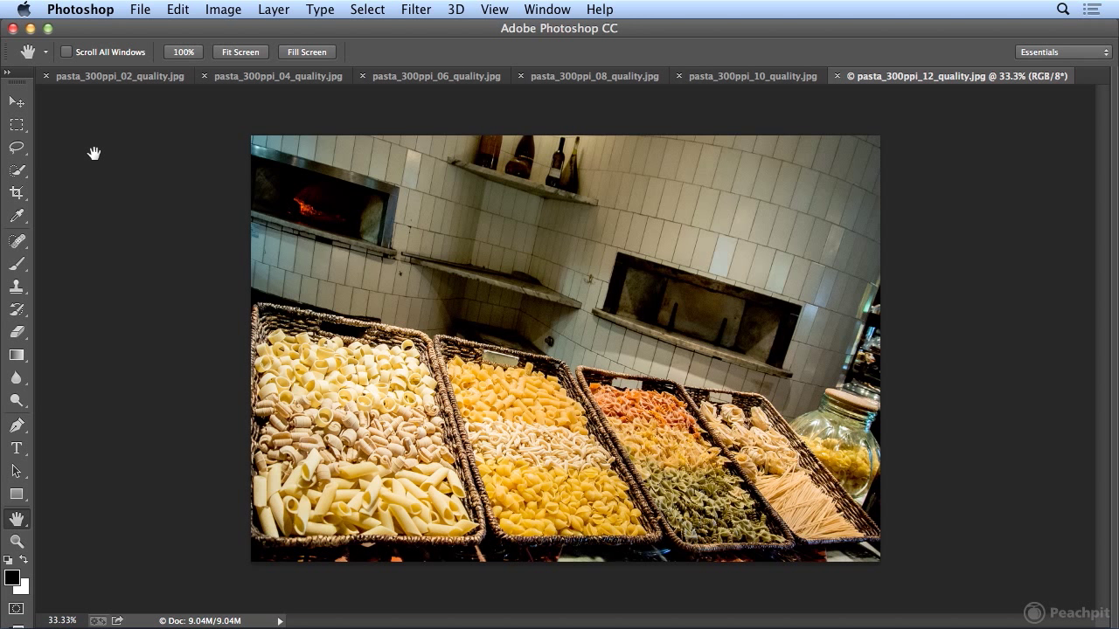
mouse_move(647, 283)
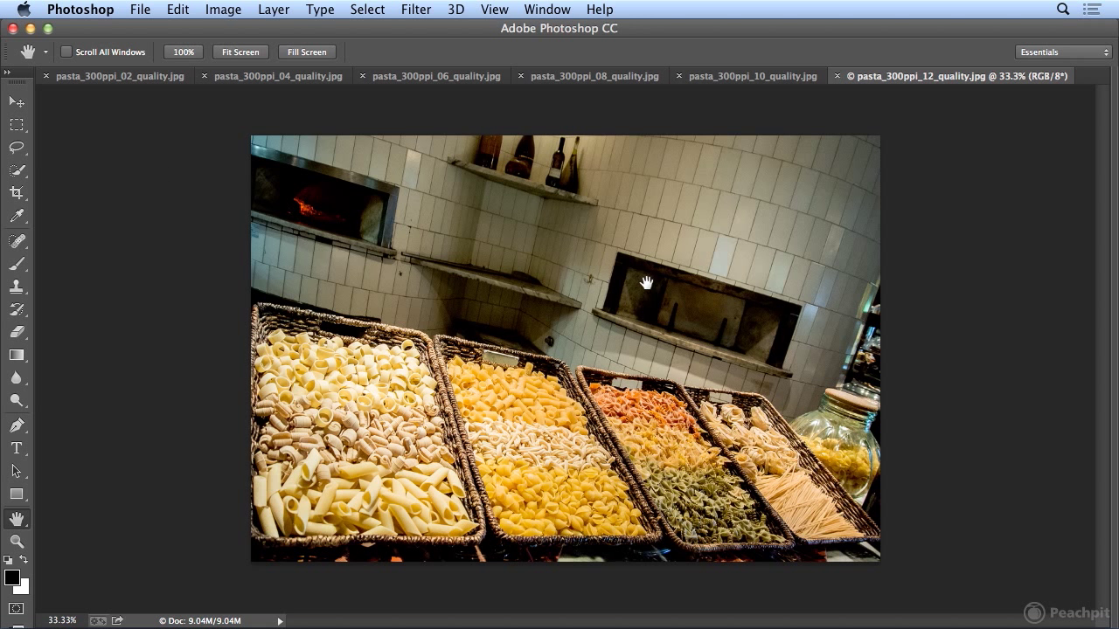
mouse_move(650, 287)
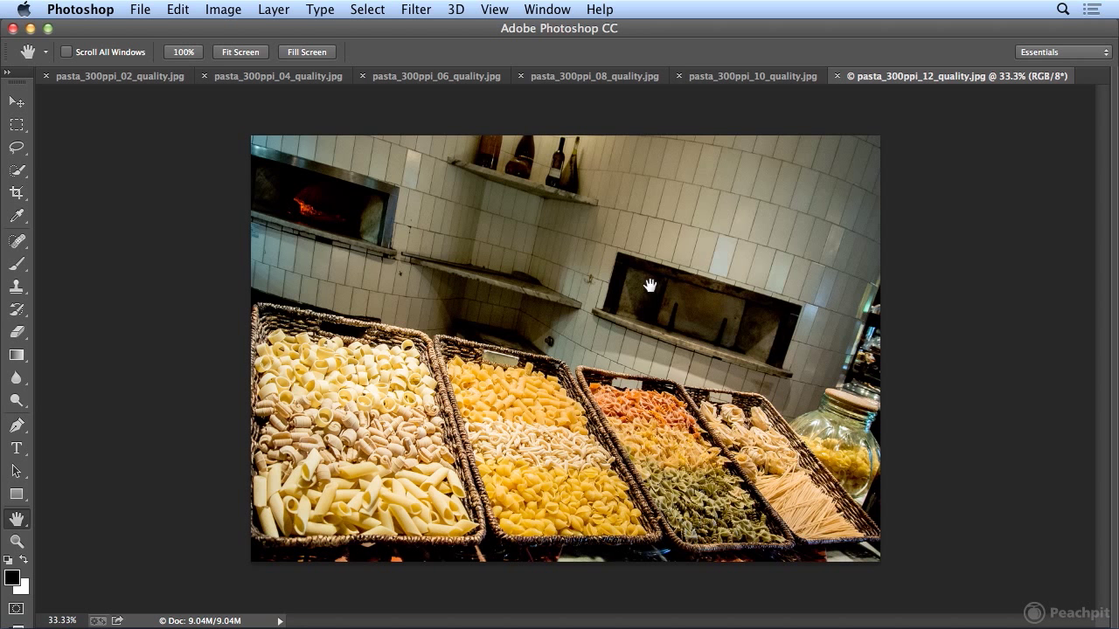
- Arrange the six open pasta photos in a 6-up tiled grid
click(545, 11)
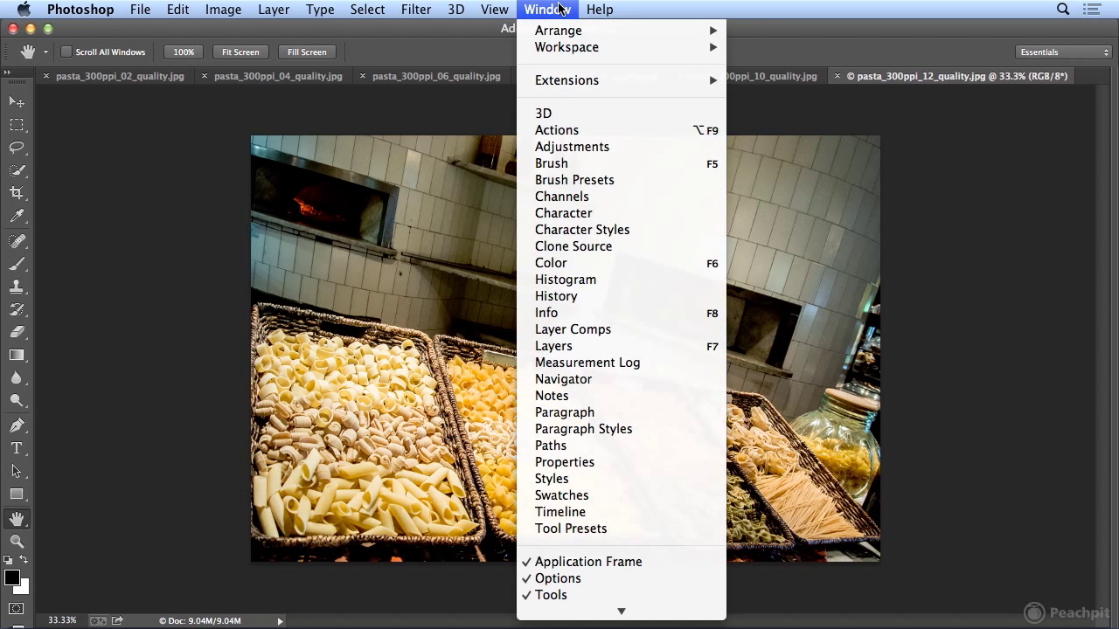
mouse_move(557, 31)
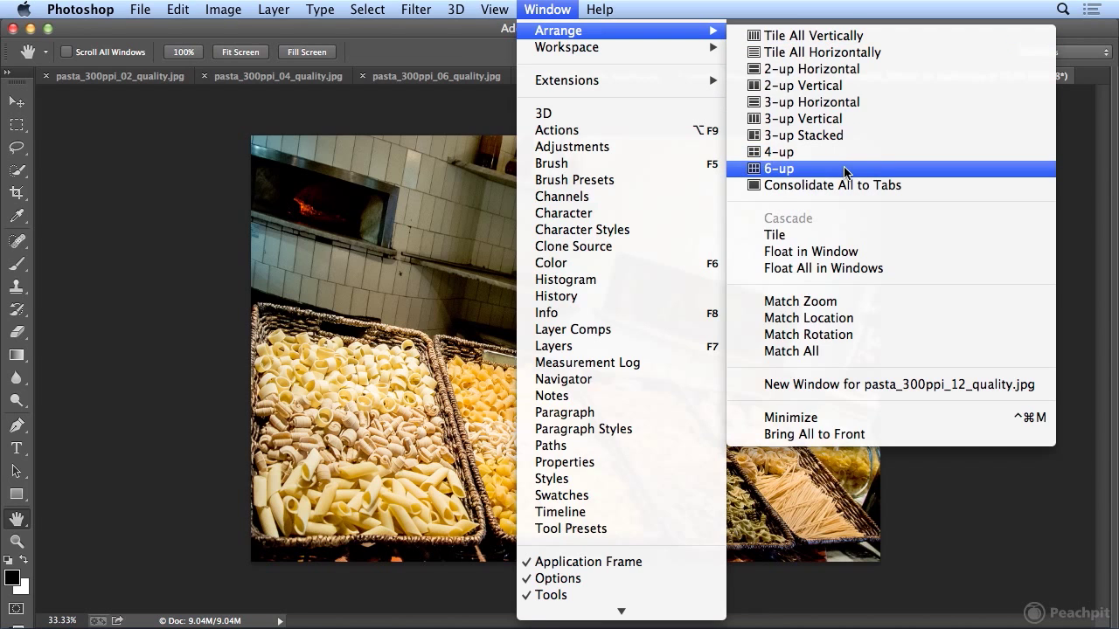
click(778, 168)
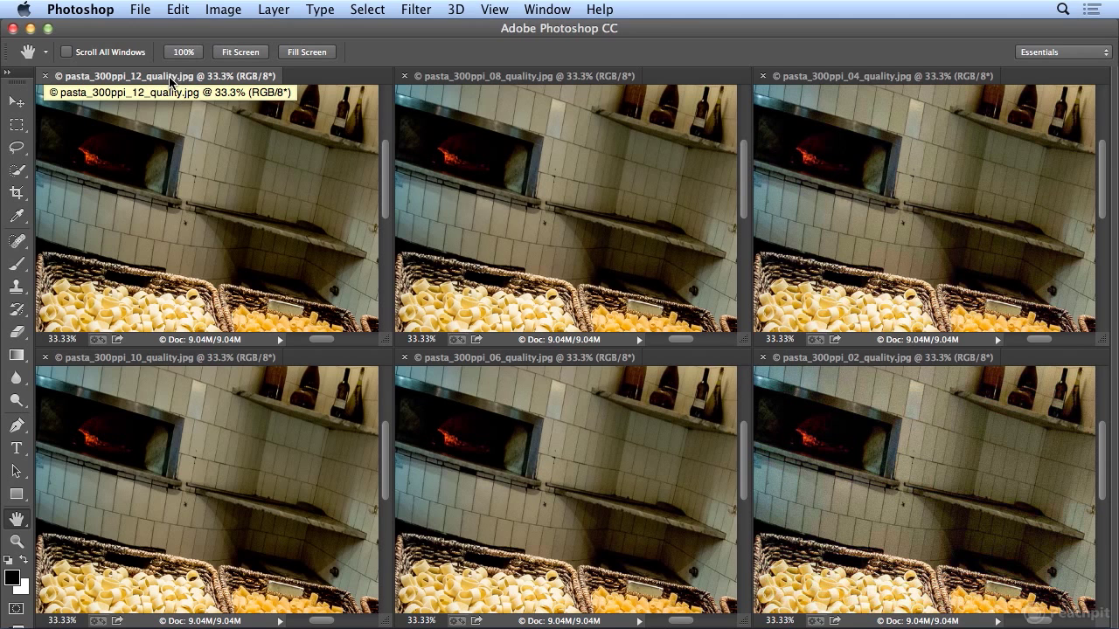
mouse_move(161, 248)
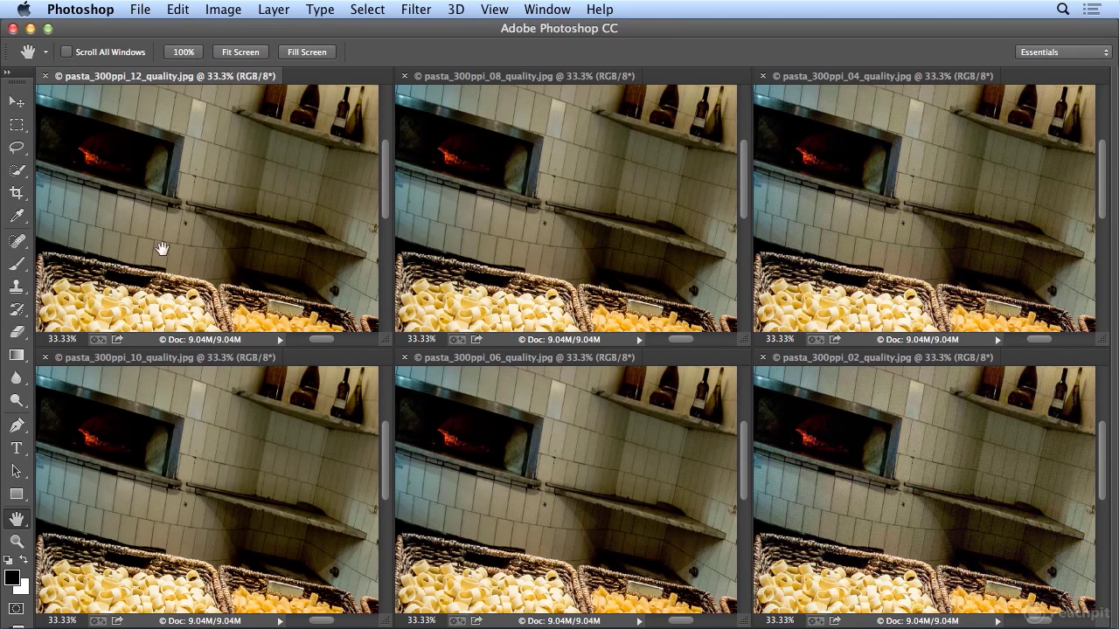
mouse_move(900, 178)
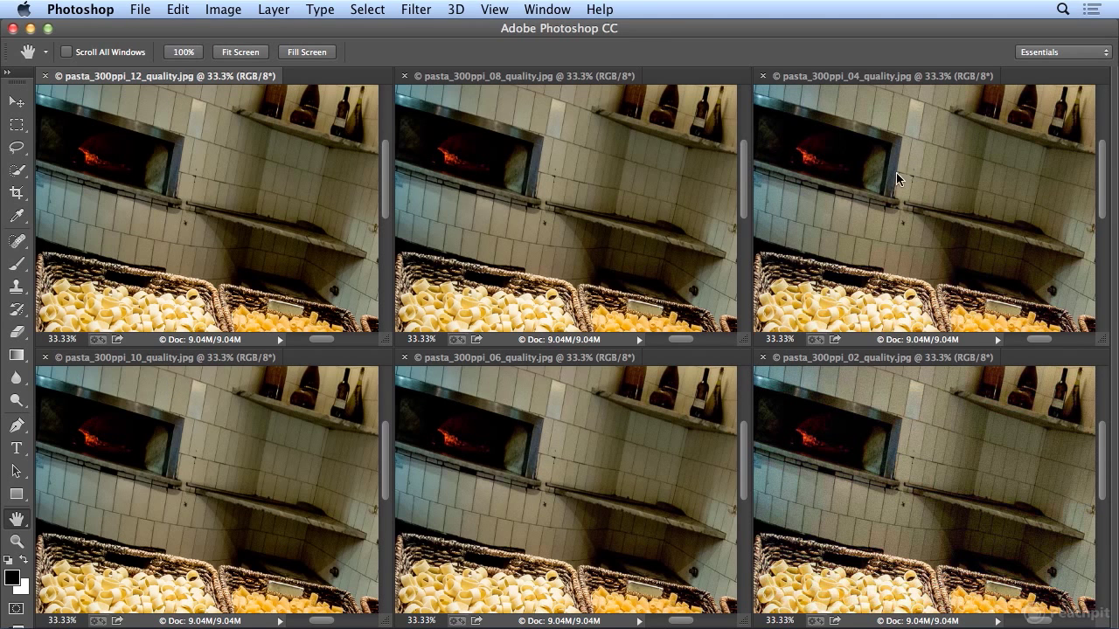
mouse_move(392, 264)
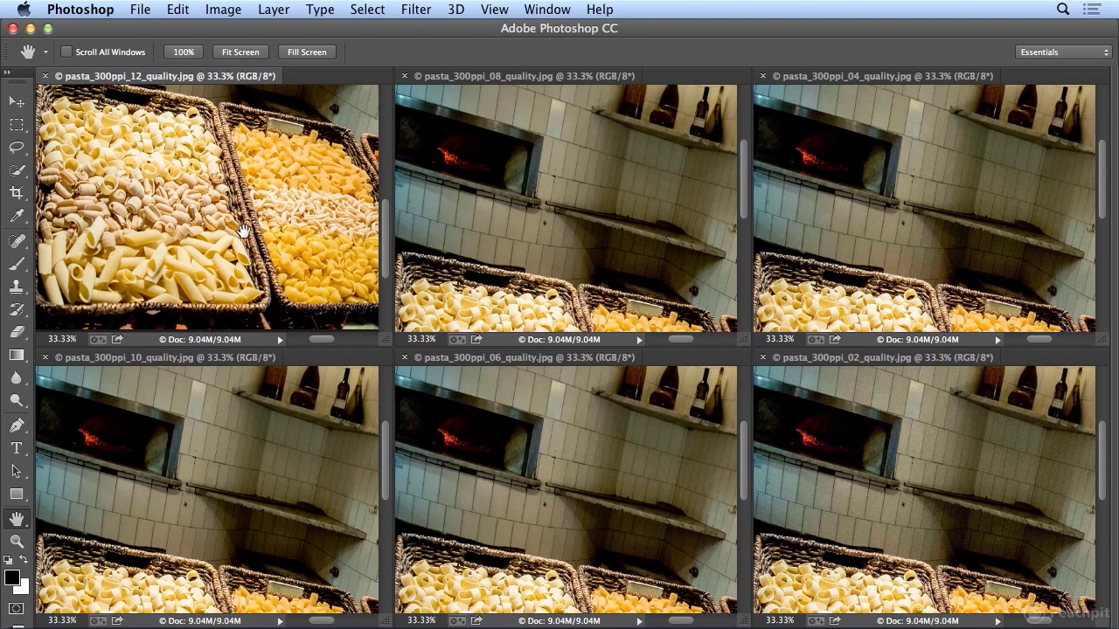
- Zoom the quality 12 tile in on the pasta baskets to 100%
click(494, 10)
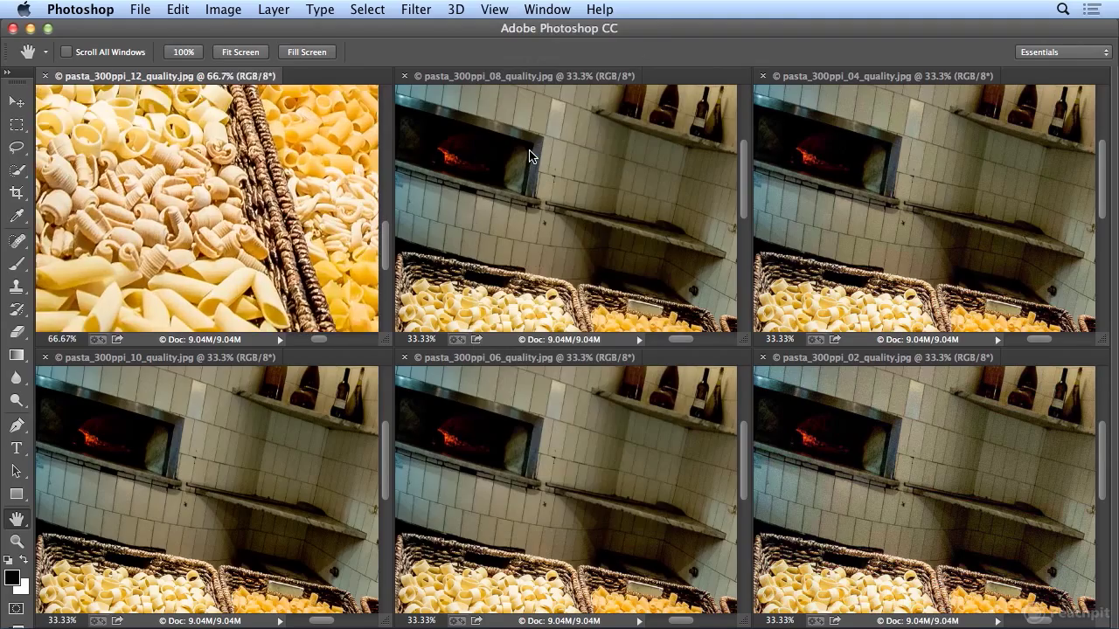
click(493, 10)
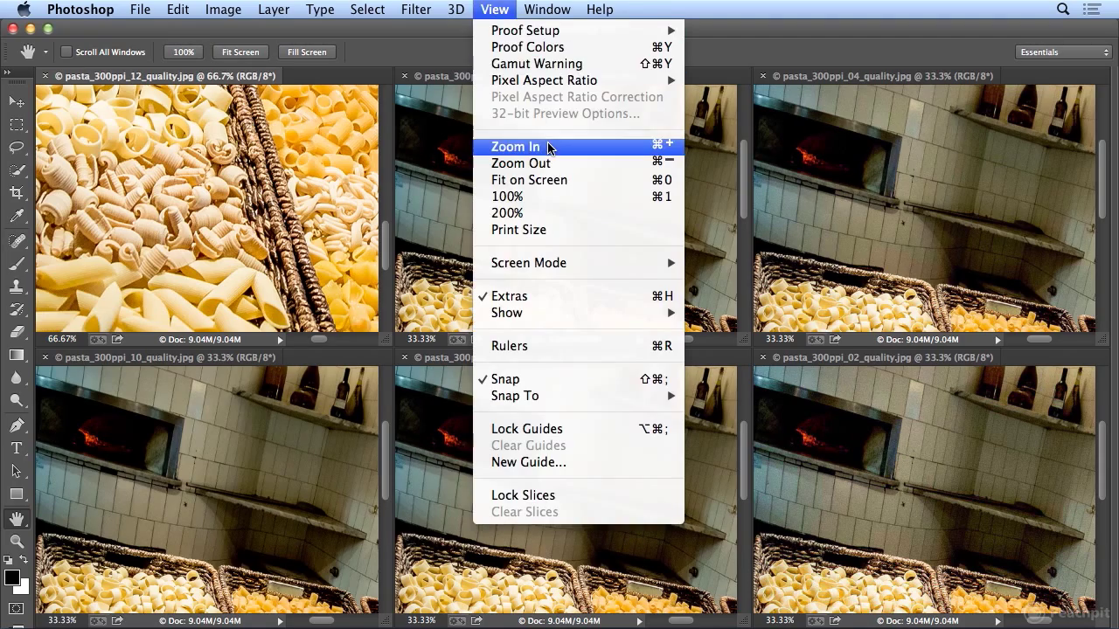
click(517, 147)
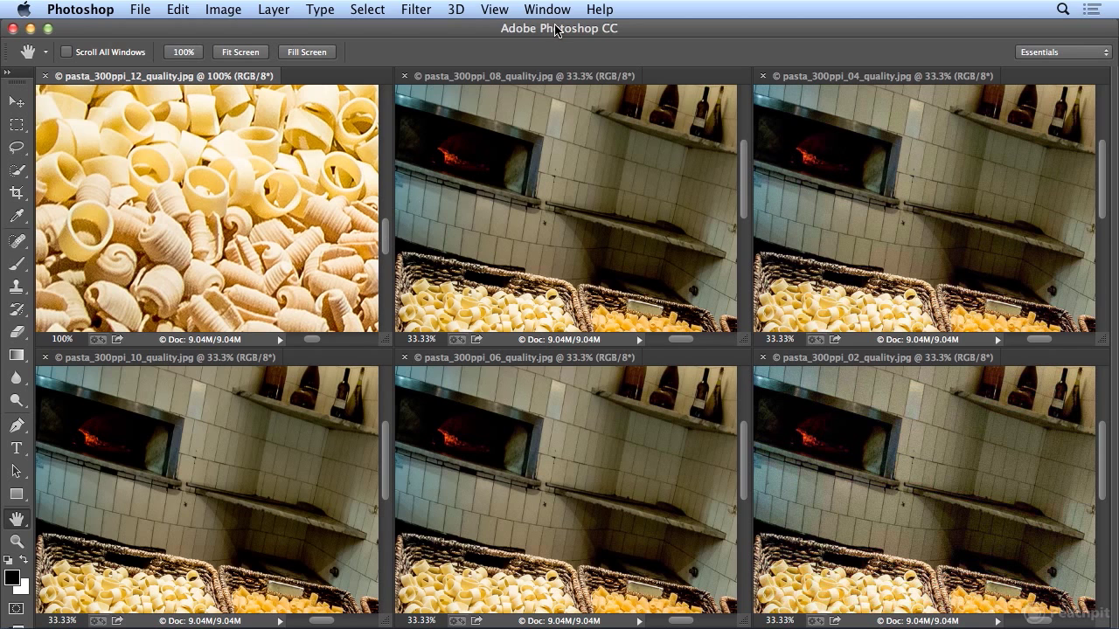
mouse_move(633, 409)
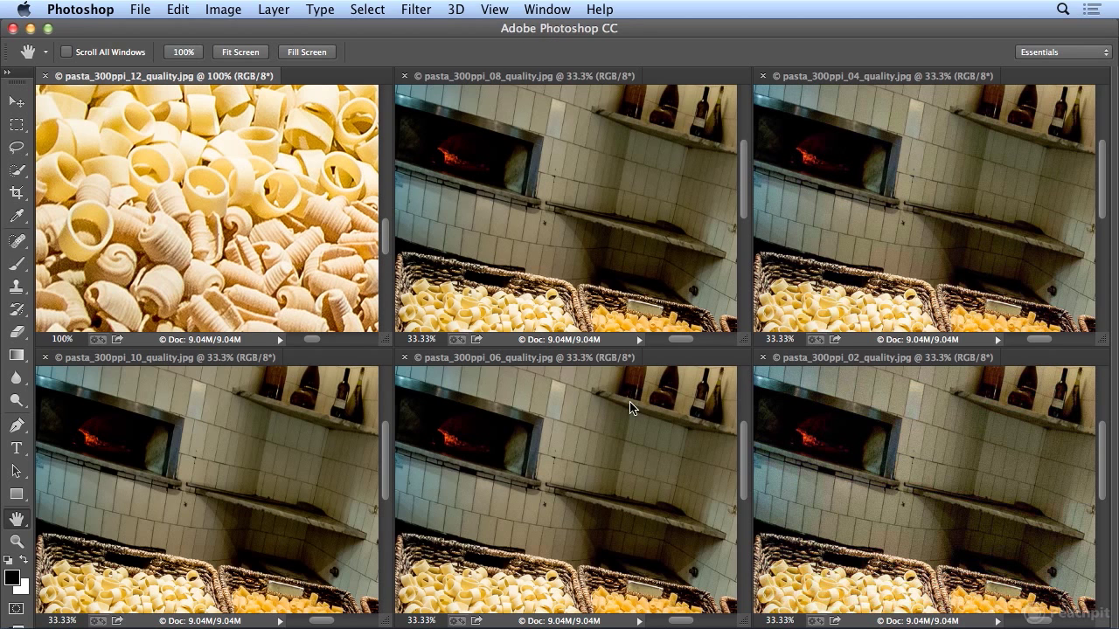
mouse_move(516, 7)
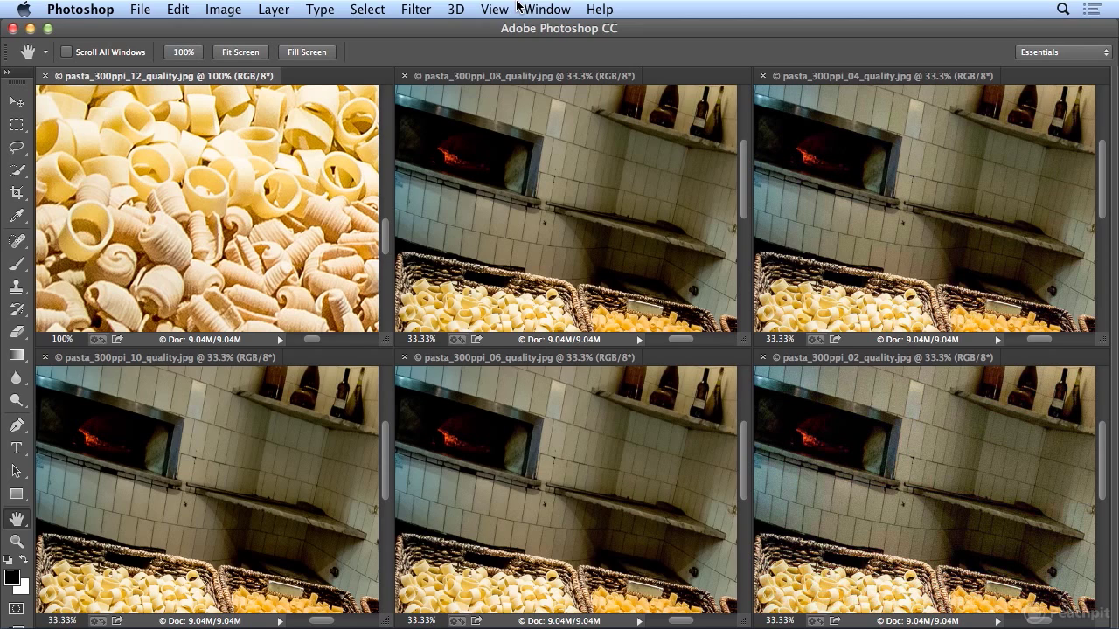
- Match all six tiles to the quality 12 window's 100% zoom and location
click(547, 9)
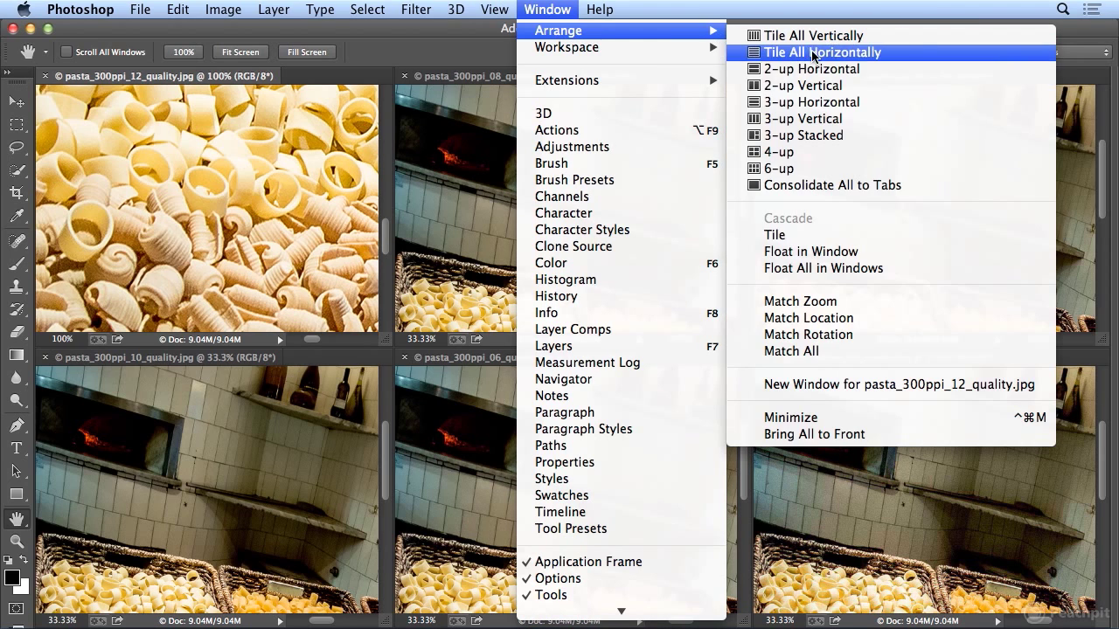
mouse_move(869, 351)
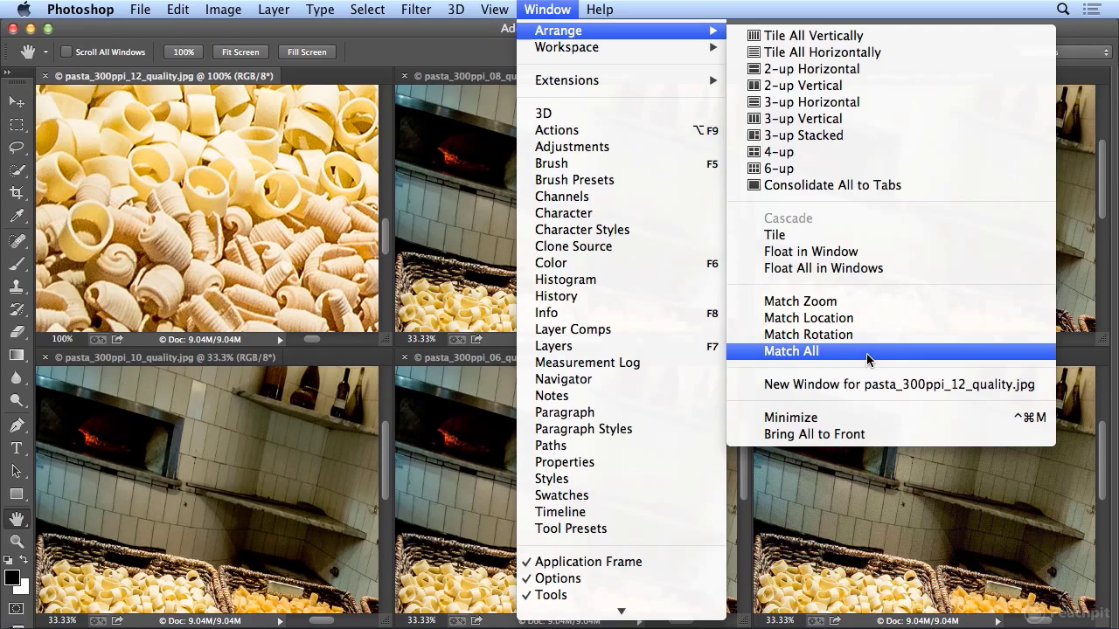
click(790, 349)
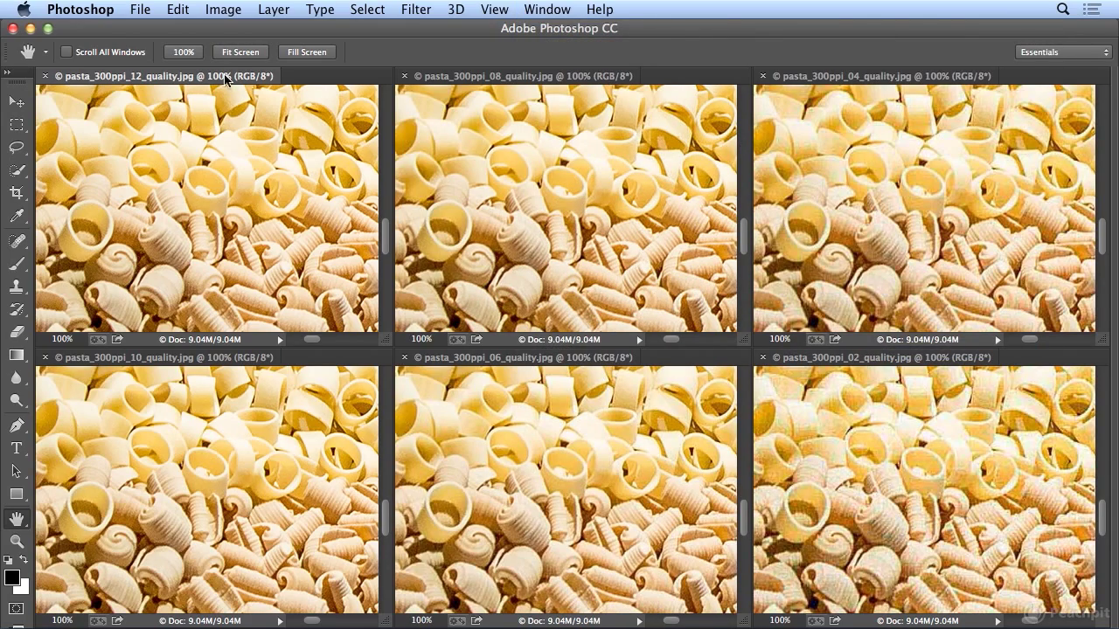
mouse_move(991, 220)
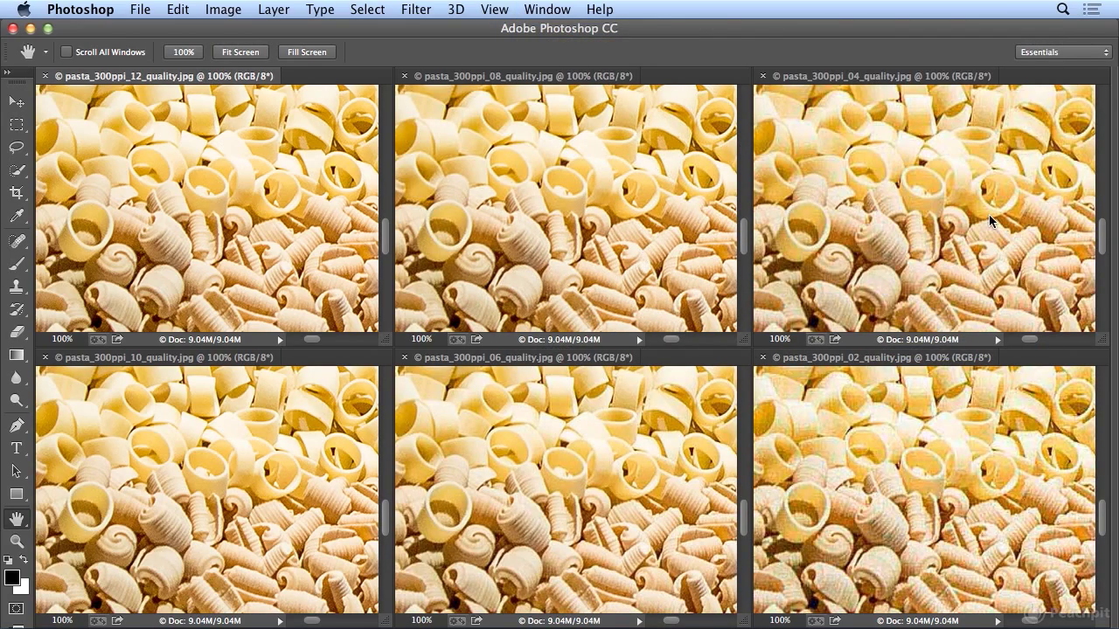
mouse_move(657, 242)
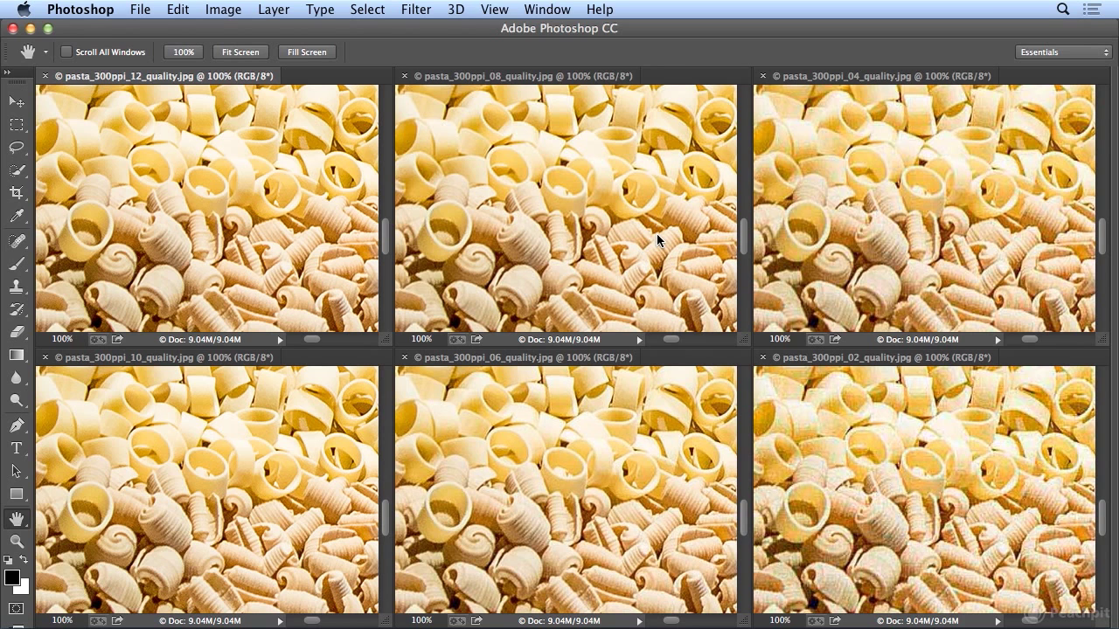
mouse_move(208, 154)
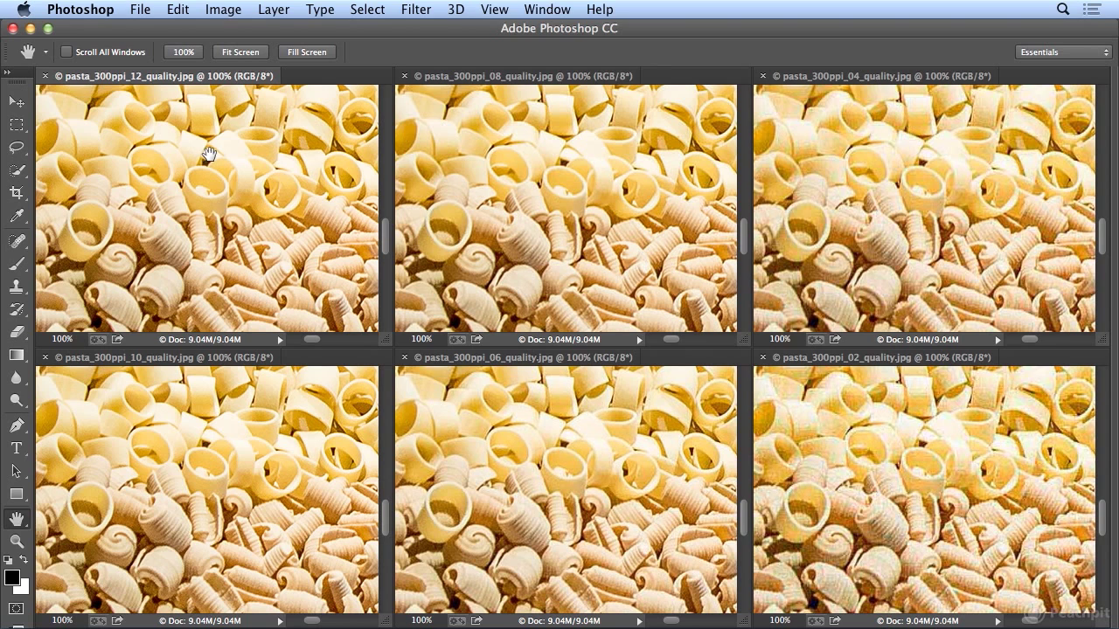
mouse_move(153, 425)
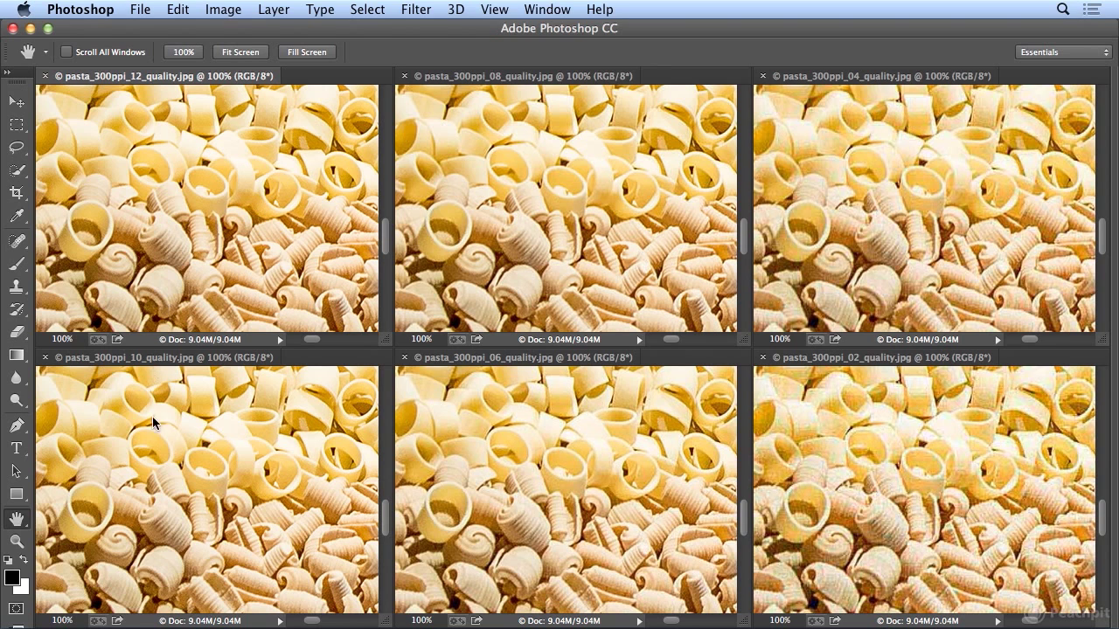
mouse_move(199, 472)
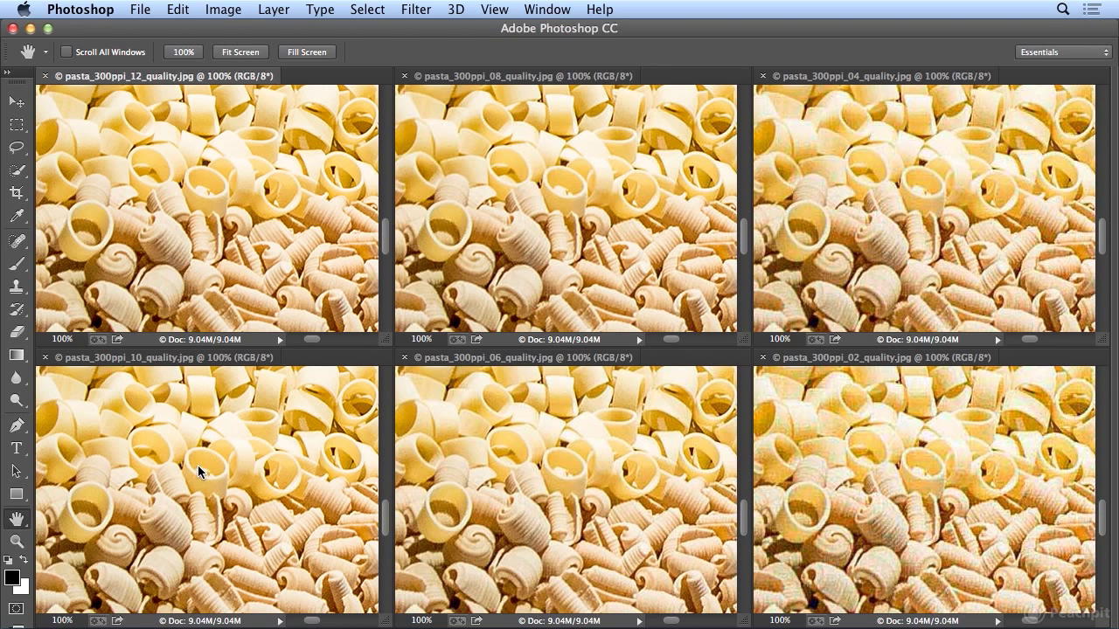
mouse_move(428, 353)
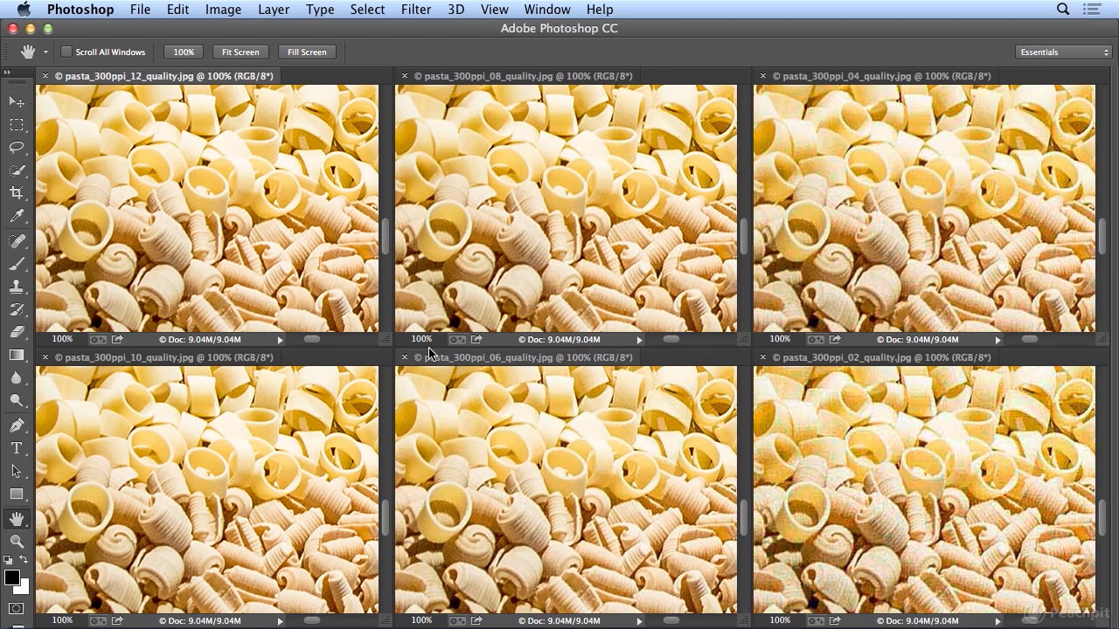
mouse_move(620, 217)
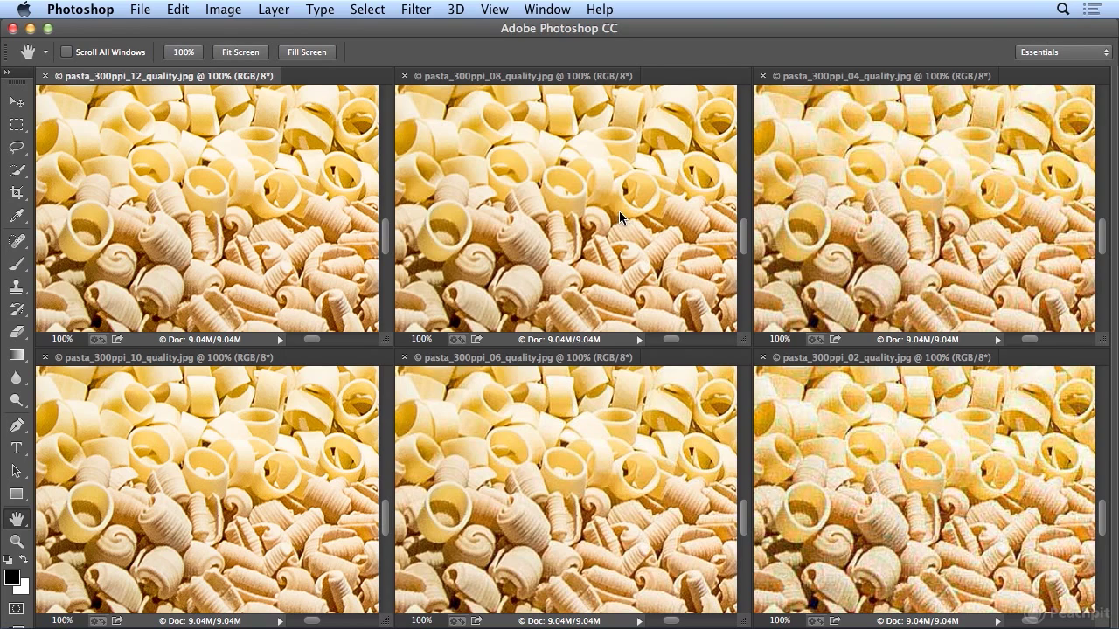
mouse_move(269, 213)
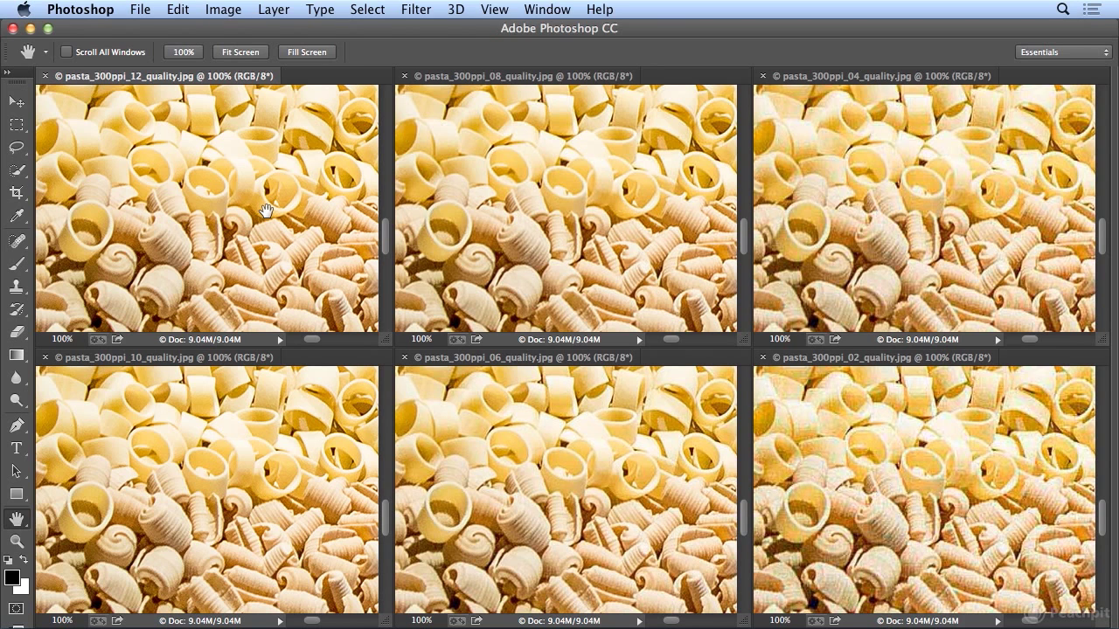
mouse_move(224, 446)
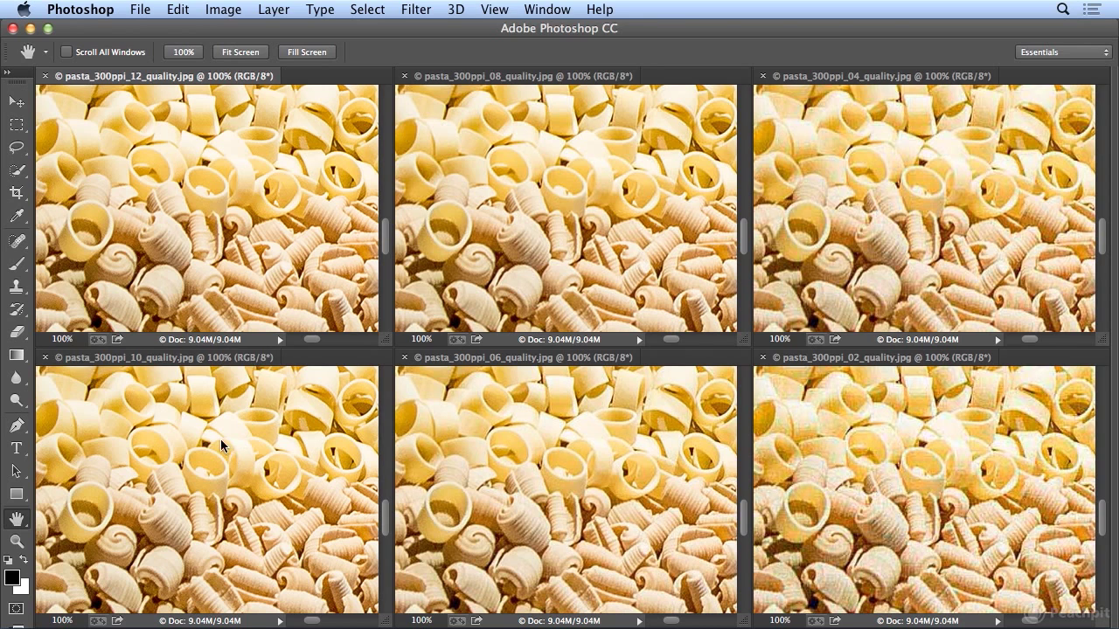
mouse_move(241, 451)
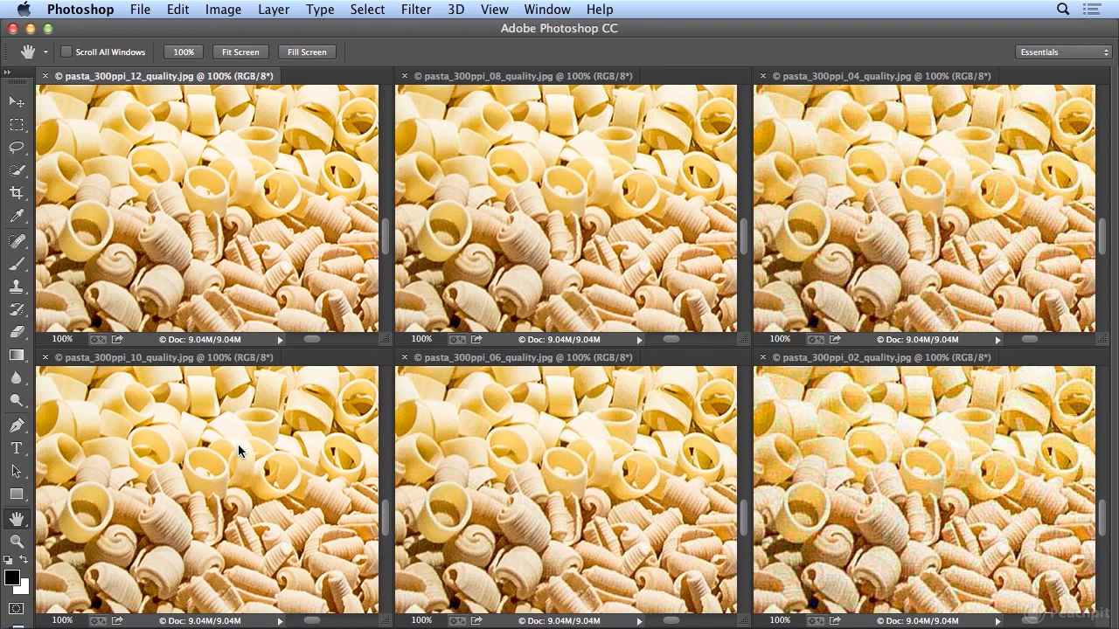
mouse_move(269, 493)
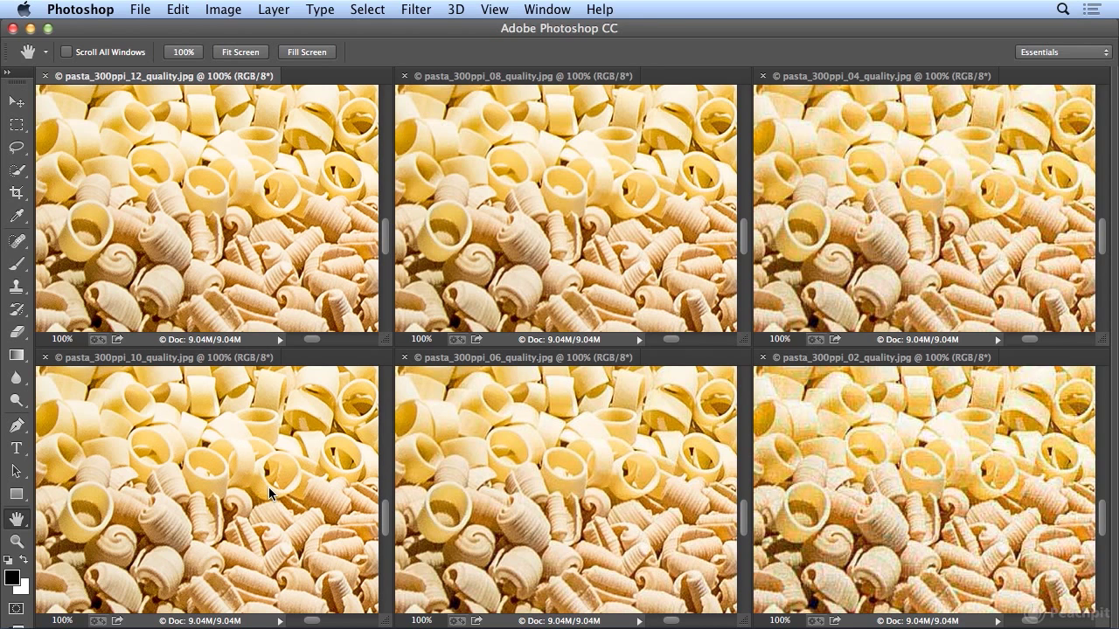
mouse_move(258, 199)
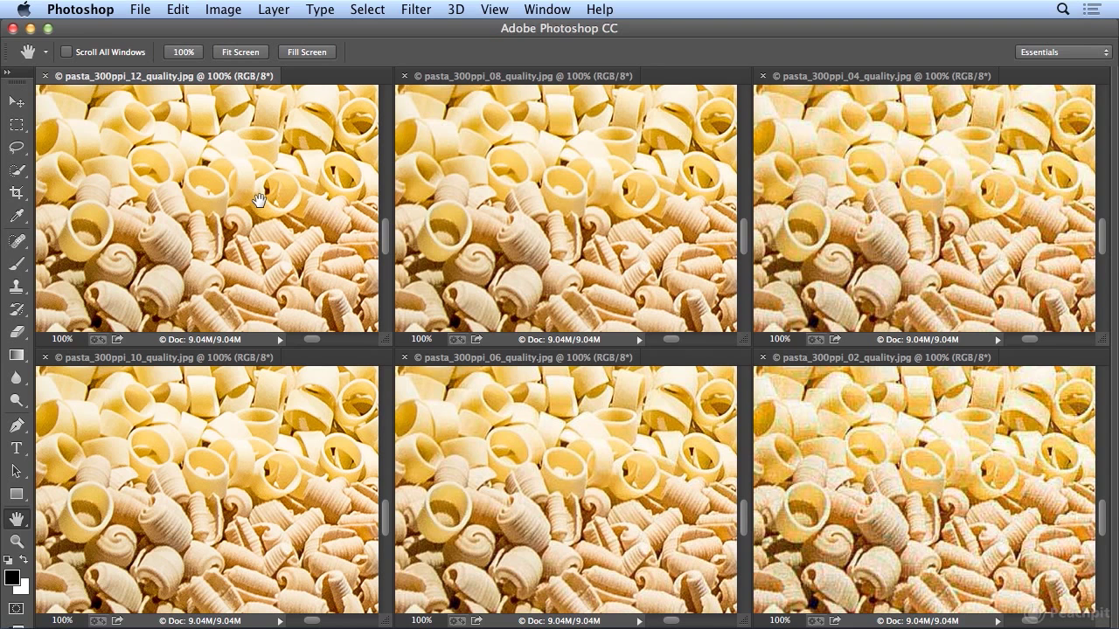
mouse_move(264, 500)
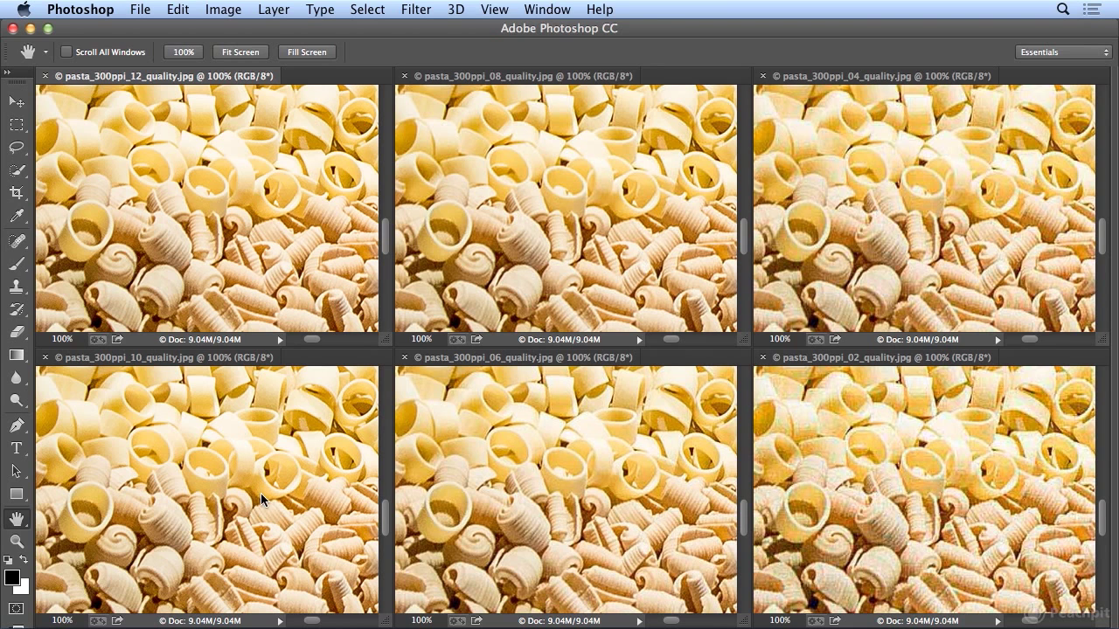
mouse_move(339, 489)
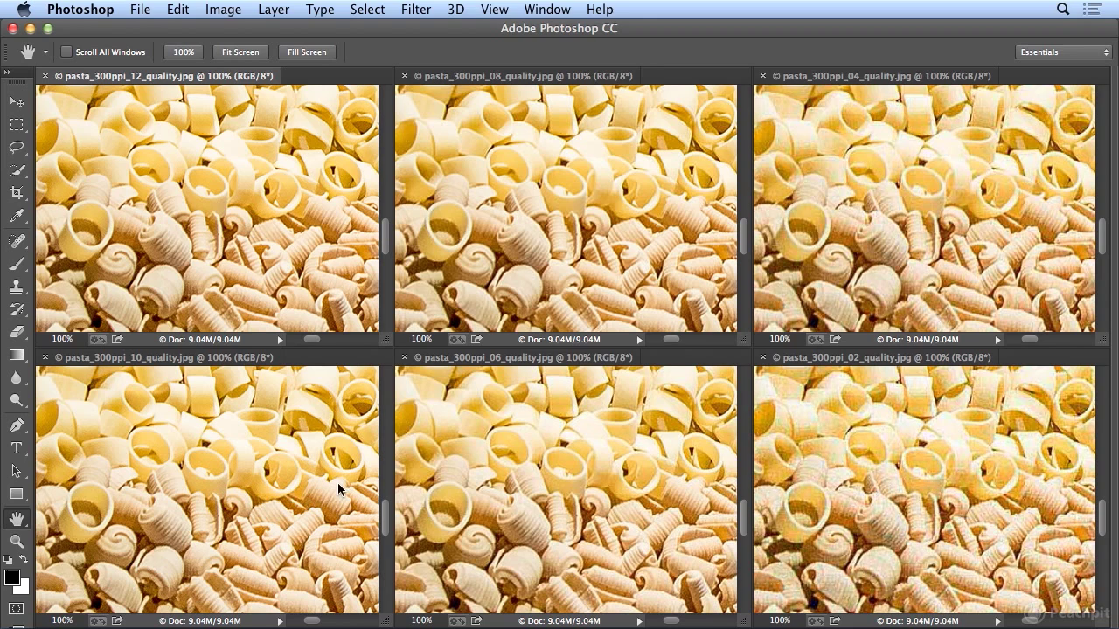
mouse_move(629, 229)
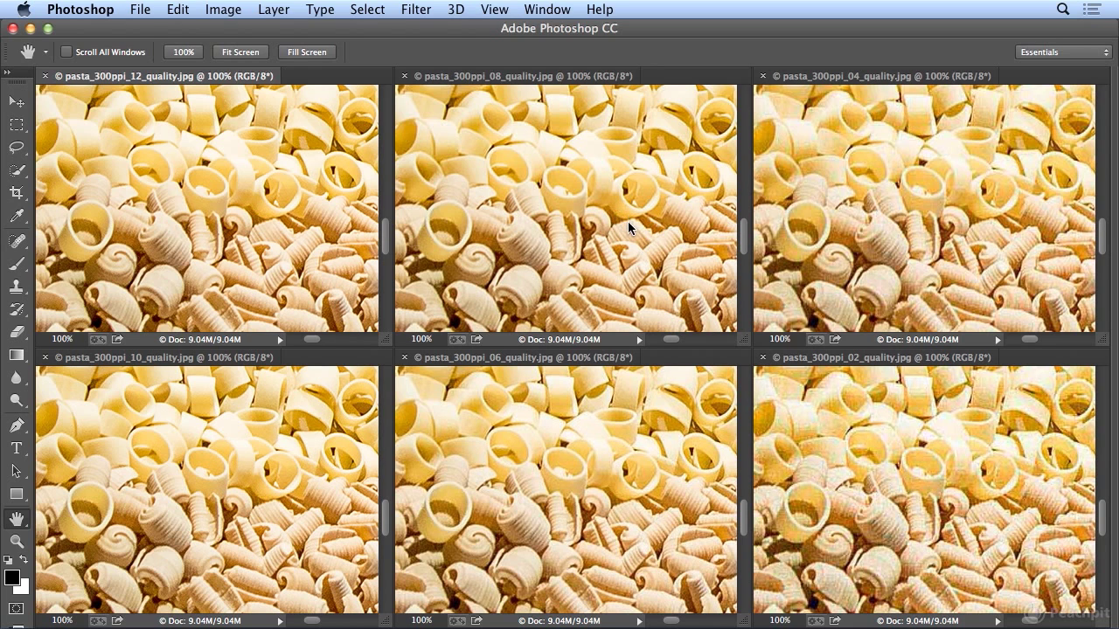
mouse_move(615, 213)
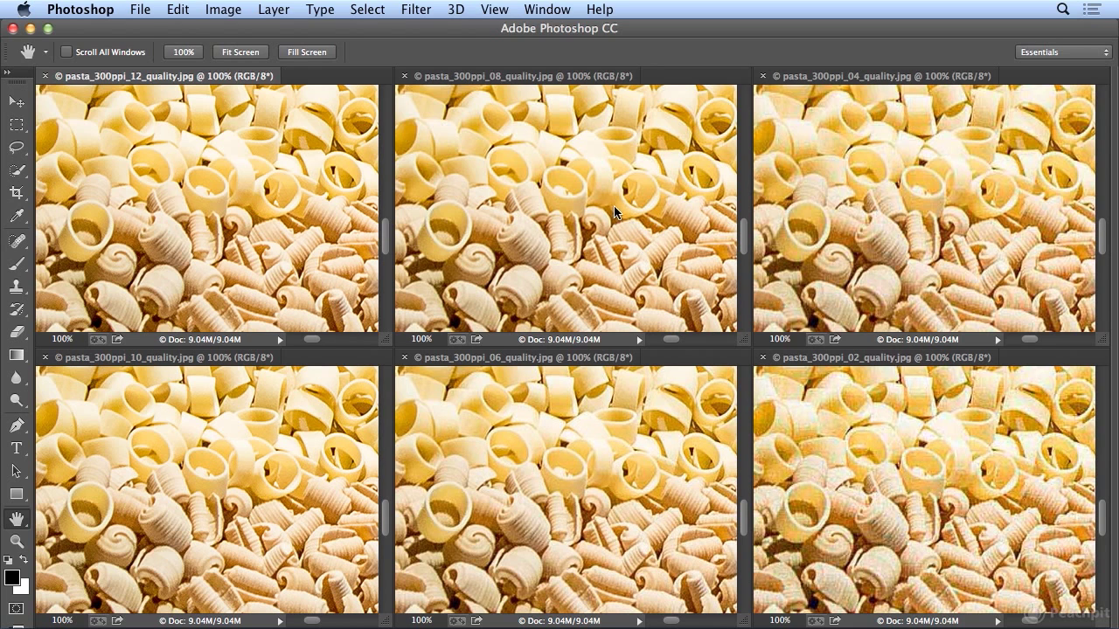
mouse_move(625, 223)
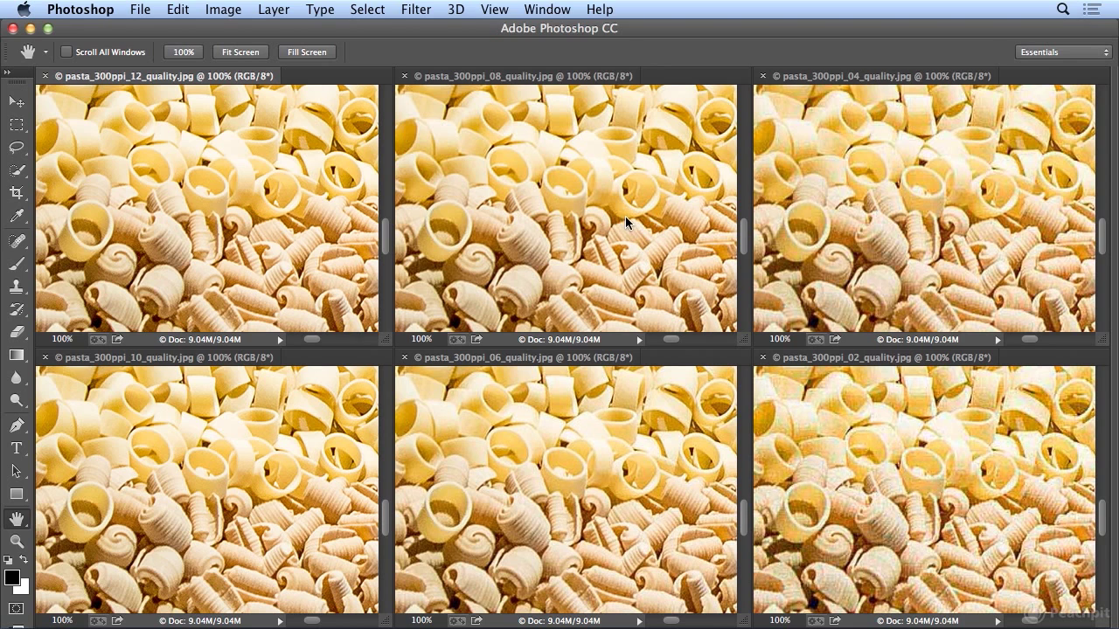
mouse_move(620, 217)
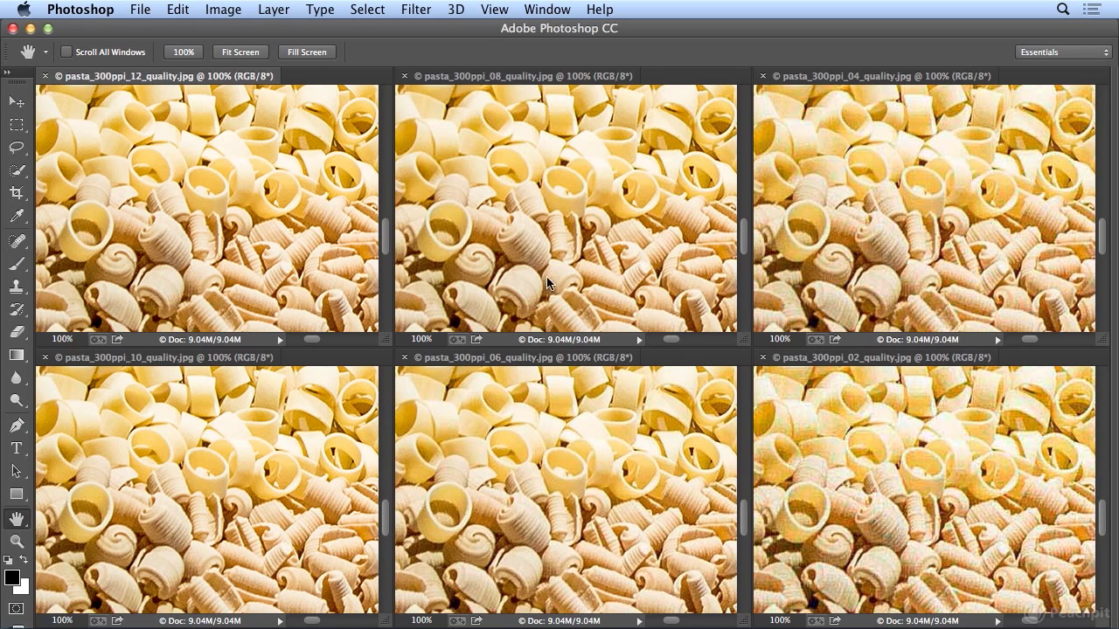
mouse_move(495, 293)
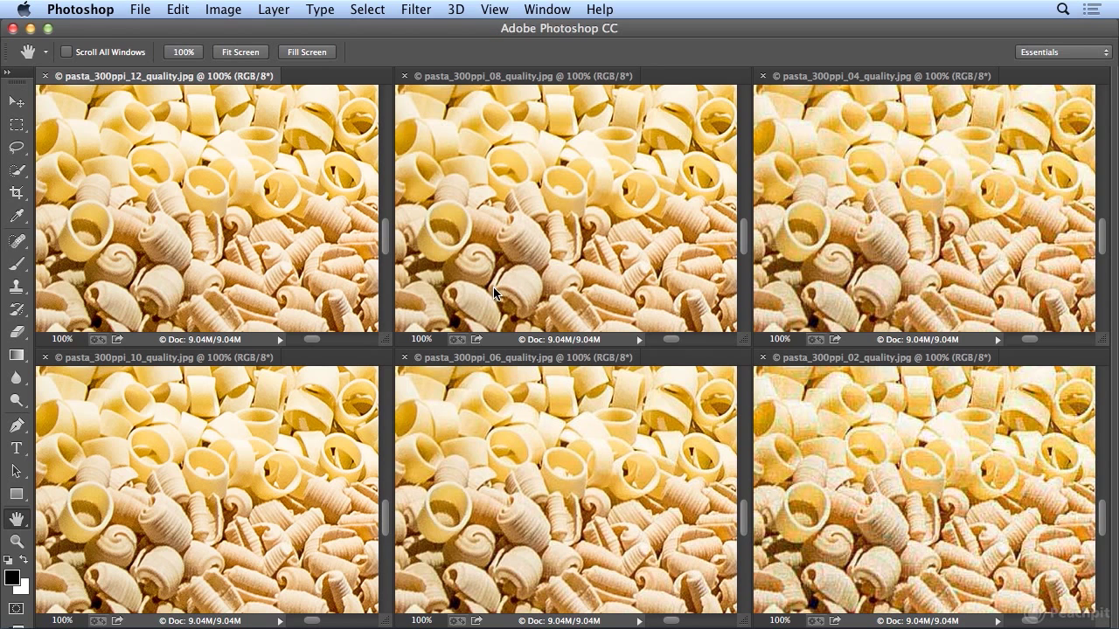
mouse_move(133, 289)
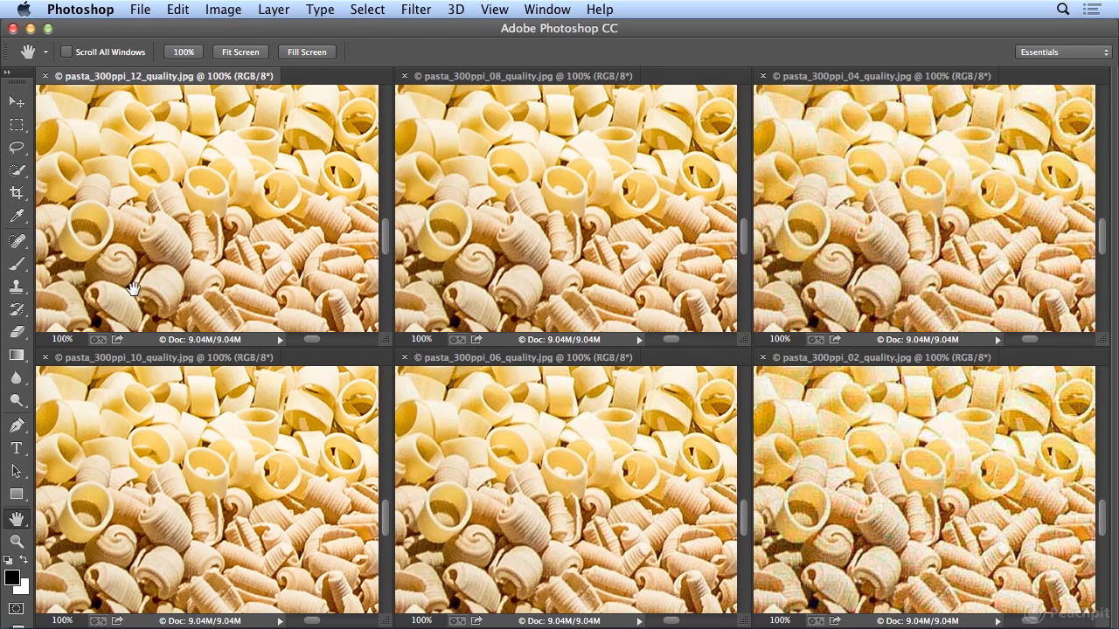
mouse_move(164, 482)
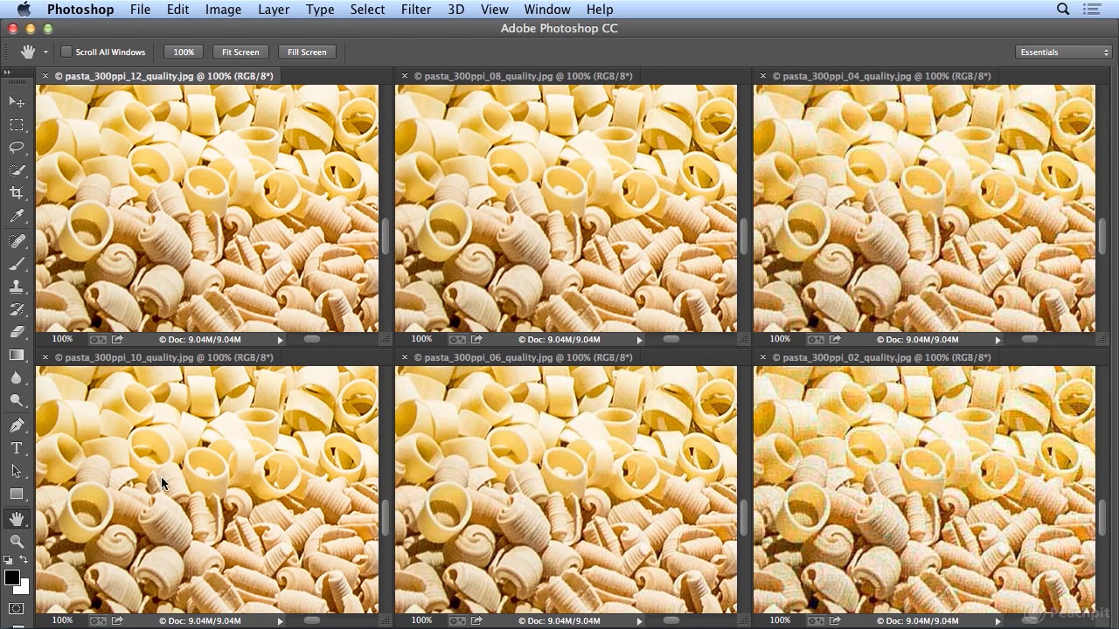
mouse_move(185, 577)
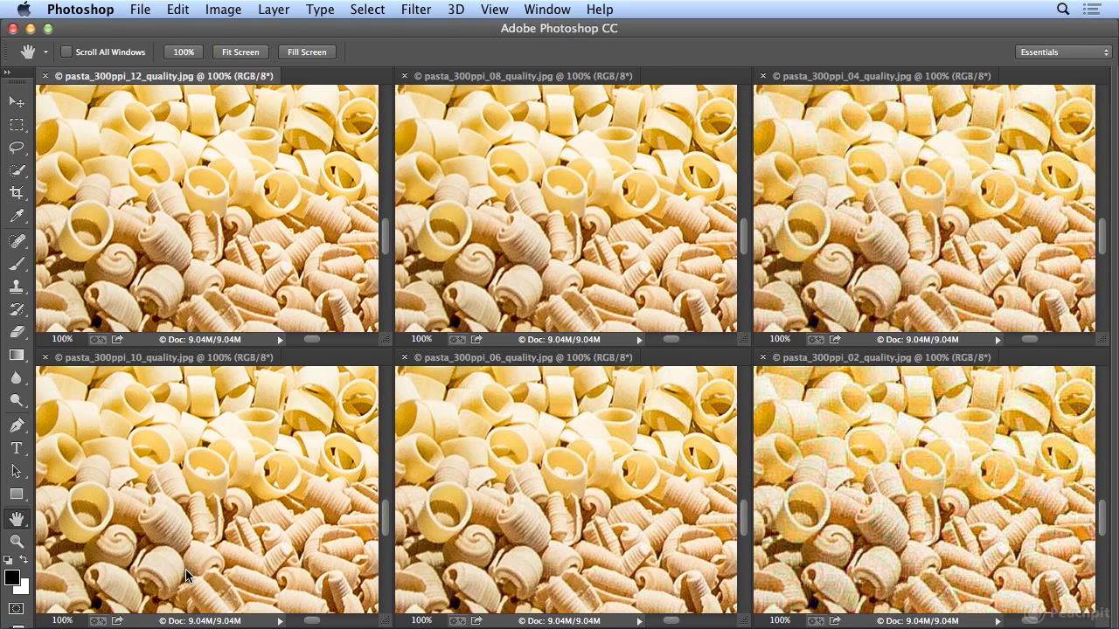
mouse_move(525, 436)
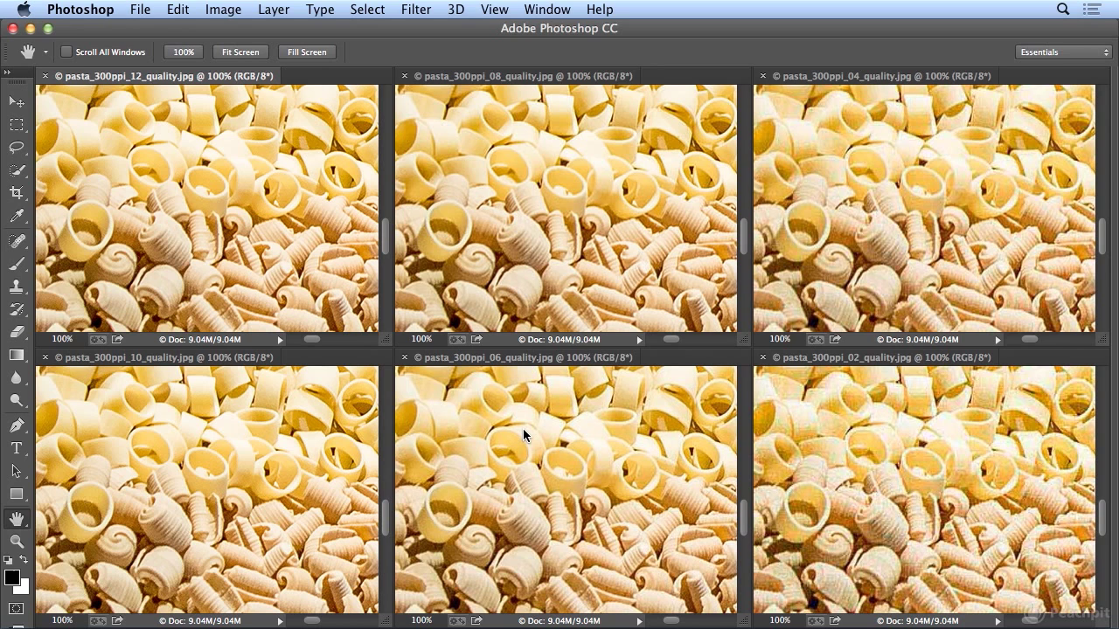
mouse_move(623, 469)
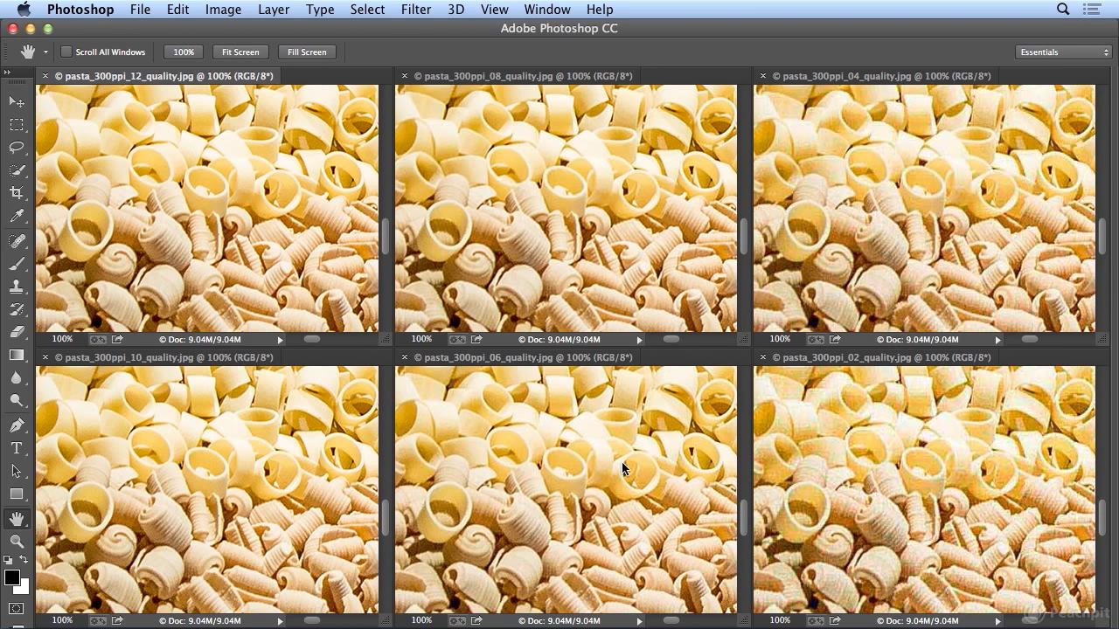
mouse_move(623, 472)
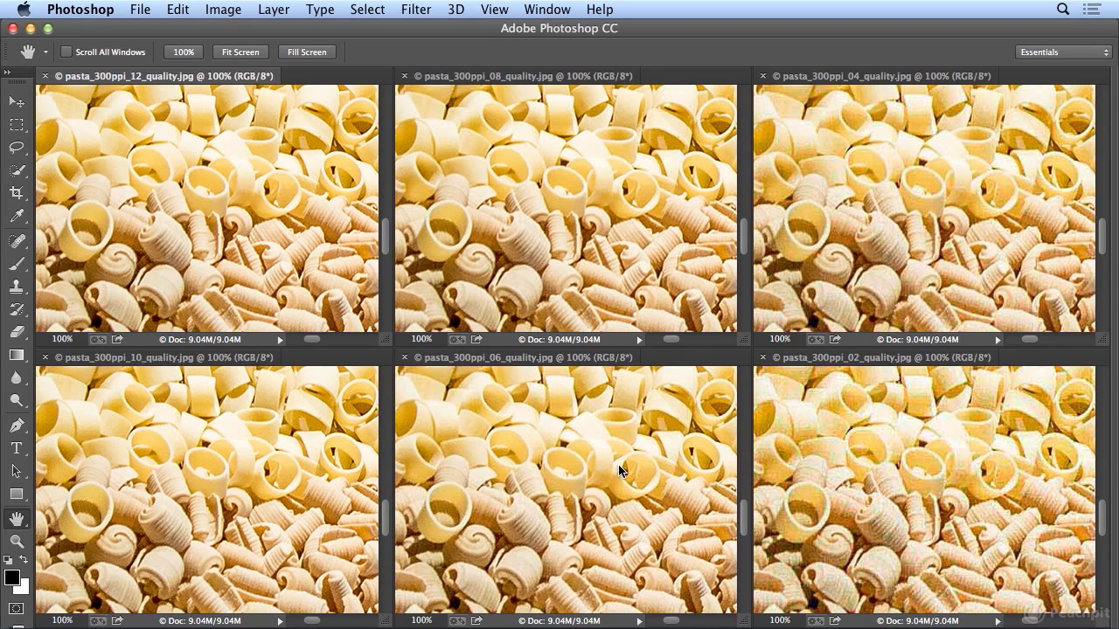
mouse_move(609, 482)
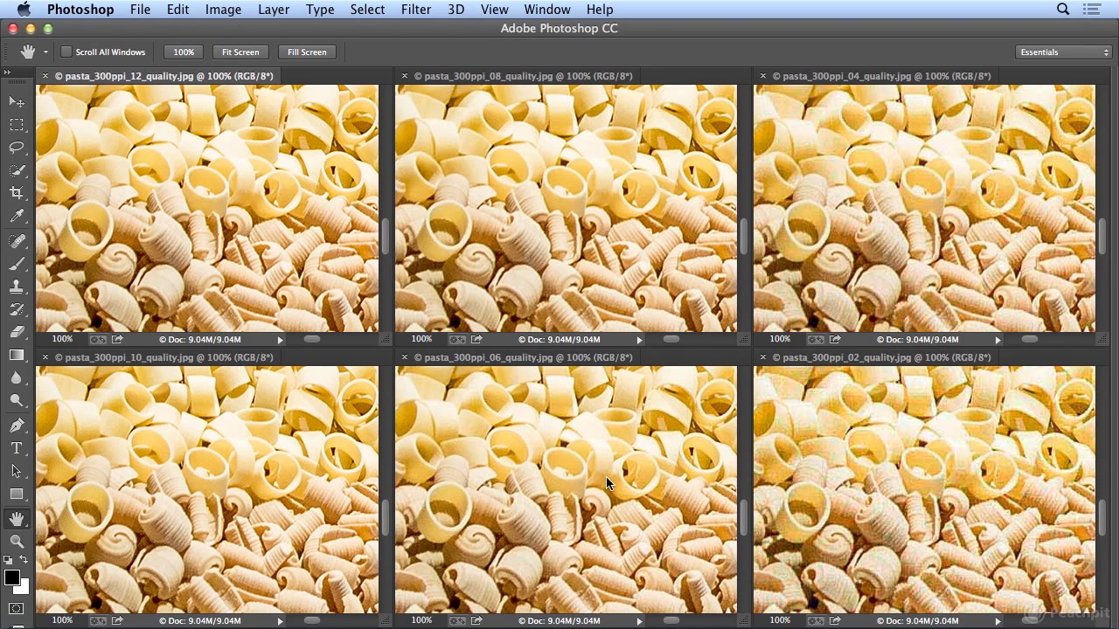
mouse_move(498, 517)
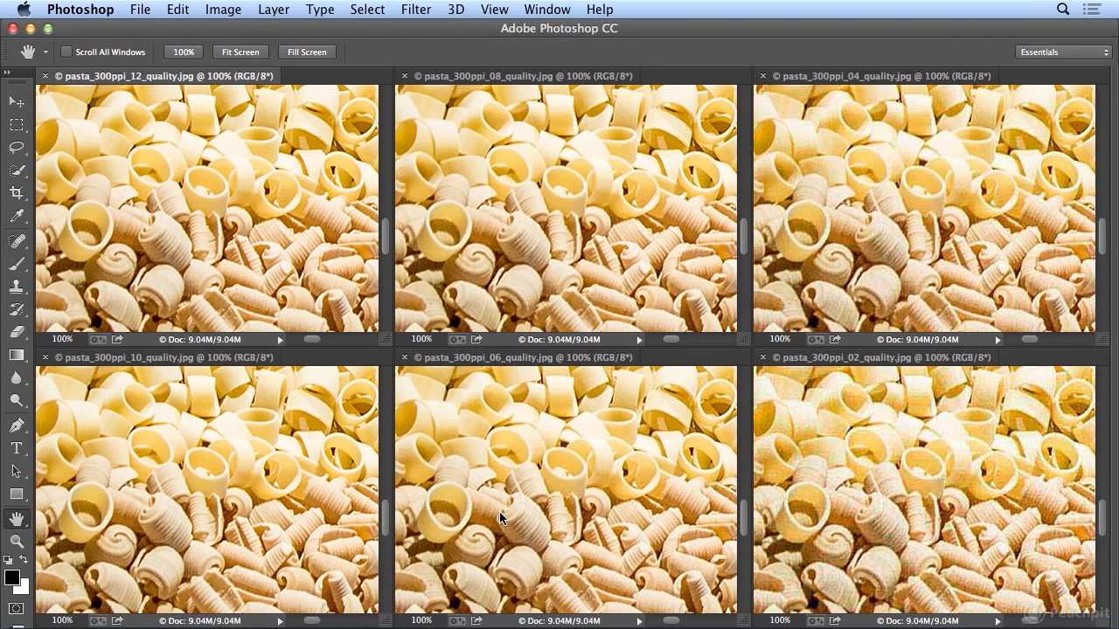
mouse_move(843, 266)
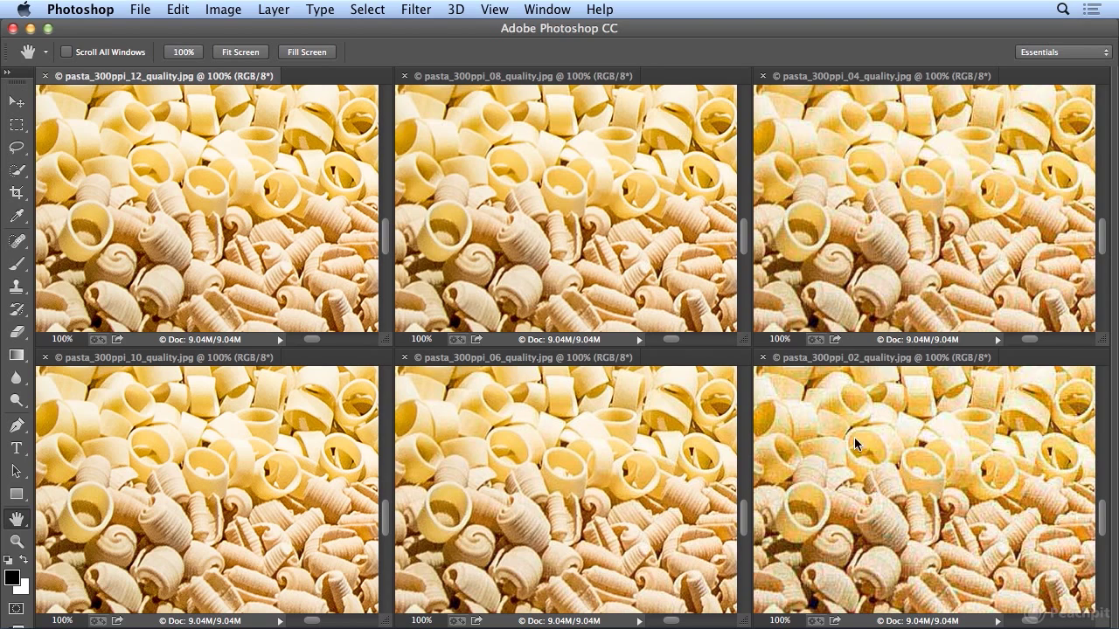
mouse_move(849, 423)
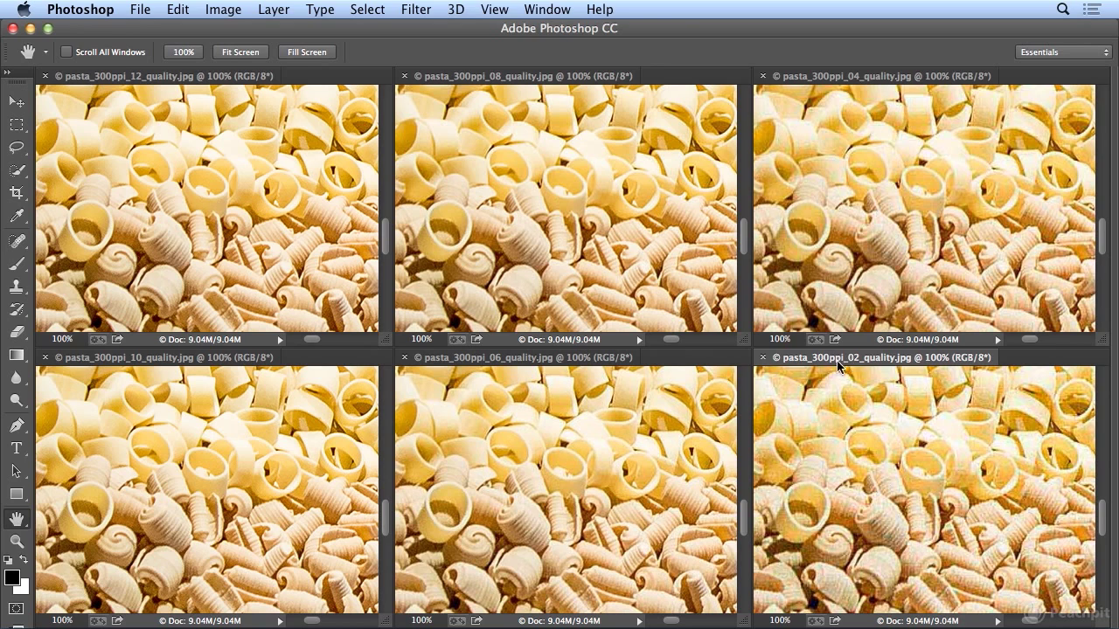
mouse_move(854, 362)
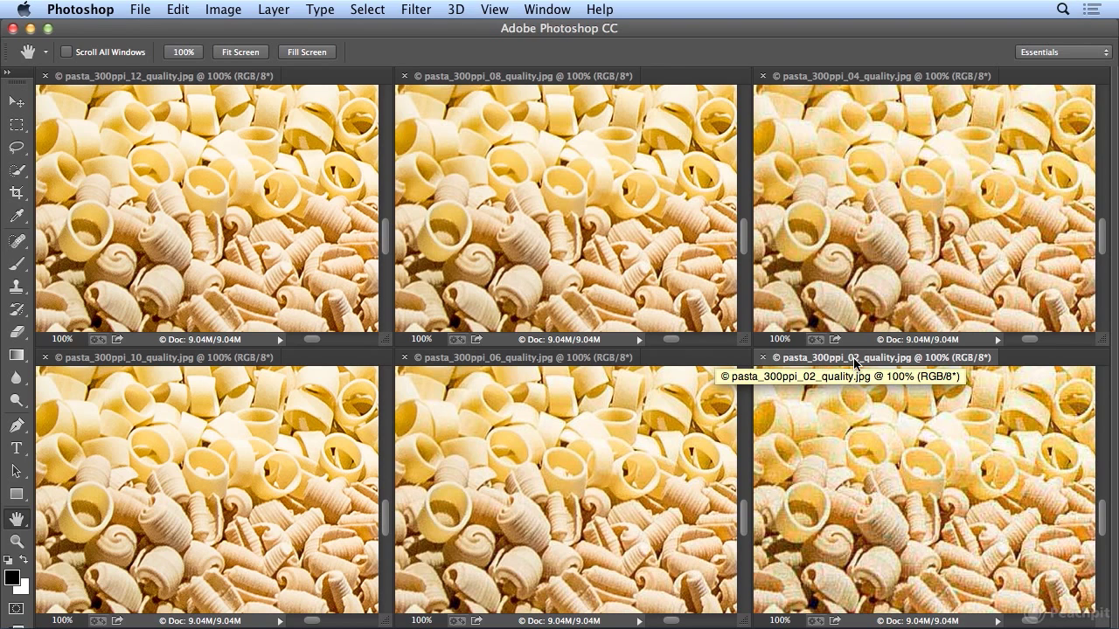
click(222, 10)
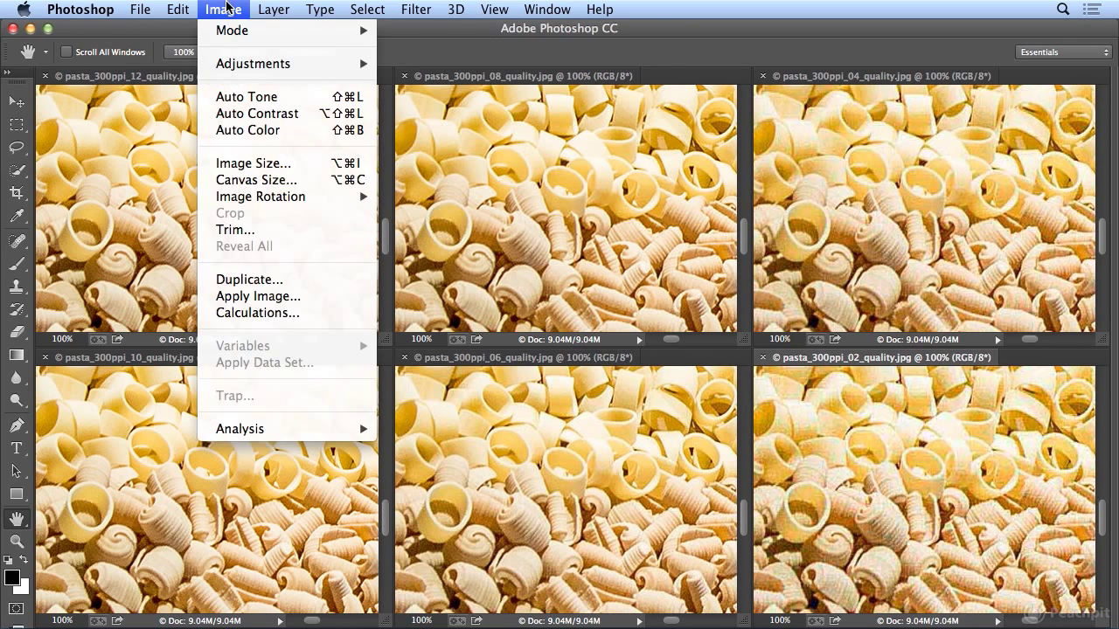
click(252, 163)
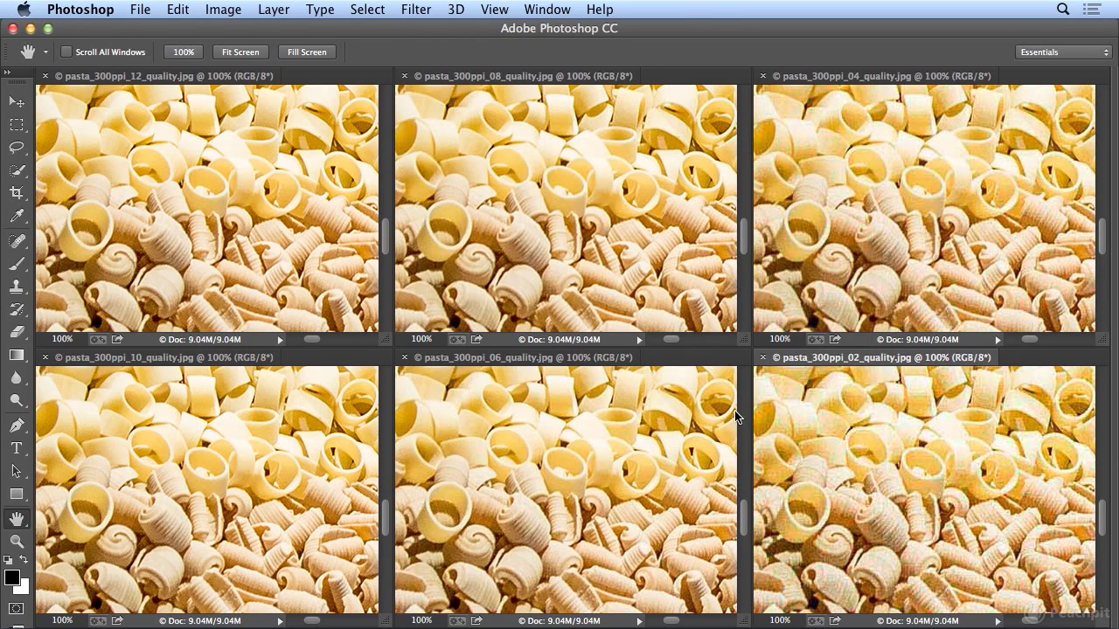
mouse_move(787, 297)
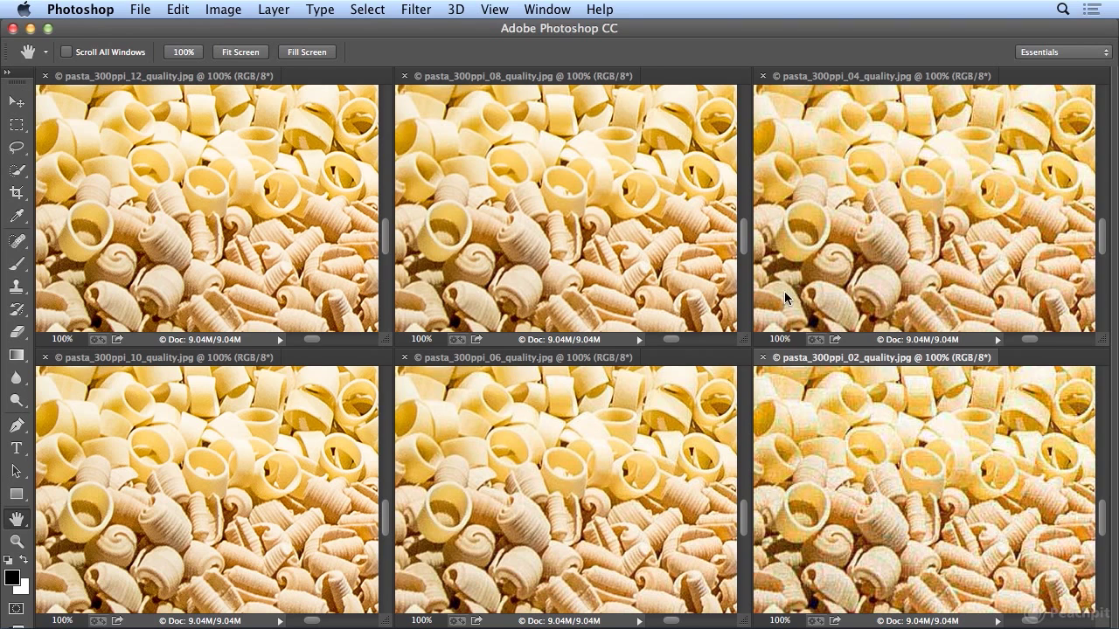
mouse_move(259, 255)
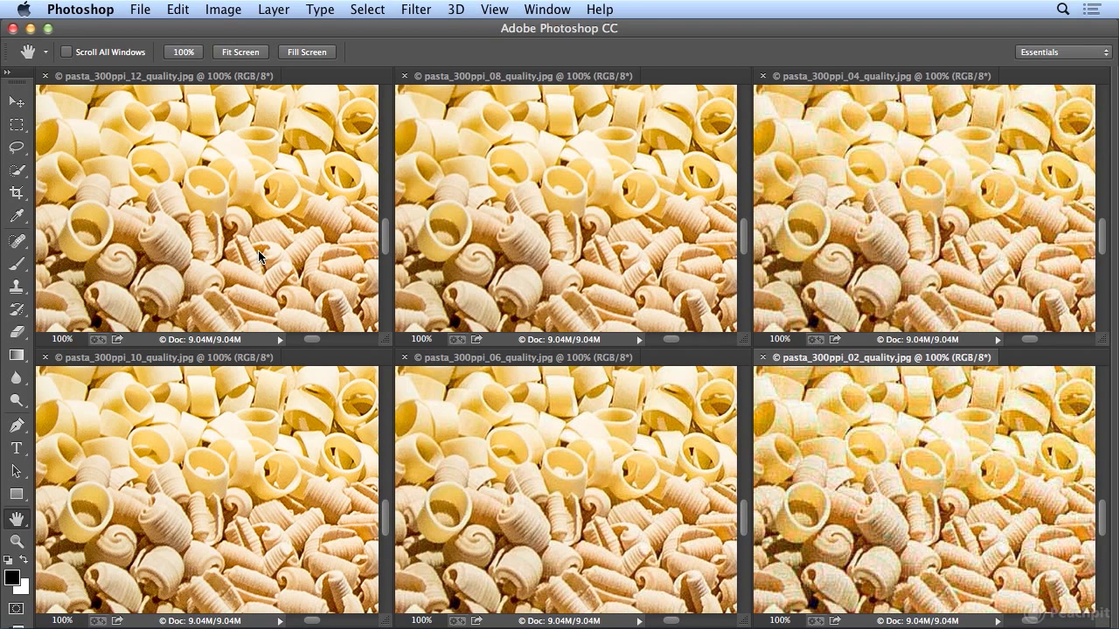
mouse_move(175, 32)
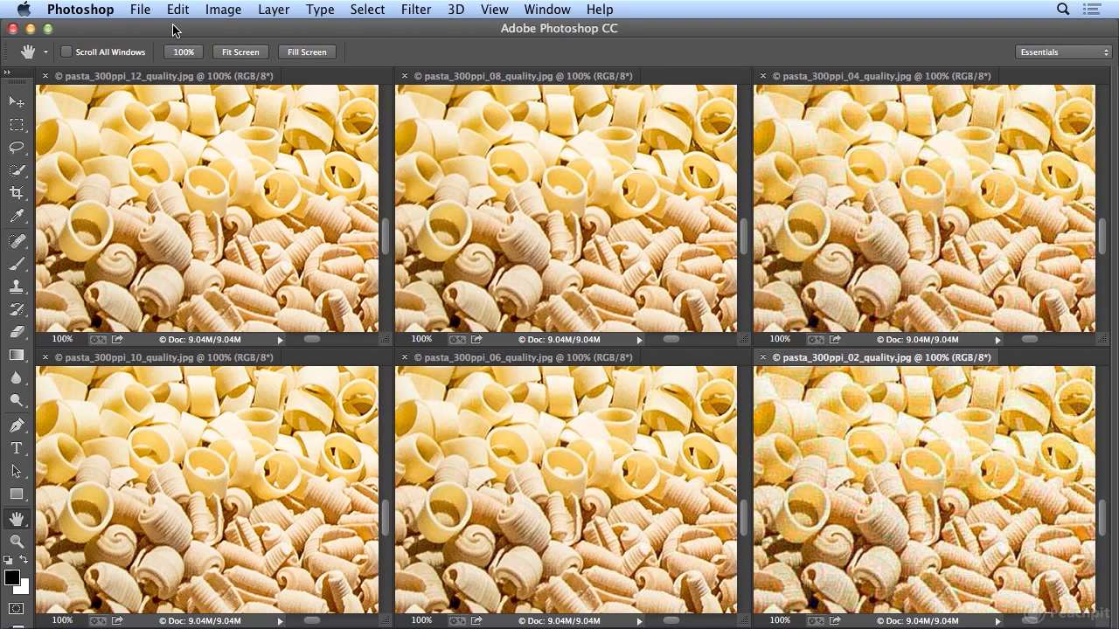
- Browse in Bridge to the 04_image_editing folder and look through its contents
click(140, 11)
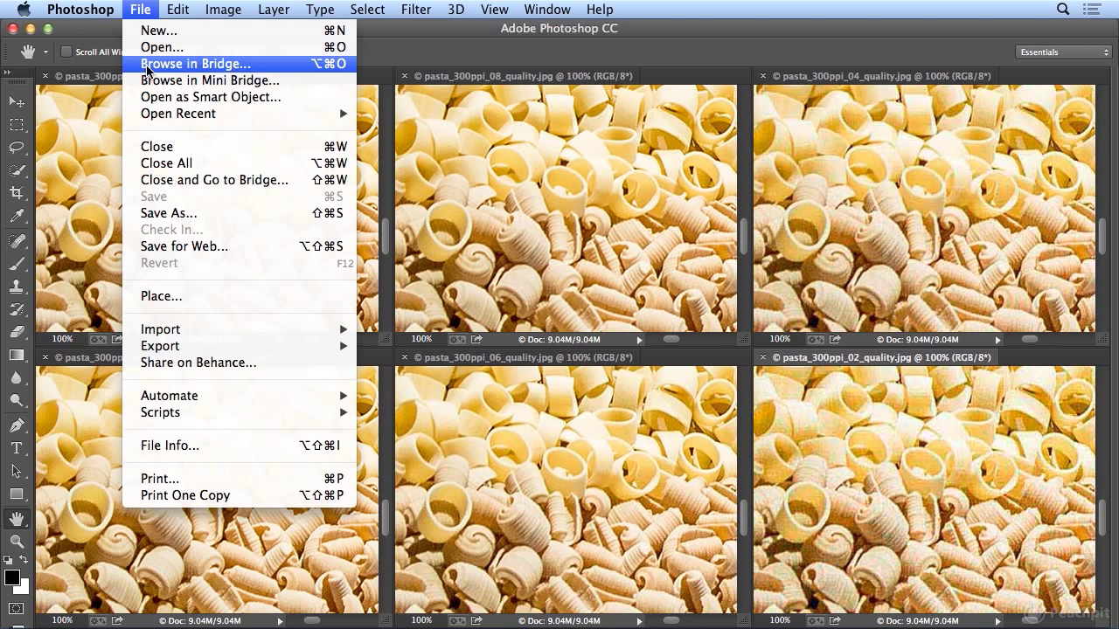
click(196, 63)
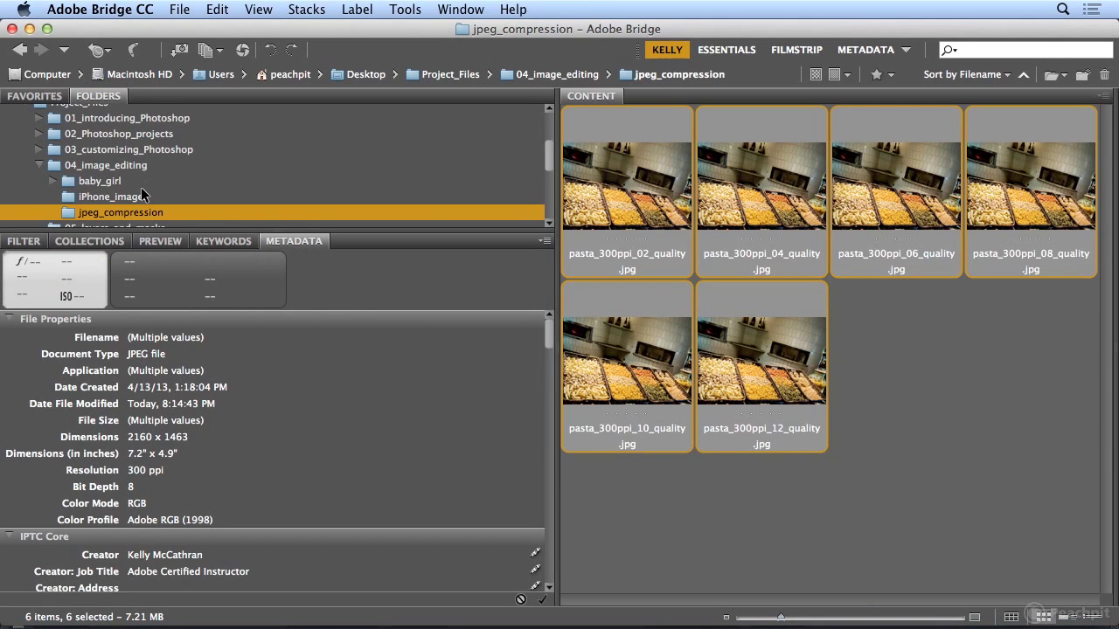
click(104, 164)
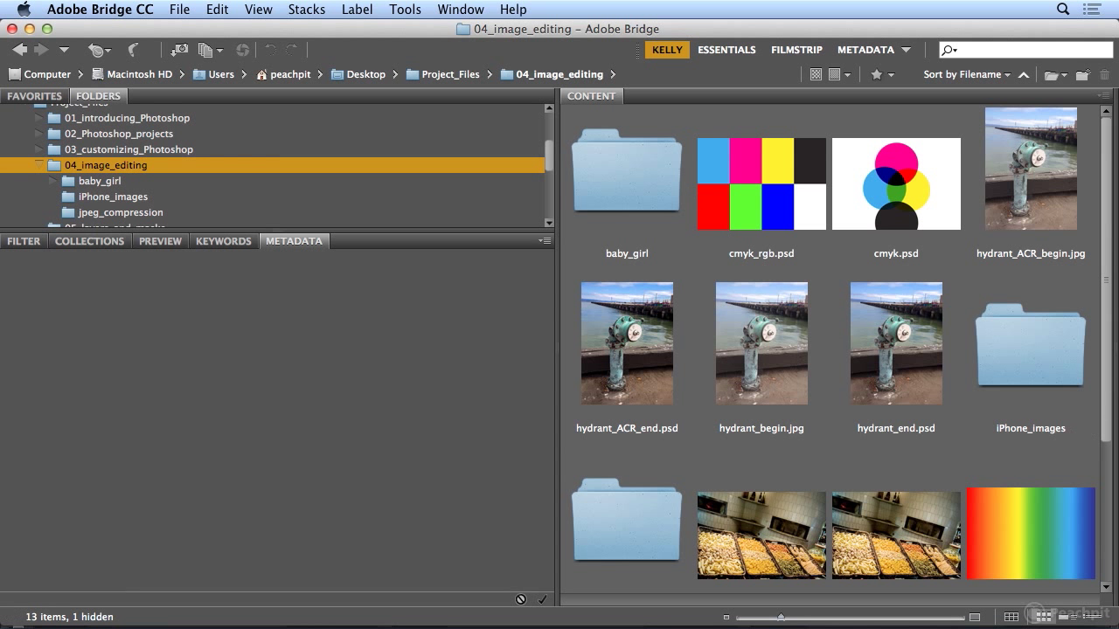
scroll(down, 3)
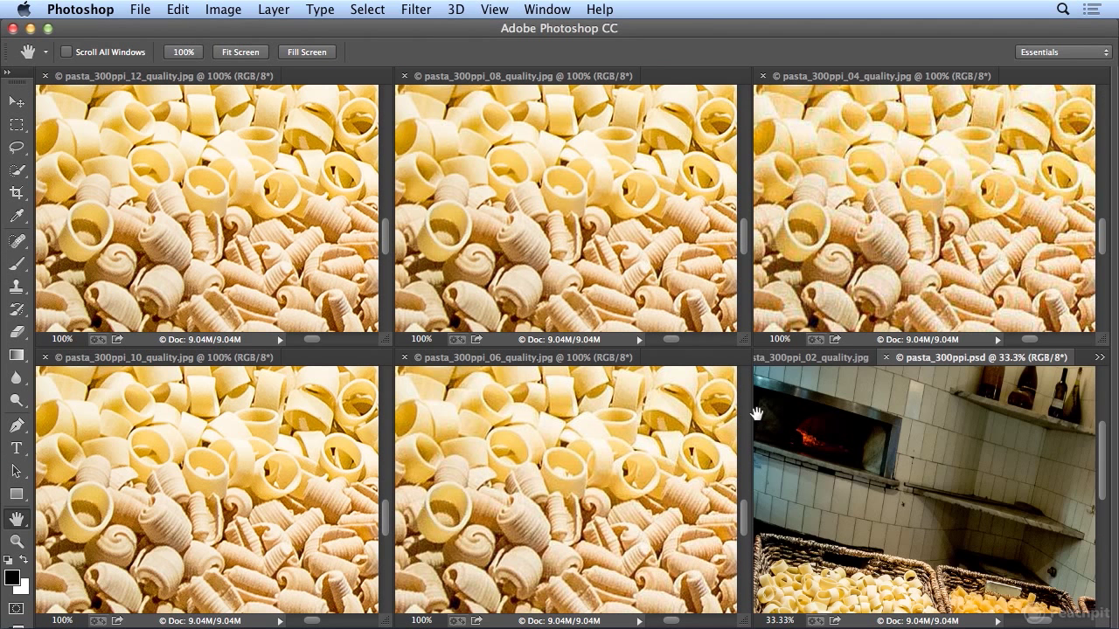
mouse_move(953, 367)
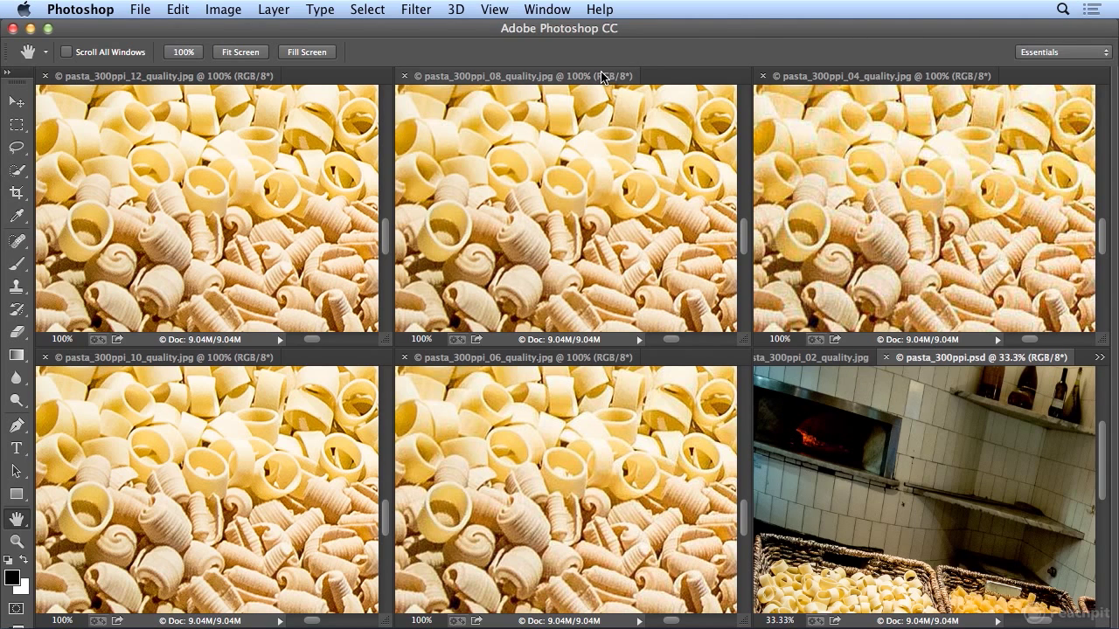
- Pull the pasta_300ppi.psd tab out into a floating window
drag(975, 357, 577, 63)
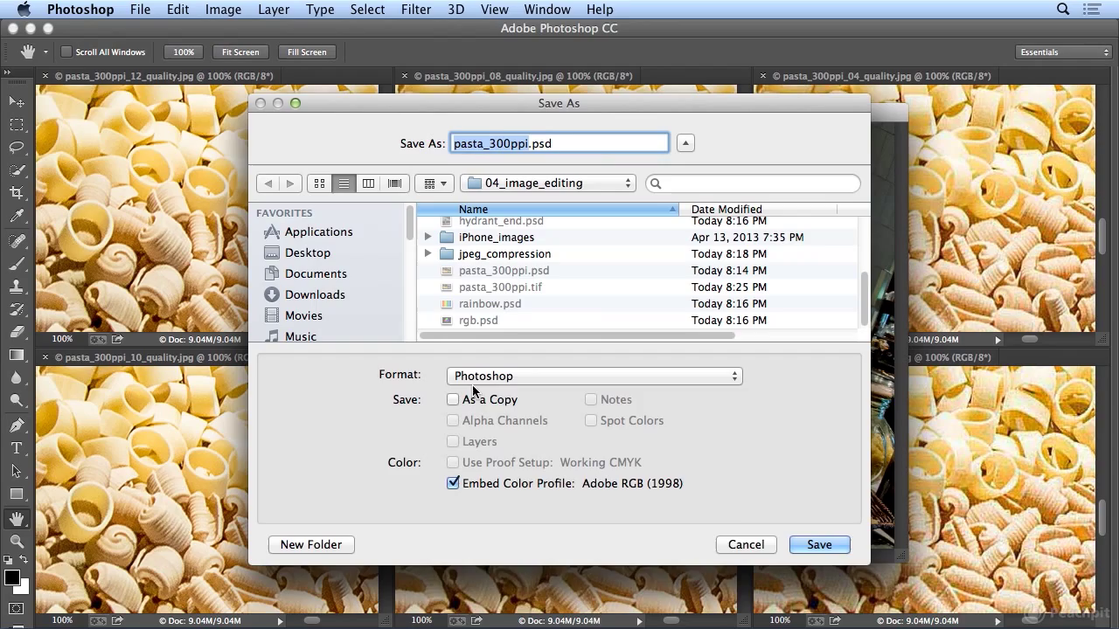
click(594, 376)
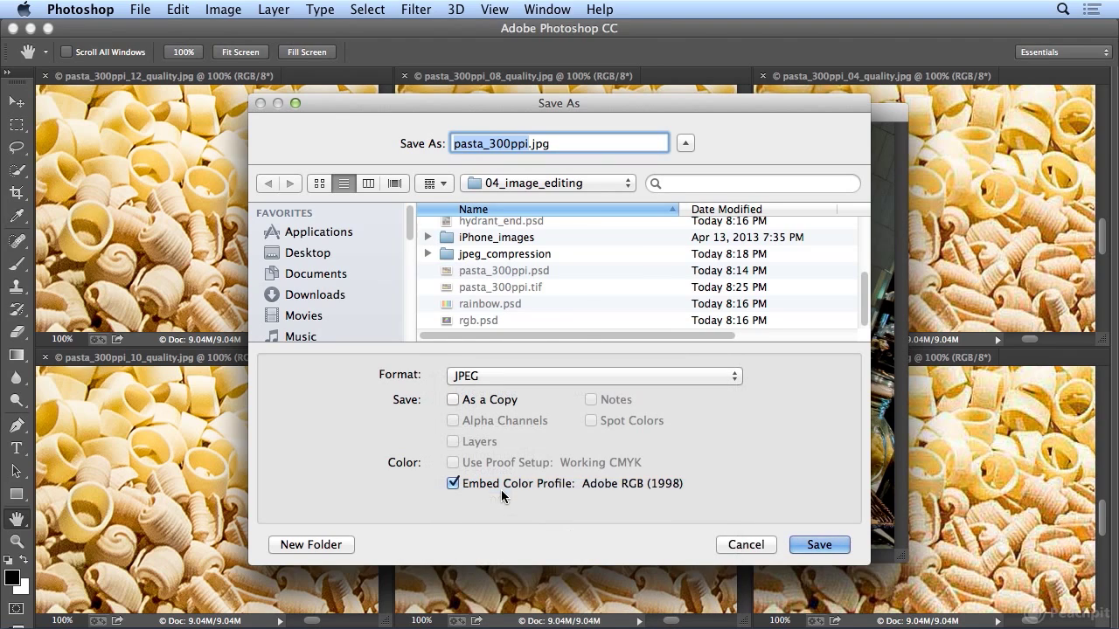
mouse_move(811, 535)
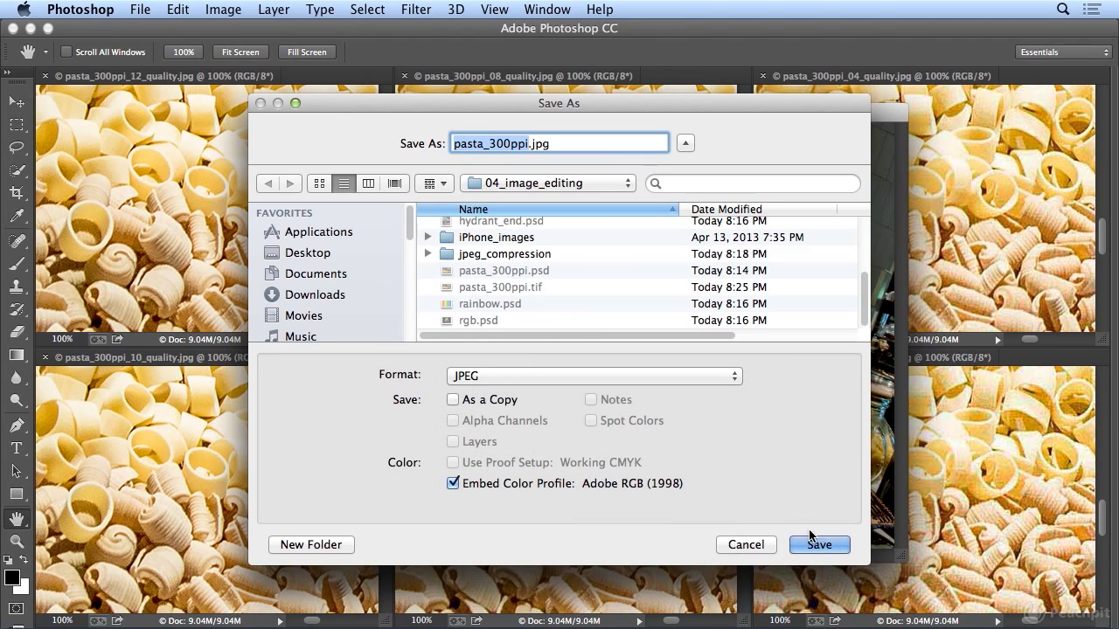
click(818, 545)
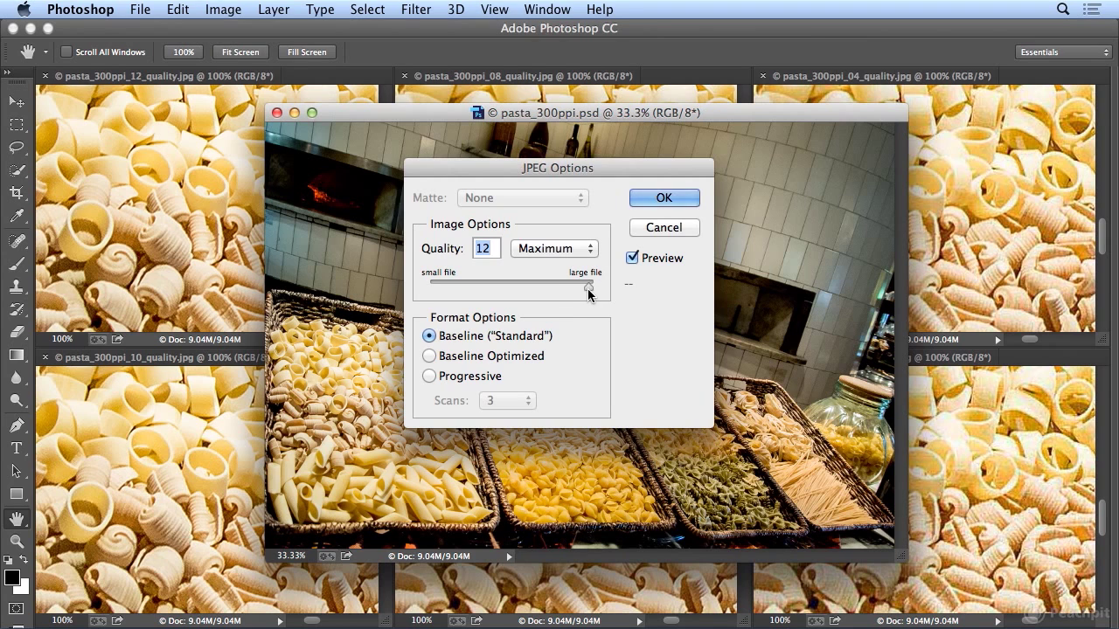
drag(588, 283, 535, 283)
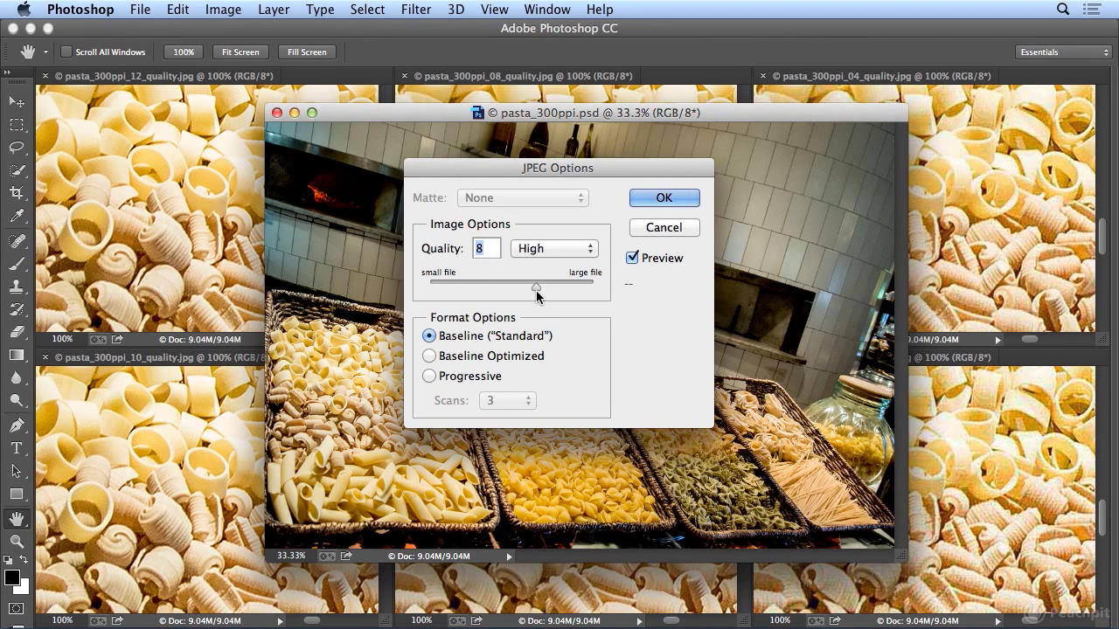
drag(534, 286, 458, 286)
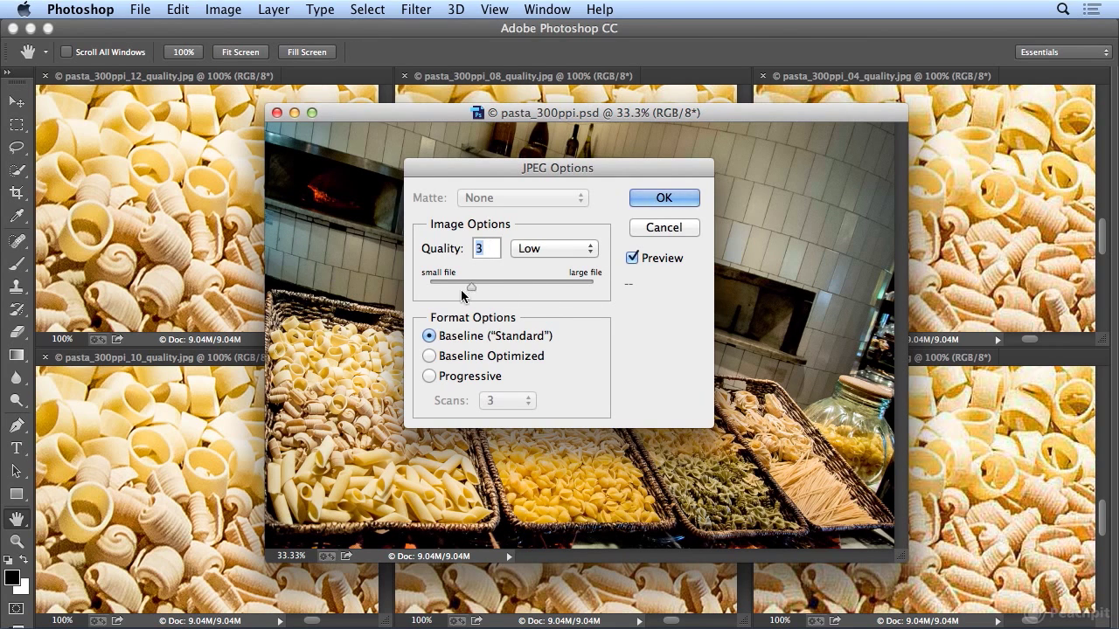
drag(470, 287, 444, 289)
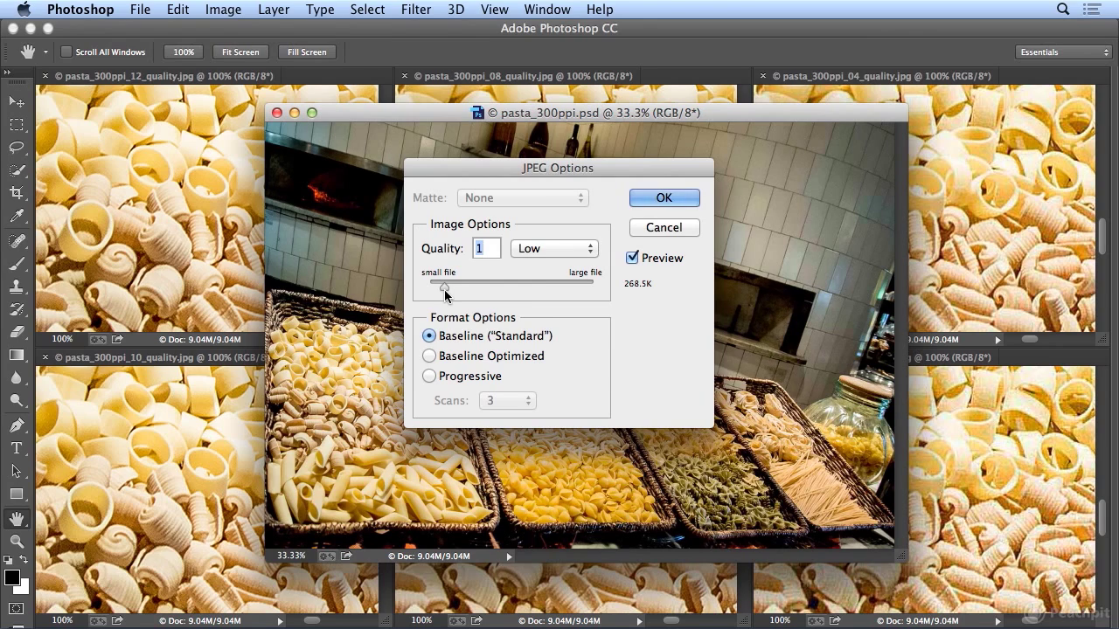
mouse_move(659, 255)
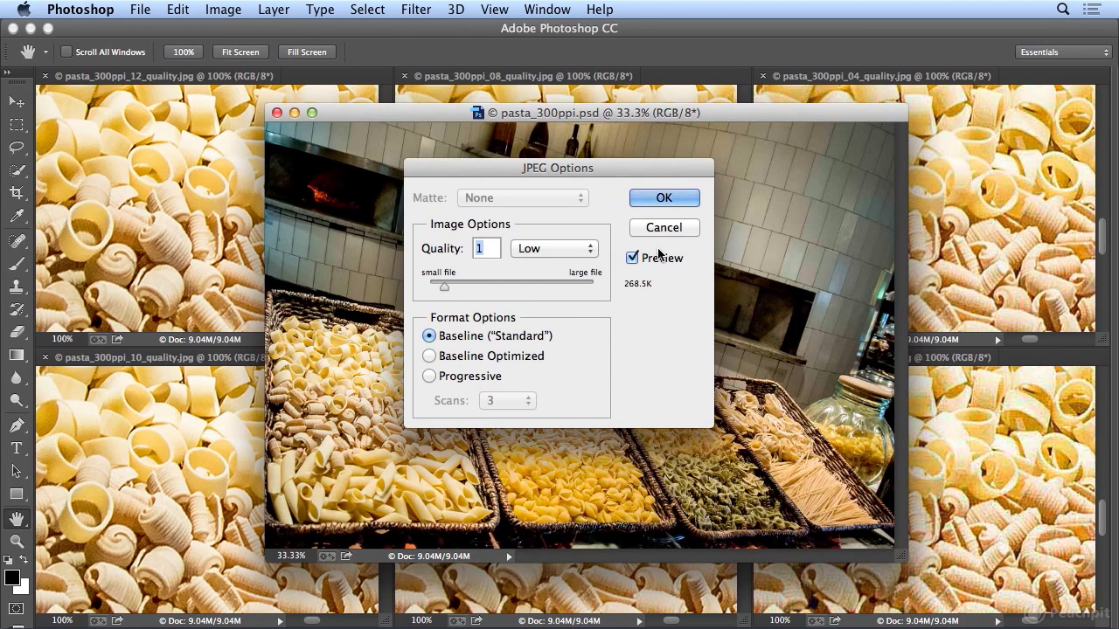
click(139, 11)
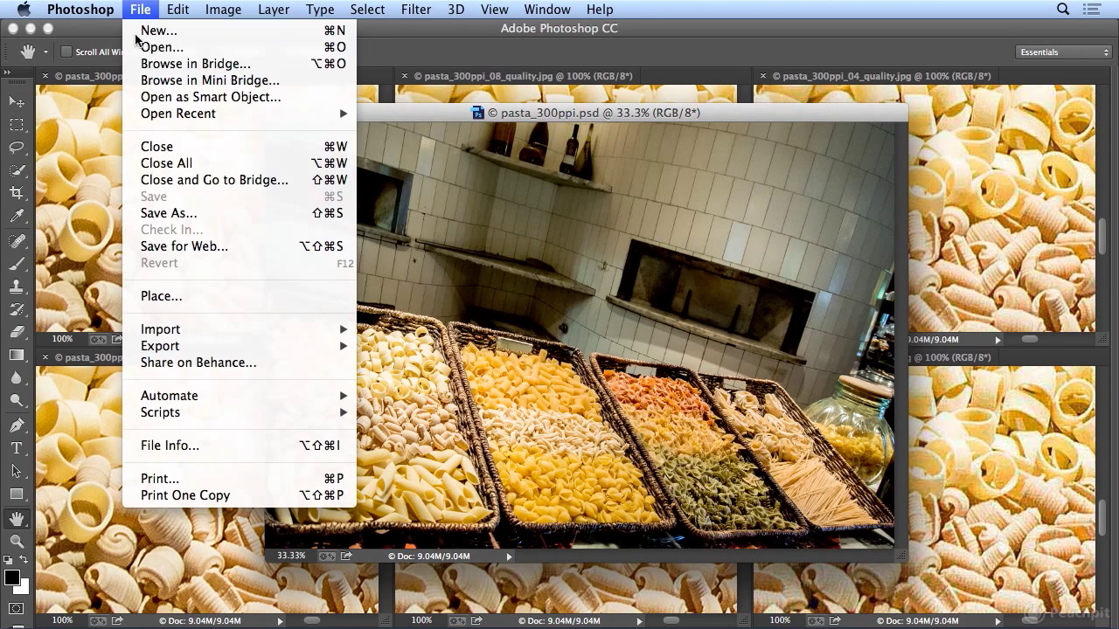
- Save the pasta photo as a TIFF named pasta_300ppi-kfm.tif
click(168, 213)
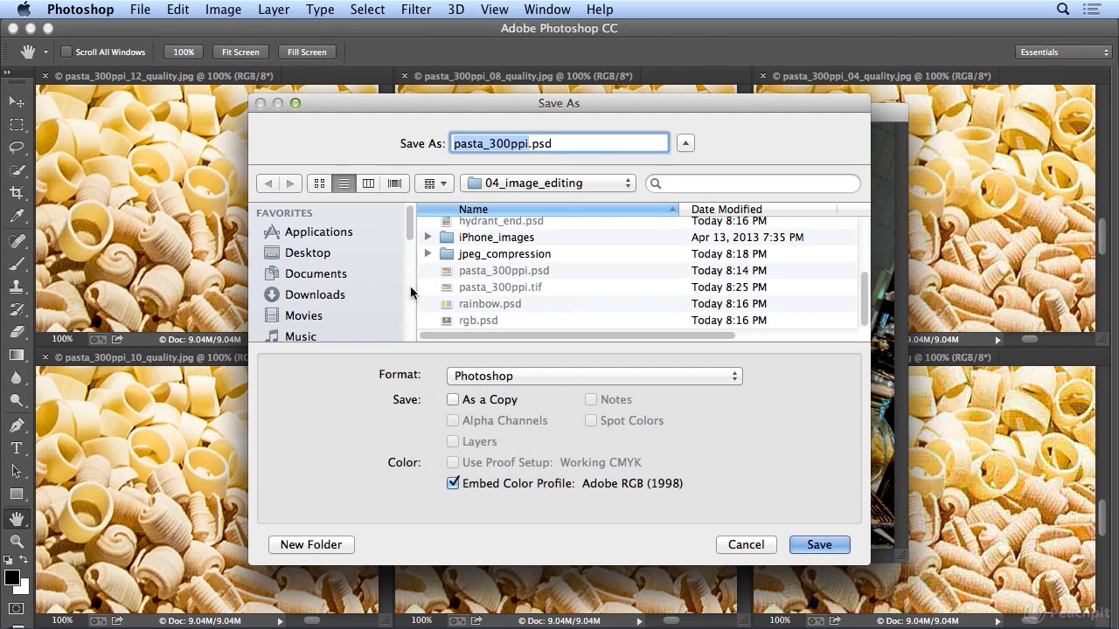
mouse_move(699, 329)
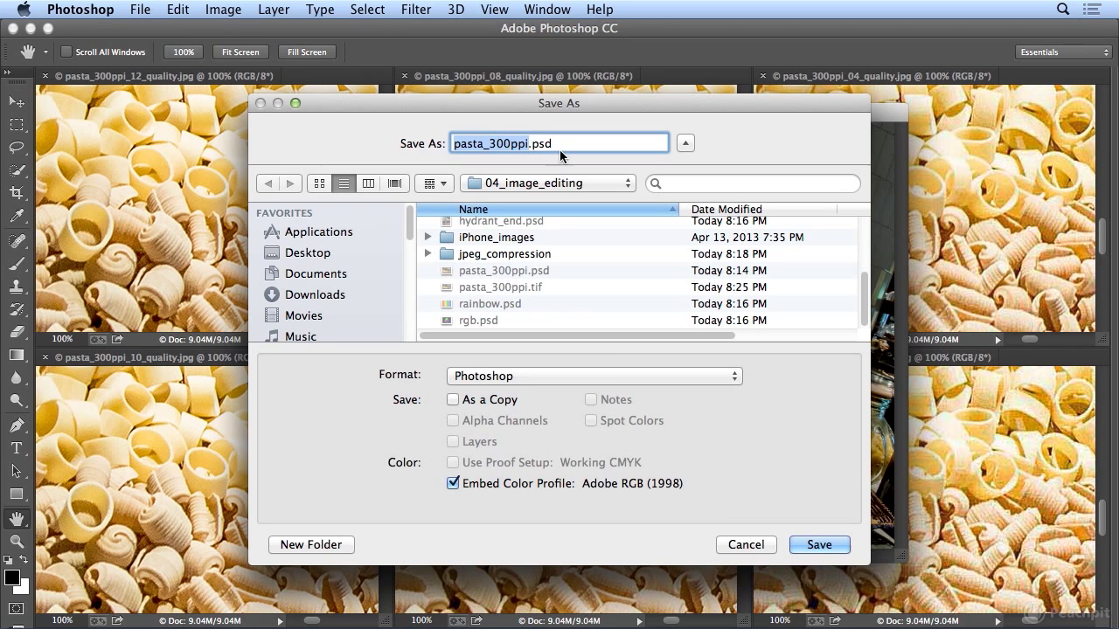
mouse_move(610, 389)
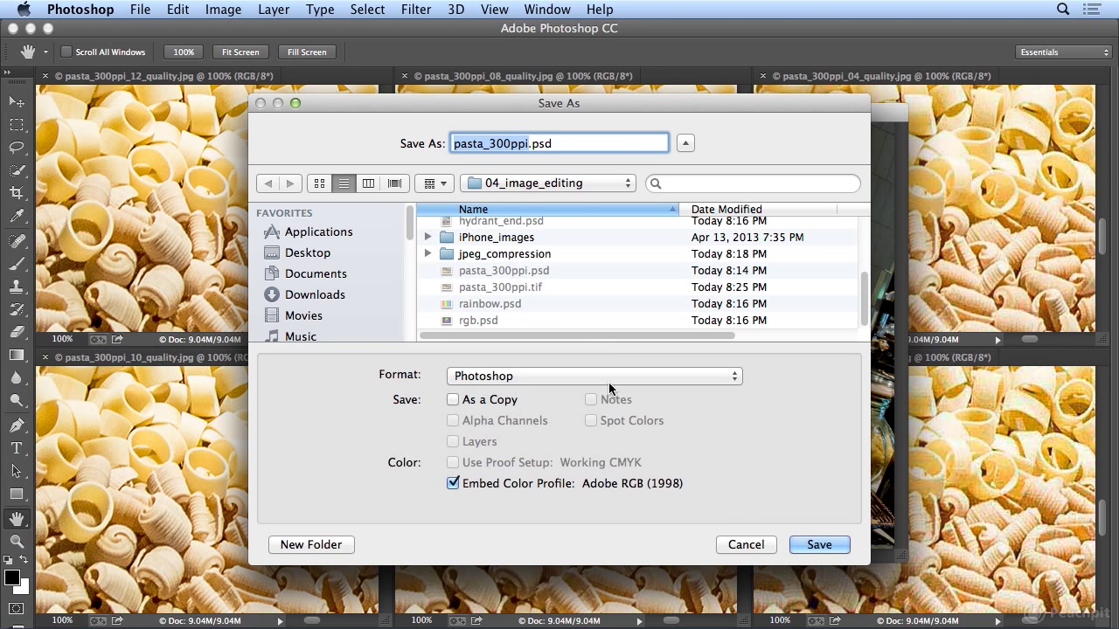
click(593, 375)
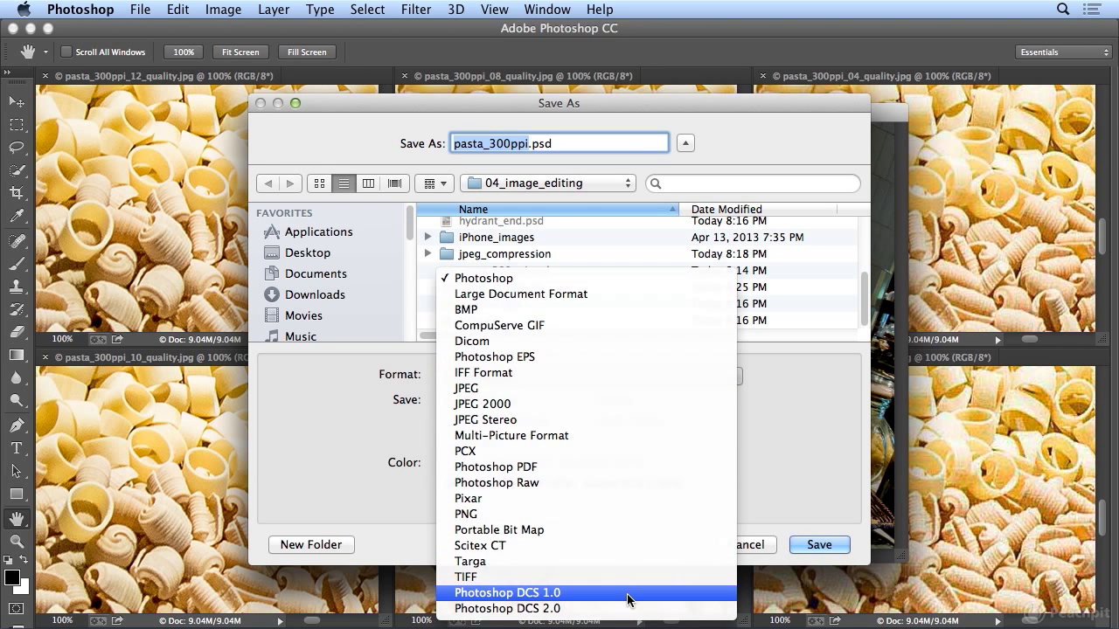
click(467, 577)
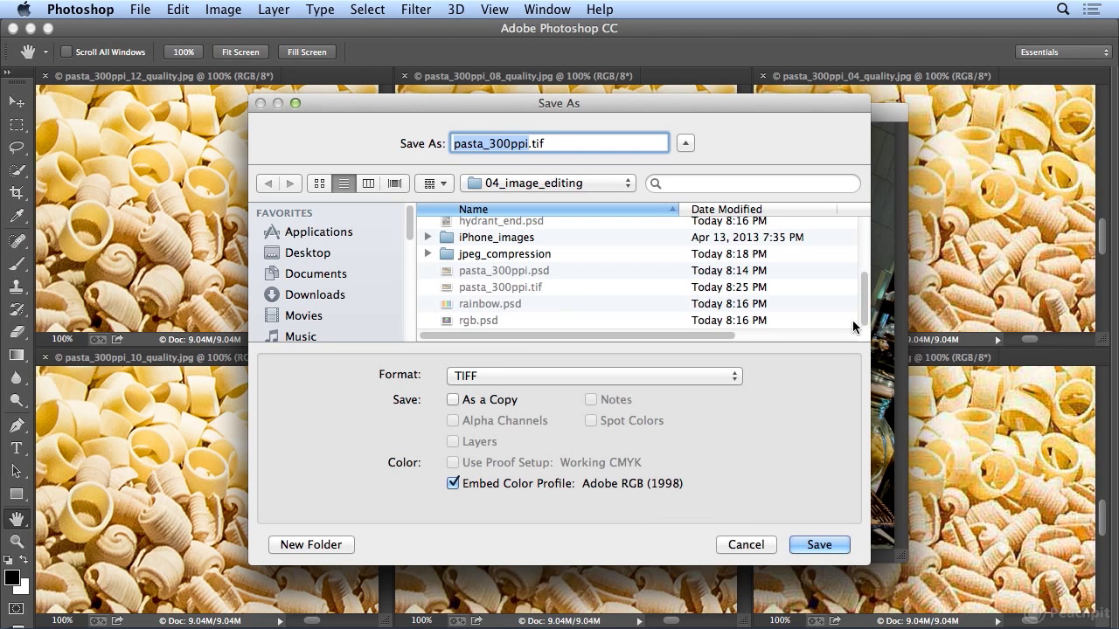
mouse_move(528, 295)
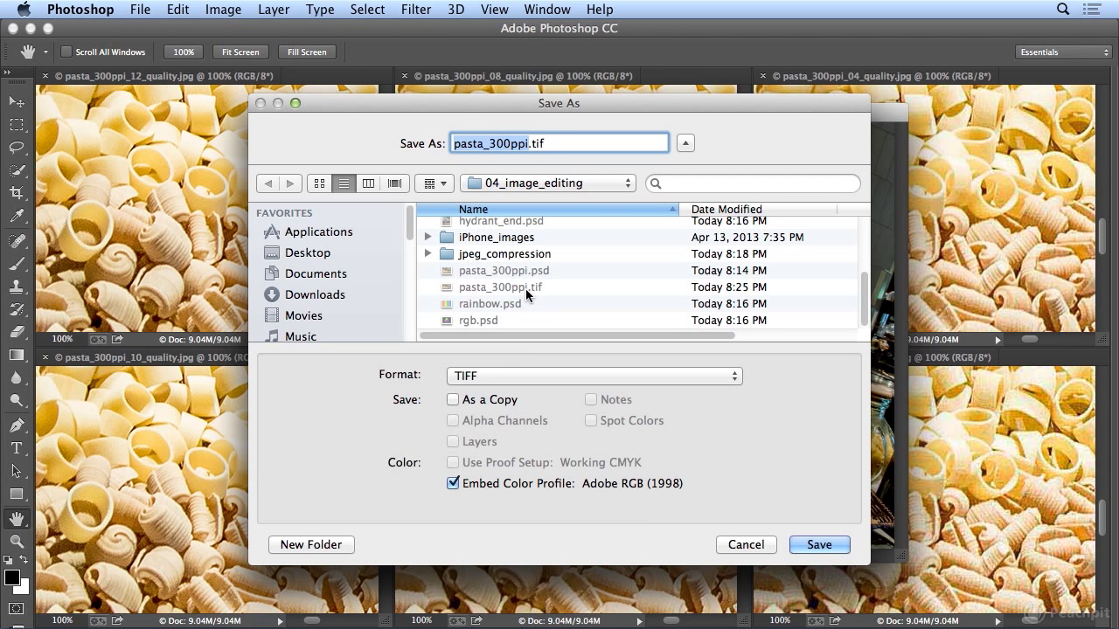
mouse_move(551, 226)
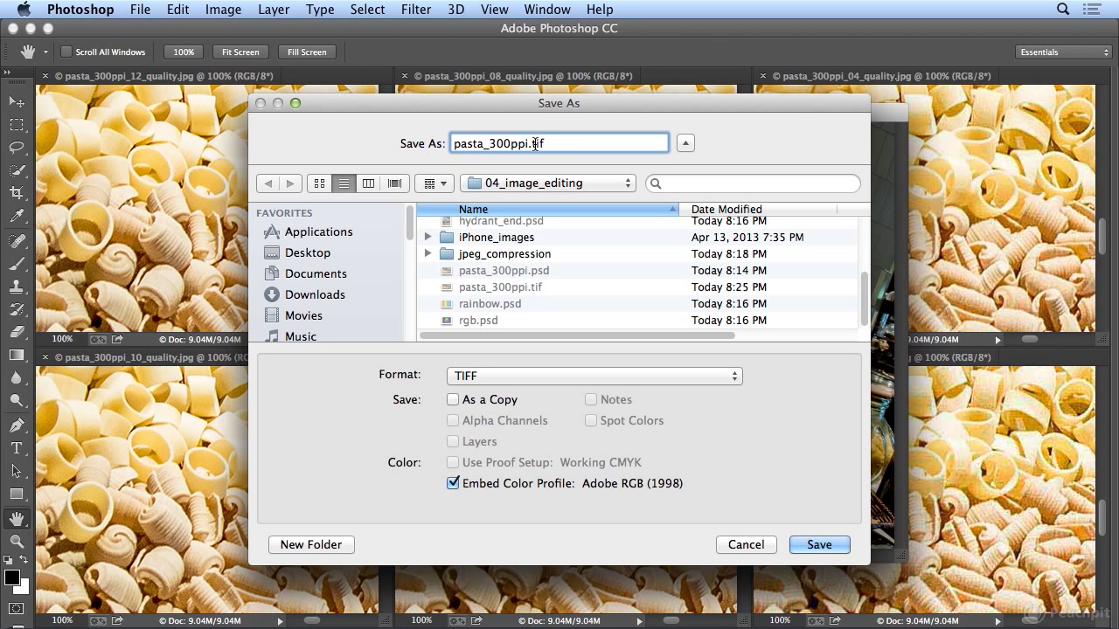
text(-kfm)
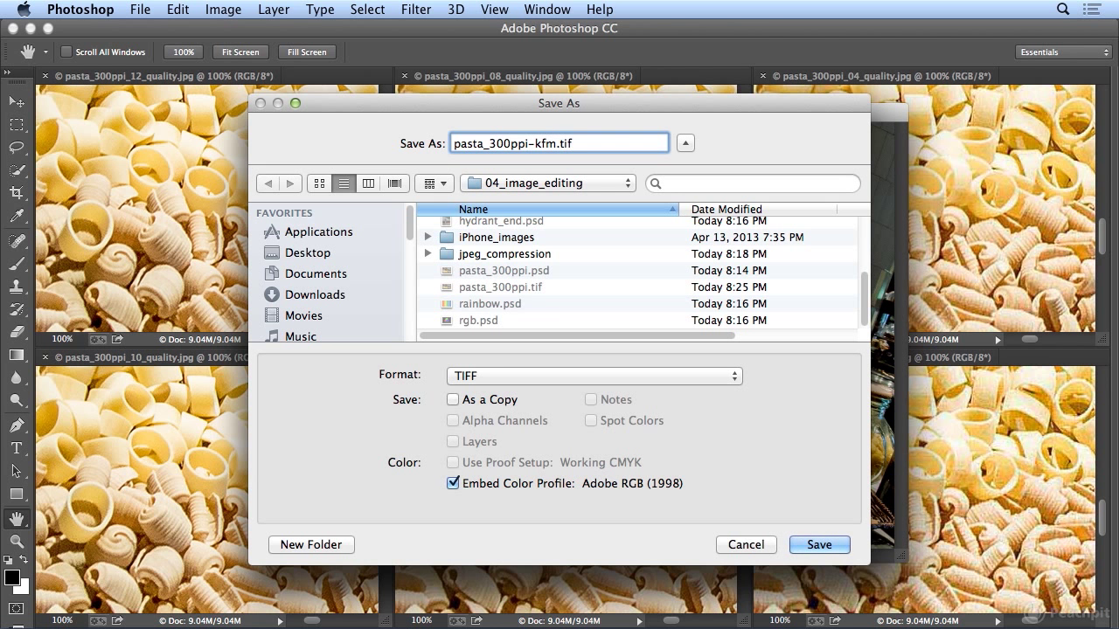
click(818, 546)
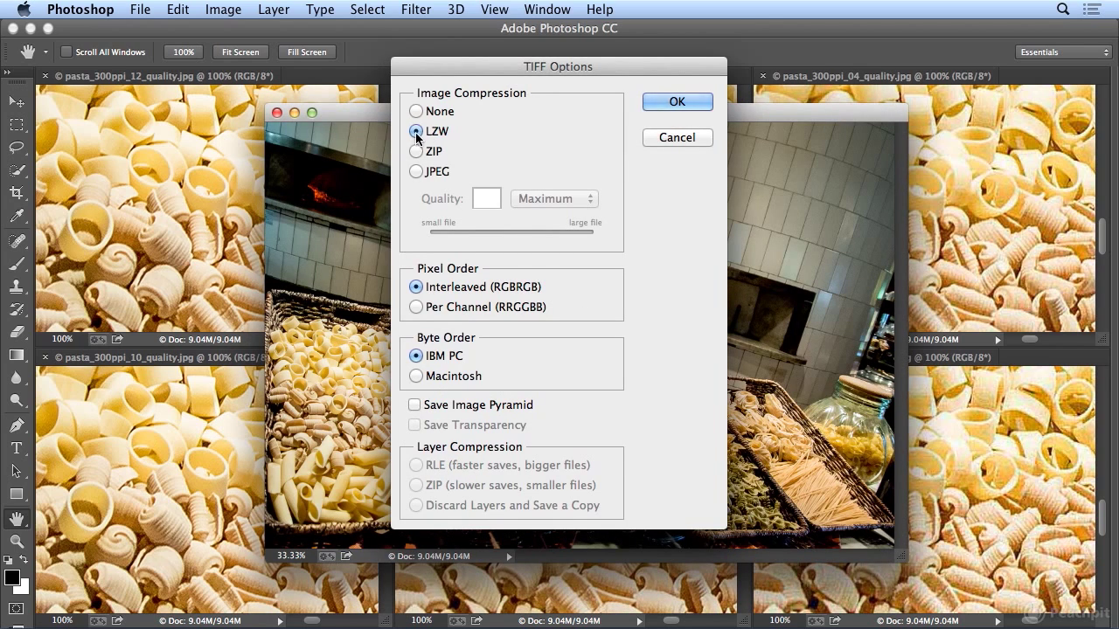
mouse_move(416, 137)
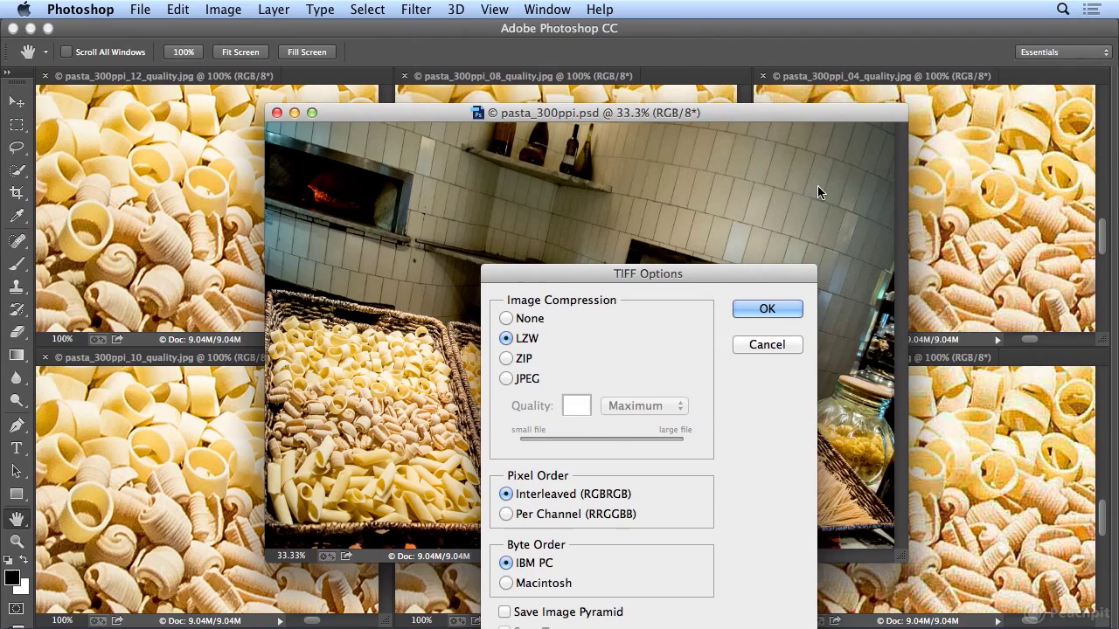
mouse_move(748, 208)
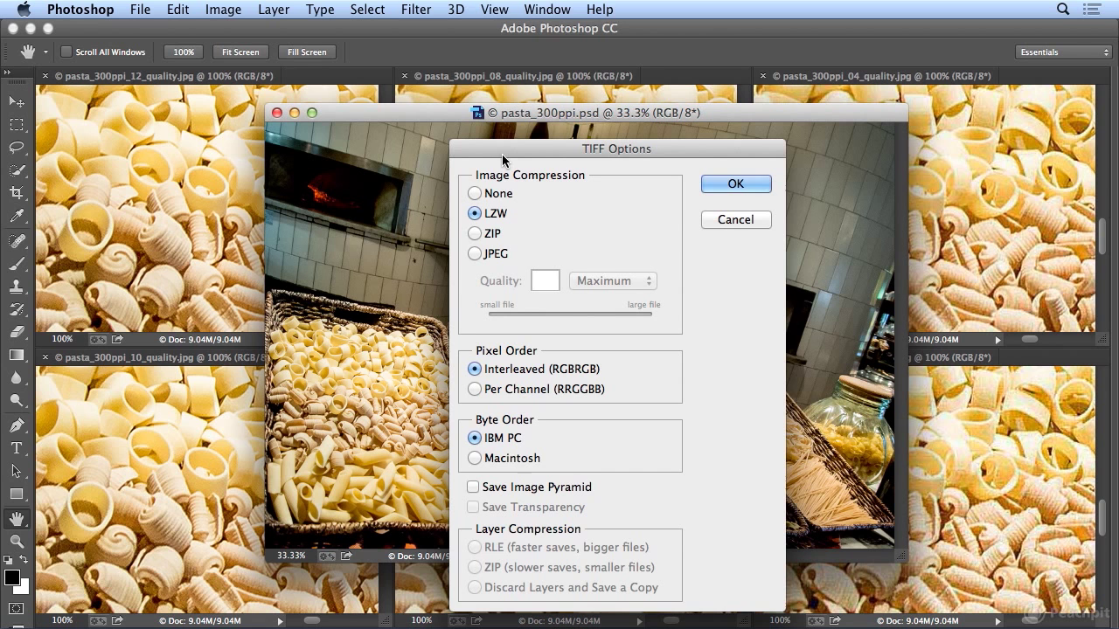
mouse_move(541, 227)
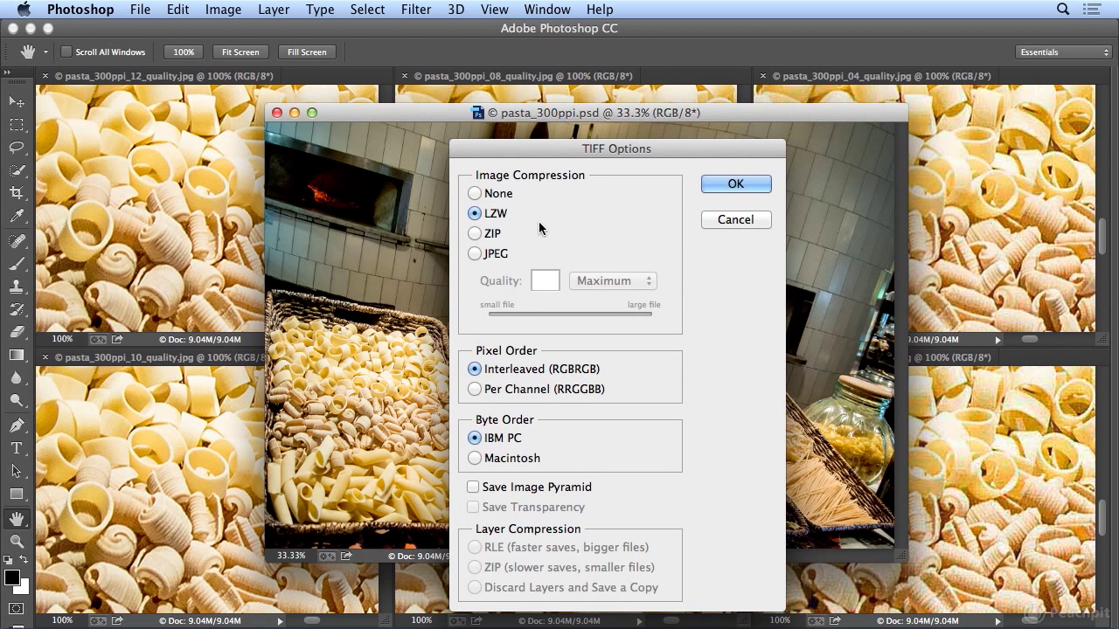
mouse_move(537, 236)
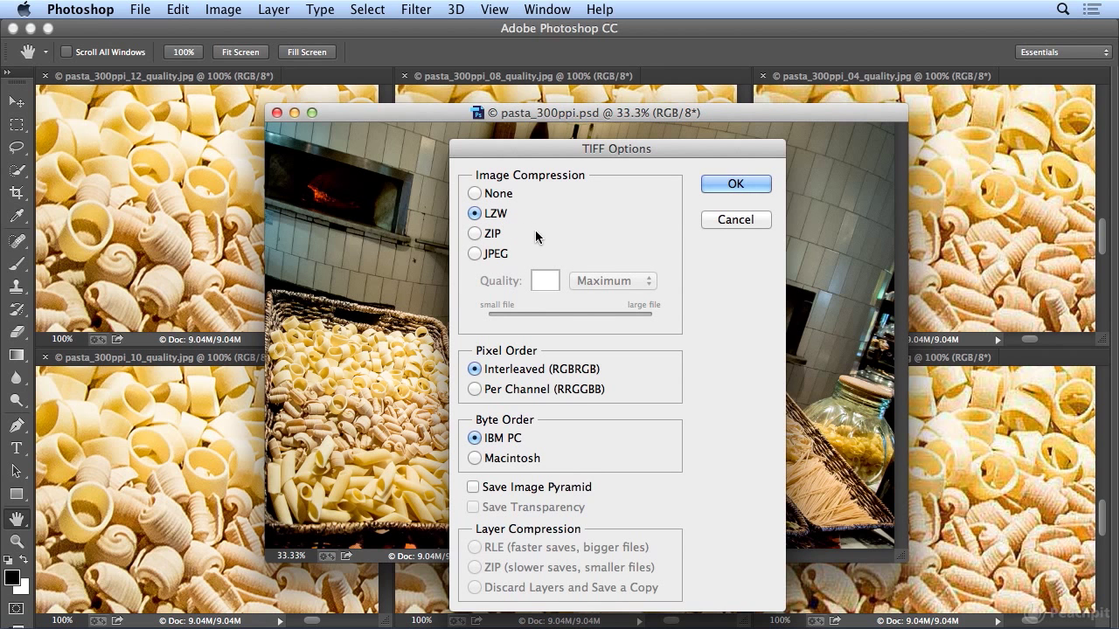
mouse_move(536, 236)
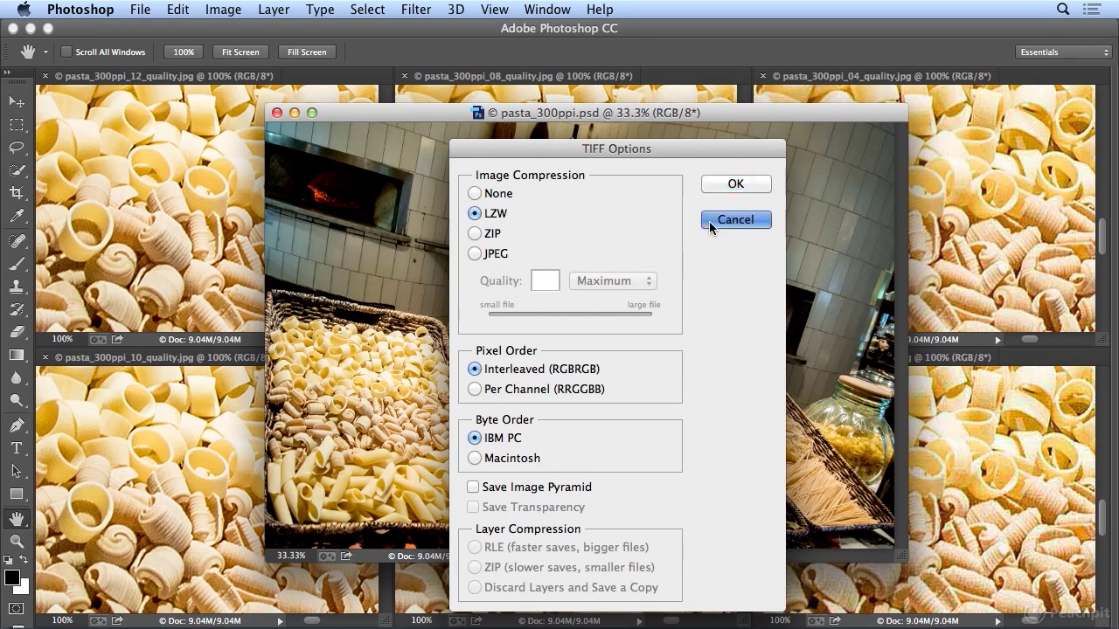
- Cancel the TIFF Options dialog so no TIFF copy is saved
click(734, 220)
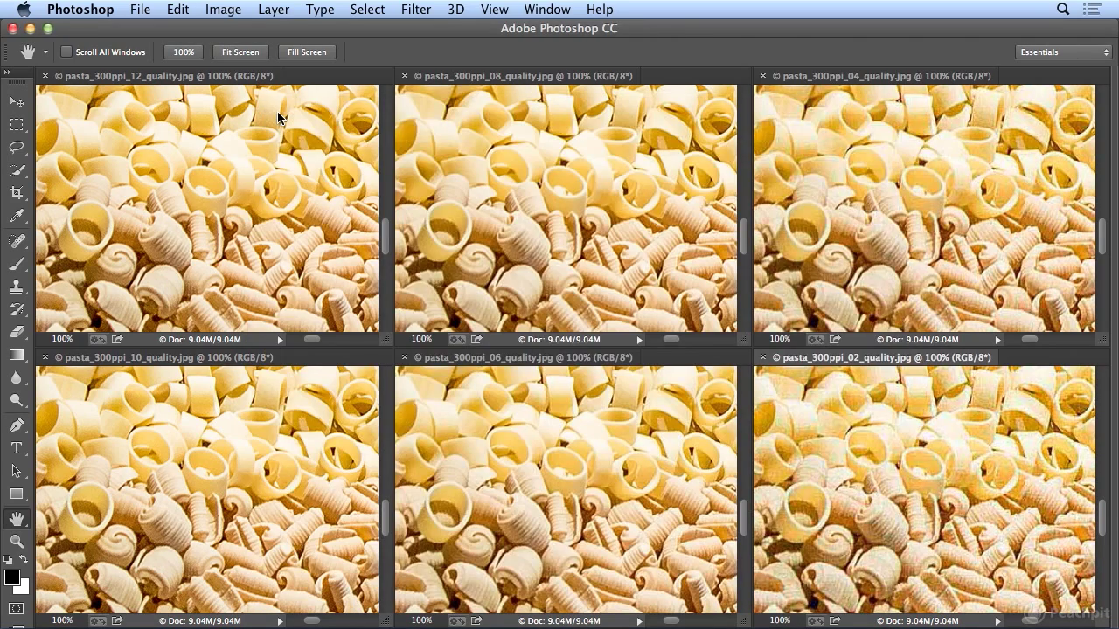
mouse_move(17, 521)
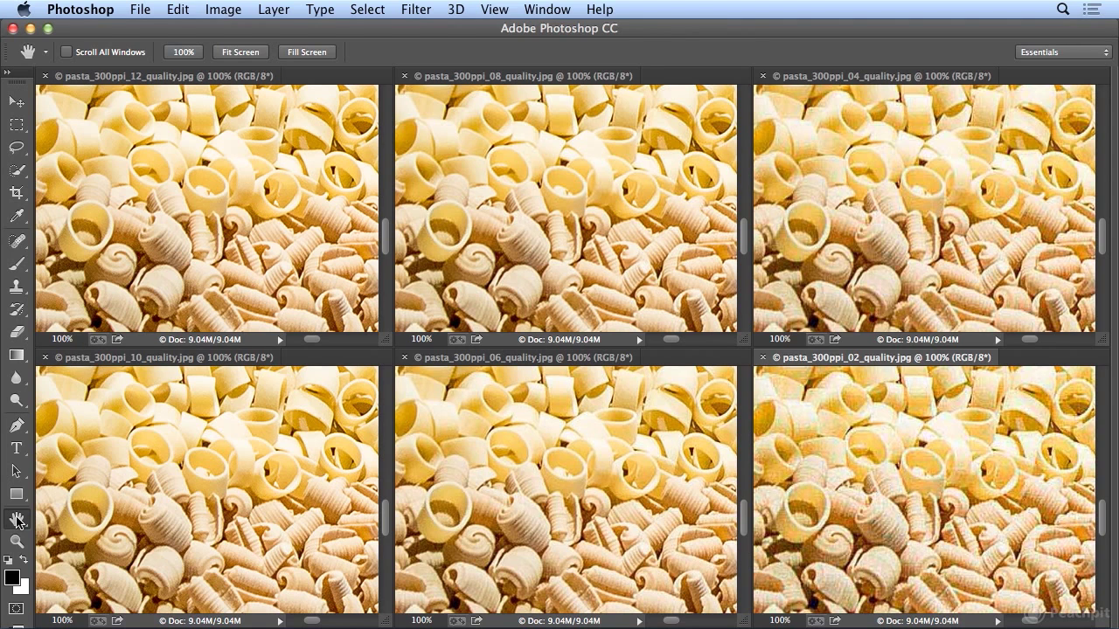
mouse_move(15, 517)
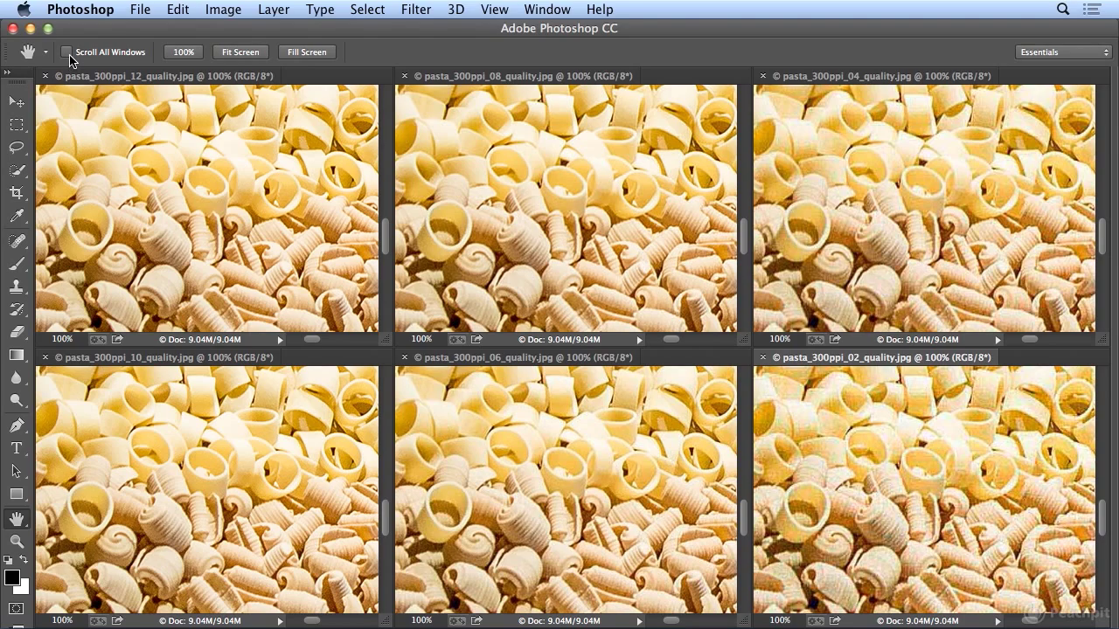
- Enable Scroll All Windows for the Hand tool and pan the six versions to a shared pasta area
click(66, 52)
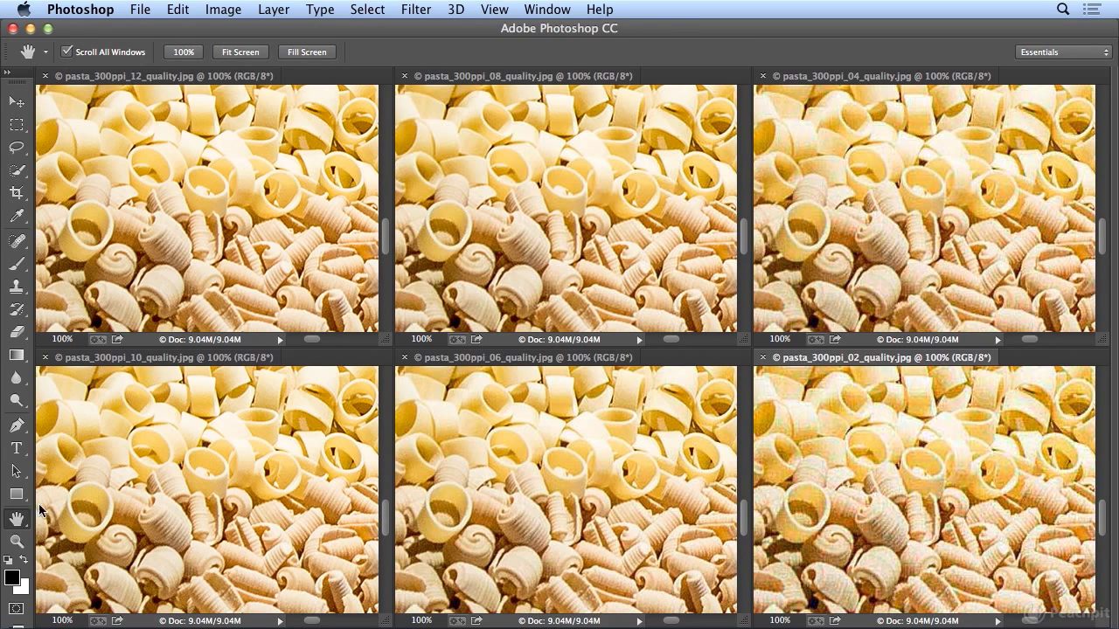
mouse_move(219, 248)
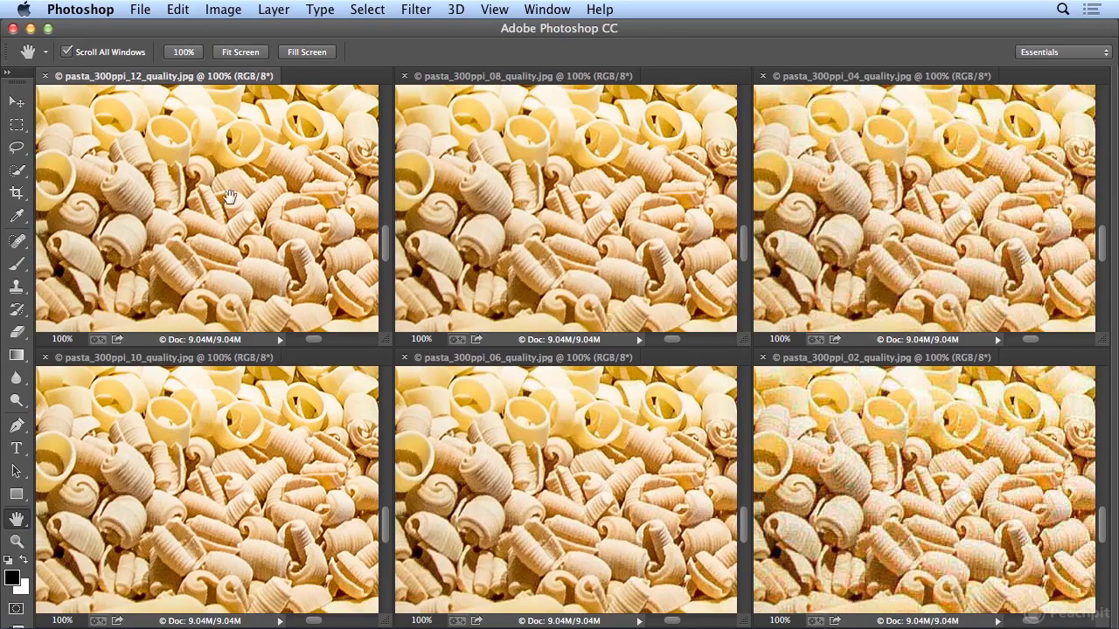
scroll(down, 3)
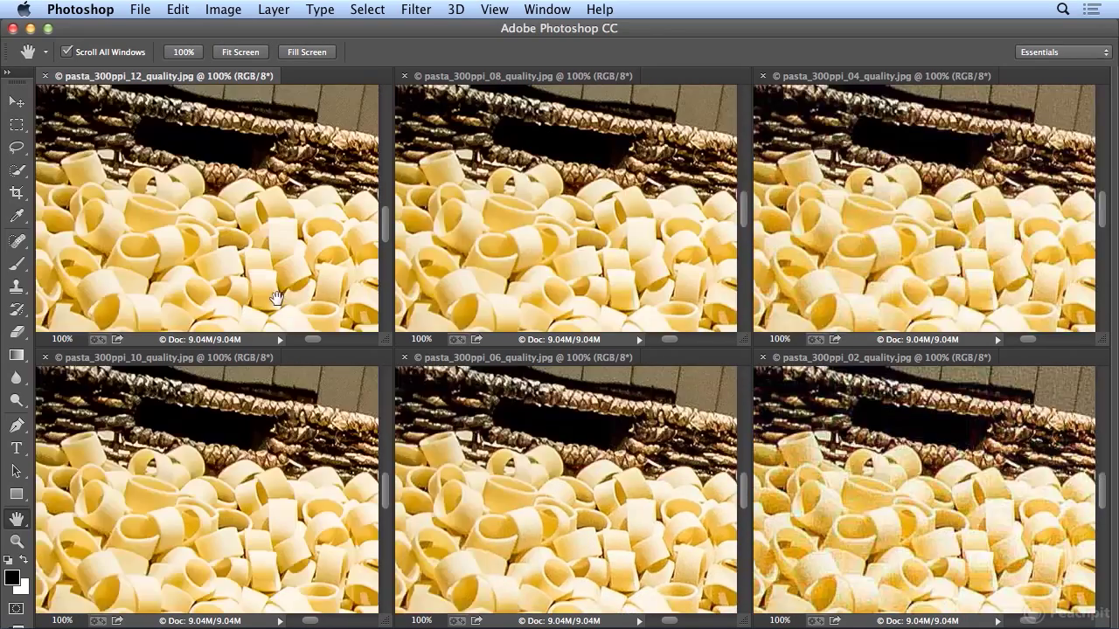
scroll(down, 3)
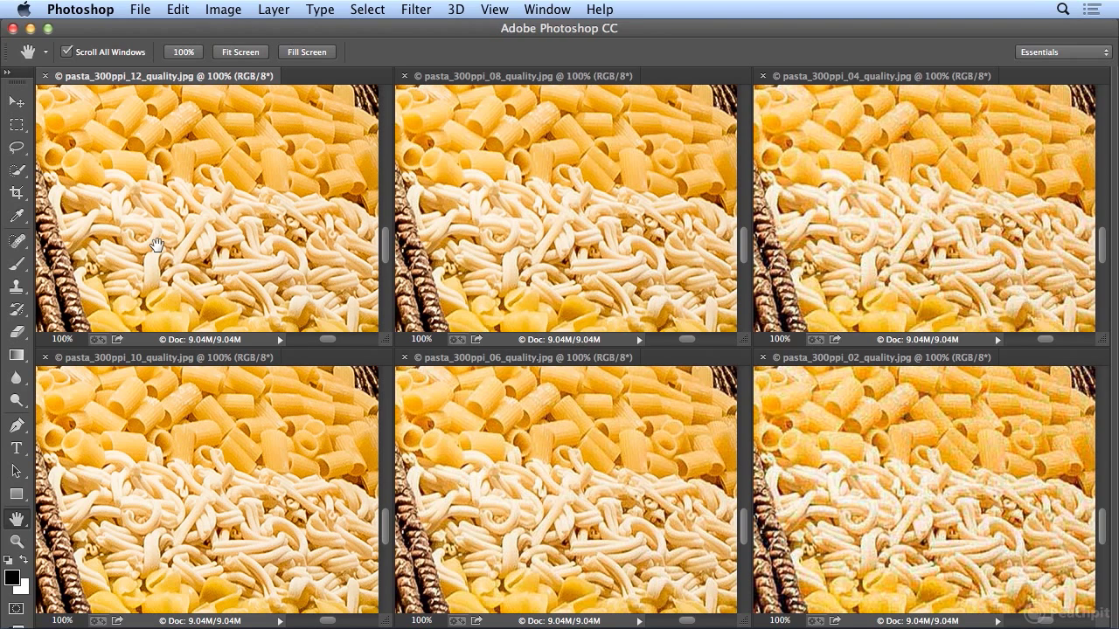
mouse_move(185, 137)
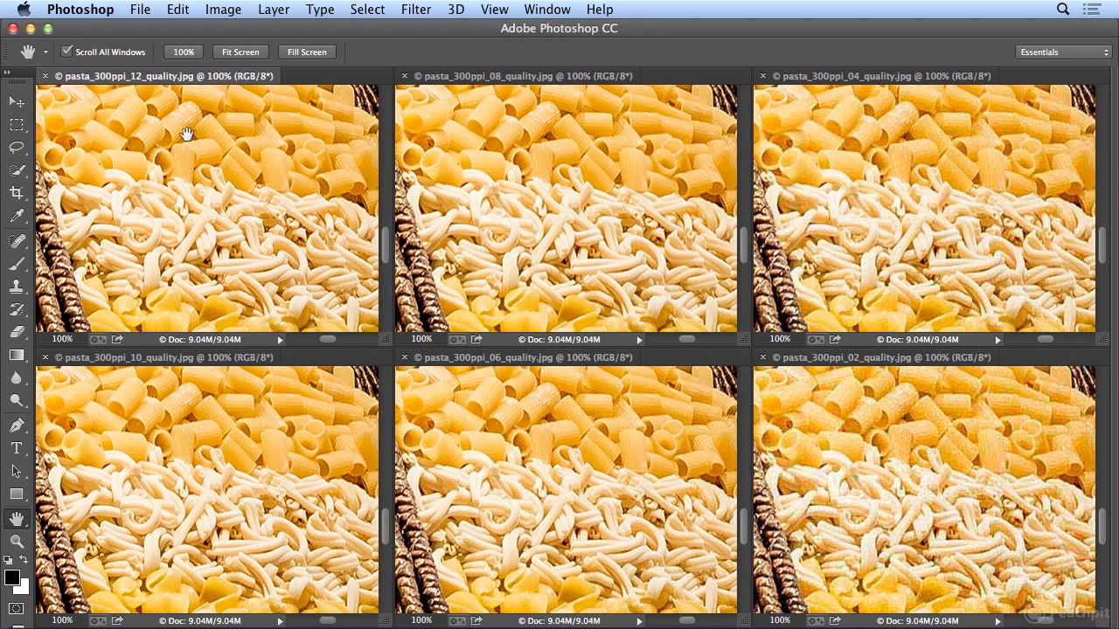
mouse_move(196, 377)
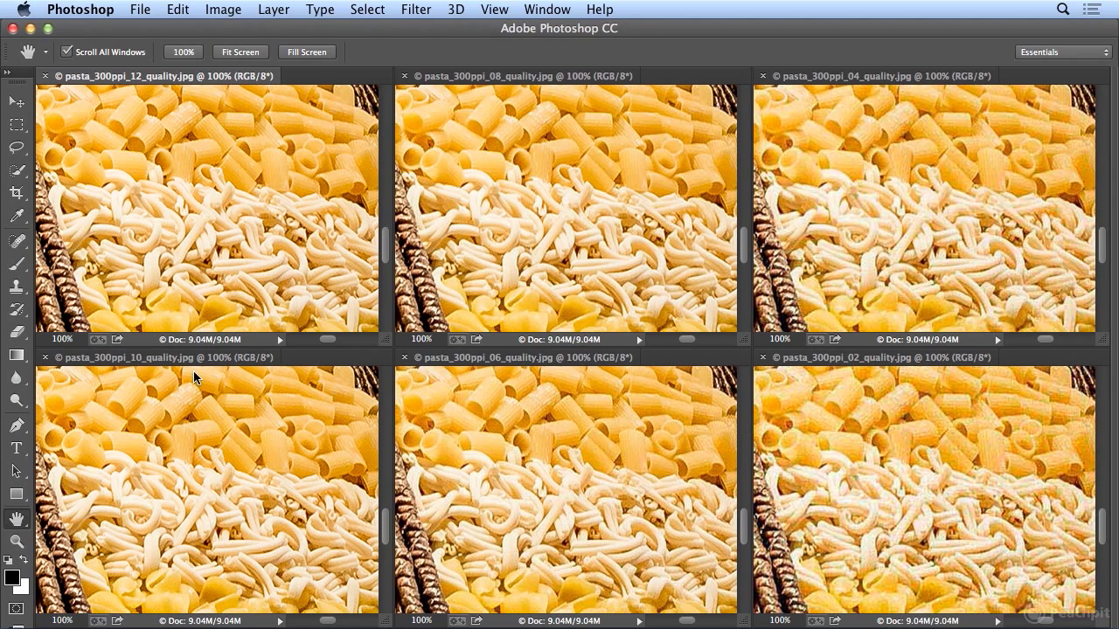
mouse_move(206, 195)
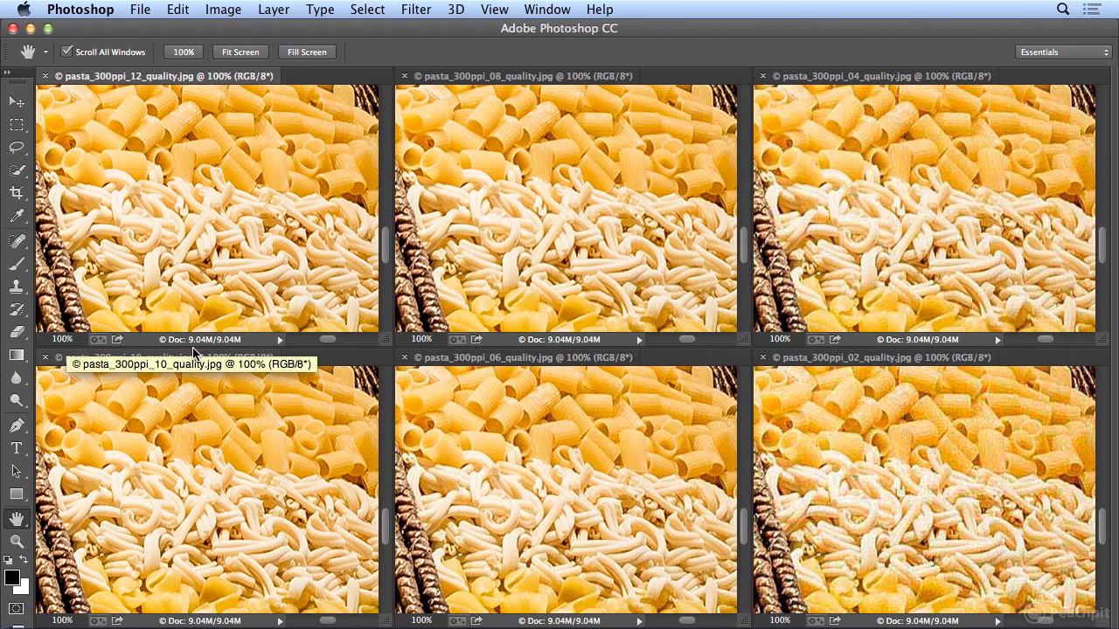
mouse_move(772, 236)
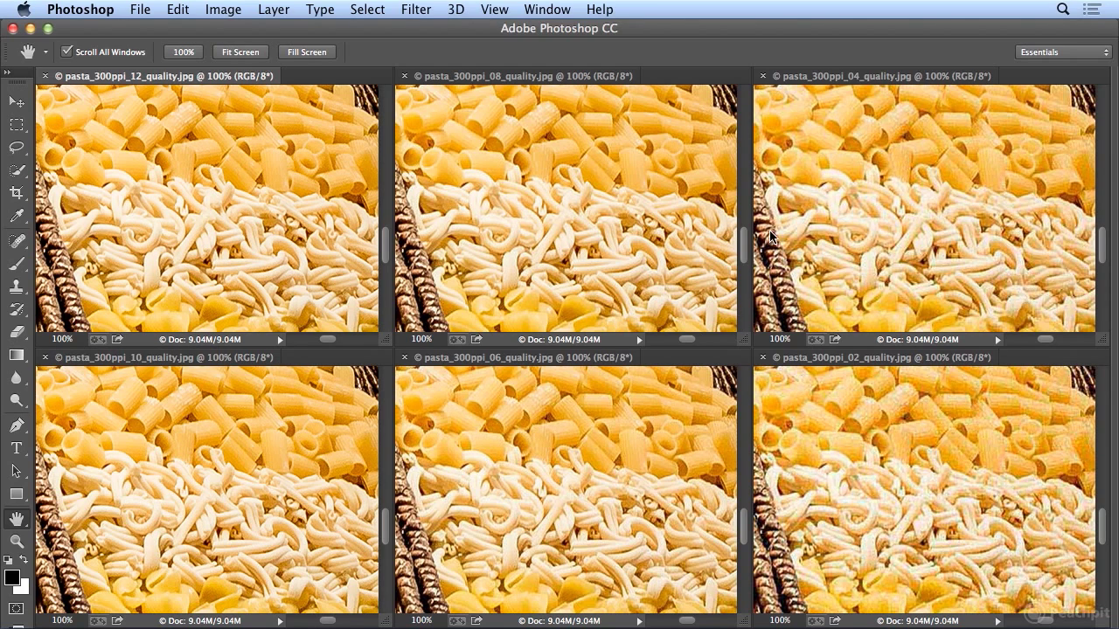
mouse_move(706, 367)
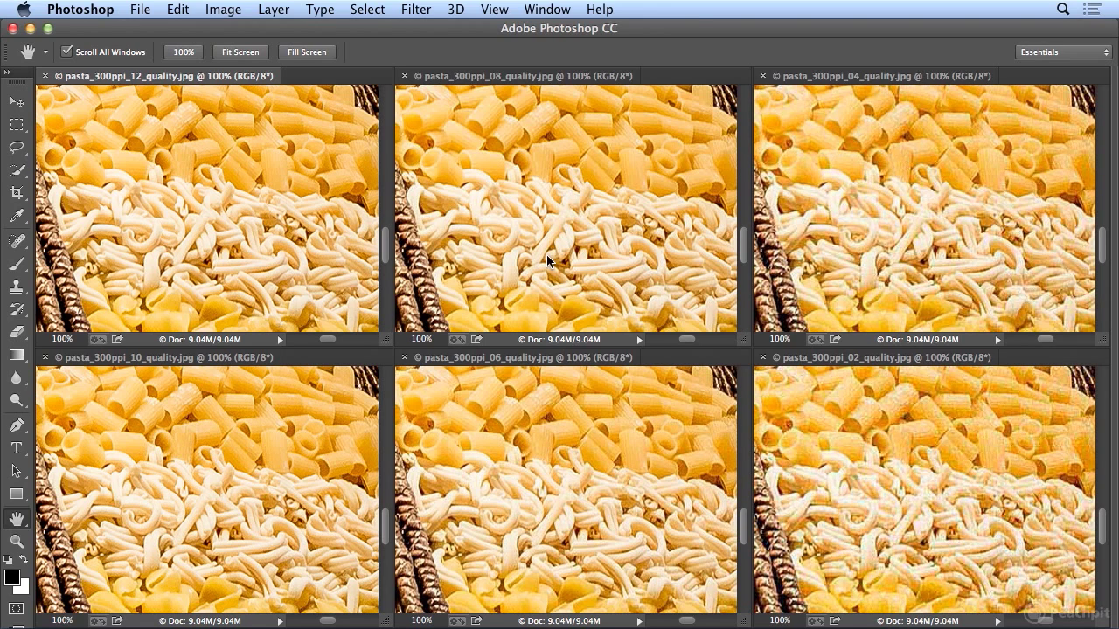
mouse_move(587, 218)
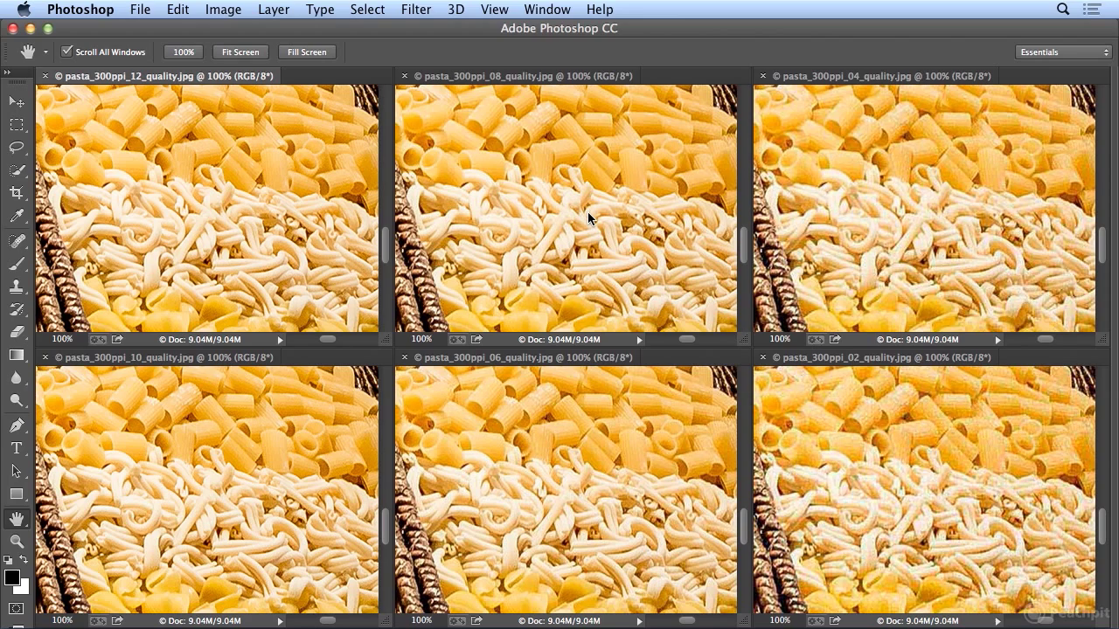
mouse_move(811, 482)
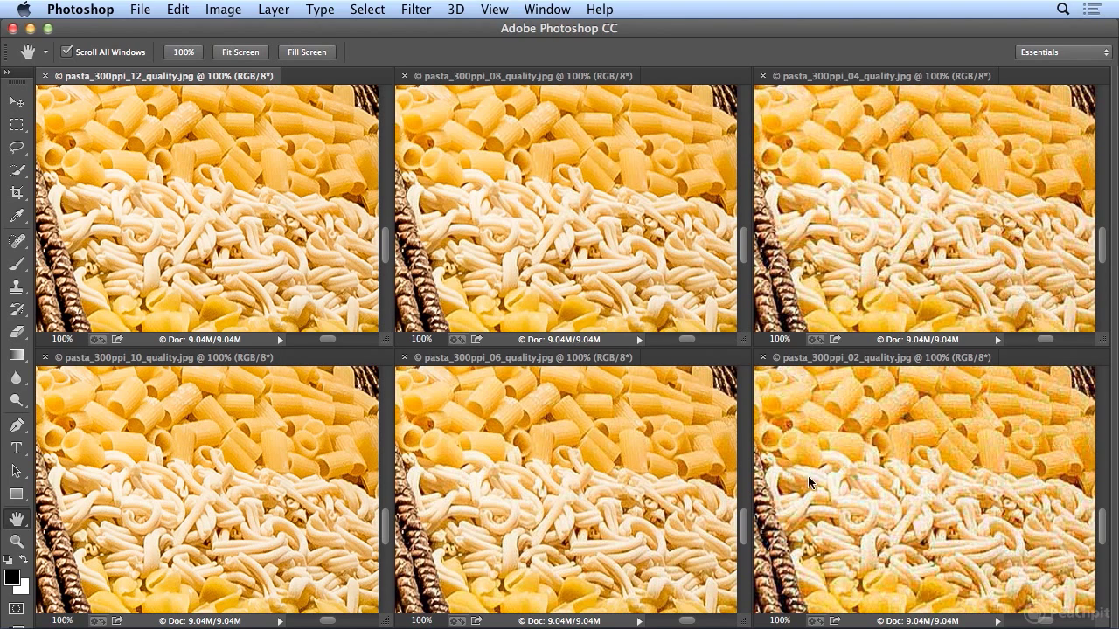
mouse_move(832, 486)
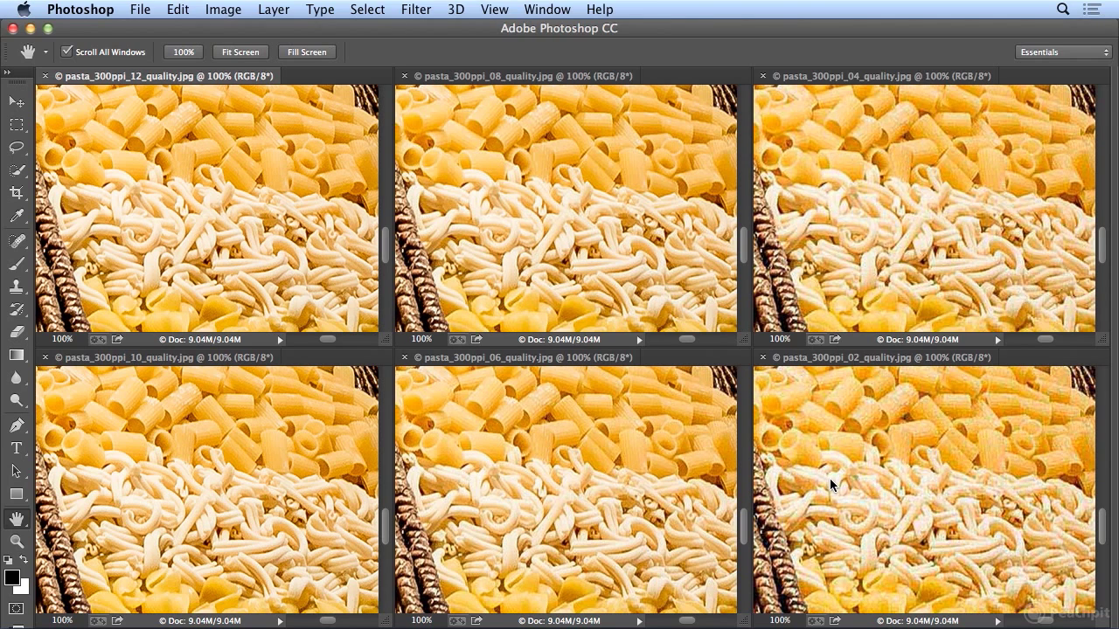